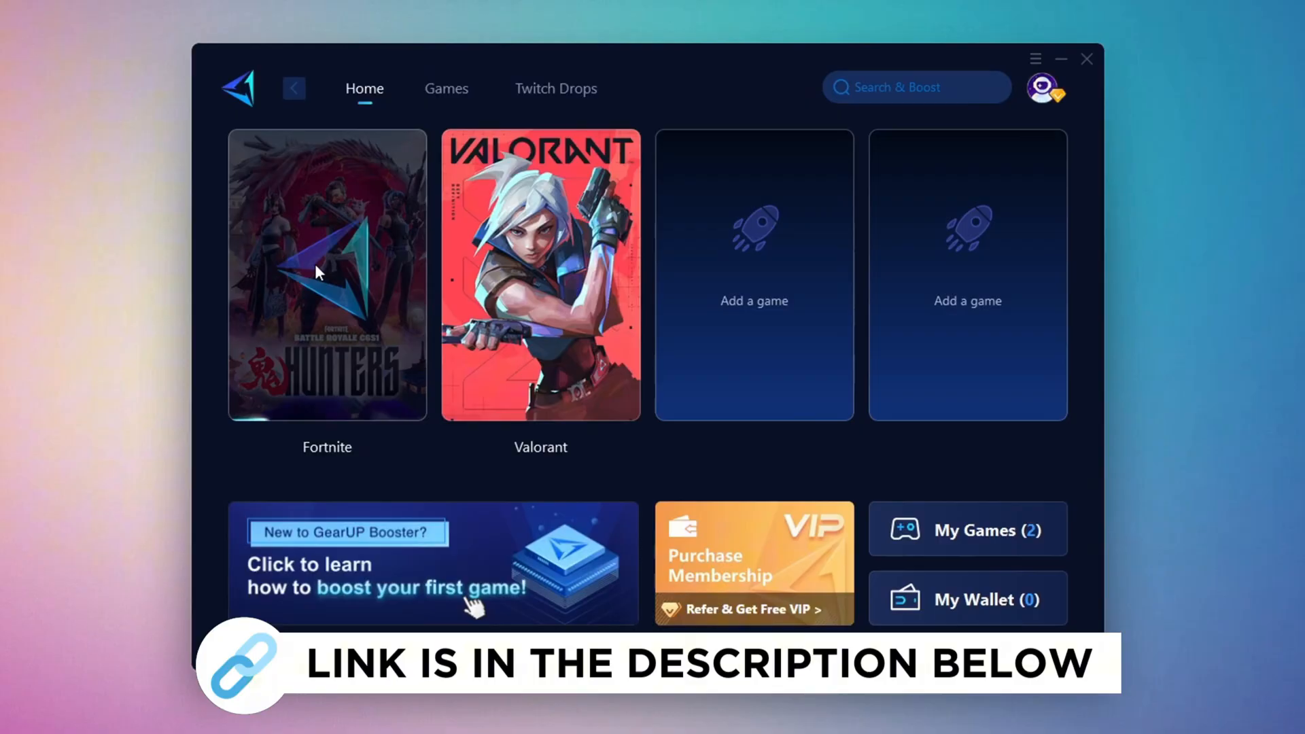
Step: Limit Windows boot to a processor count of 16 and close System Configuration
click(447, 88)
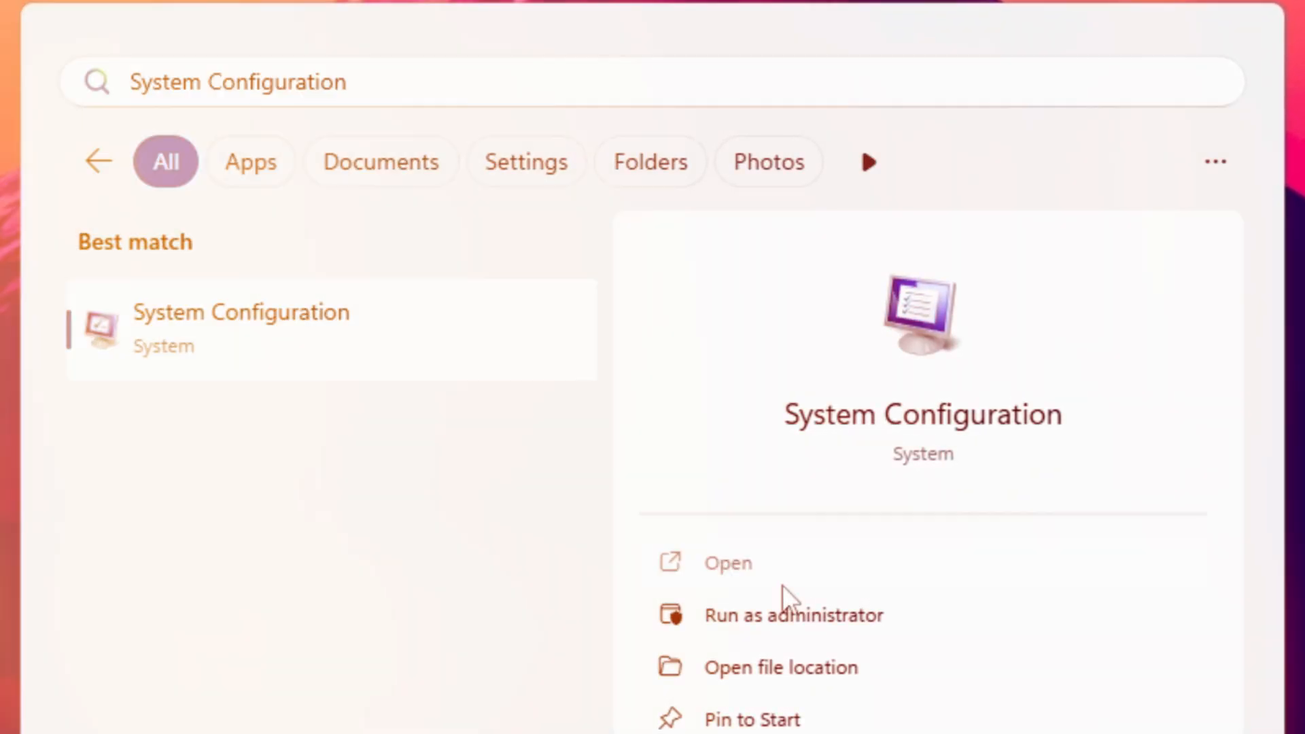
click(726, 563)
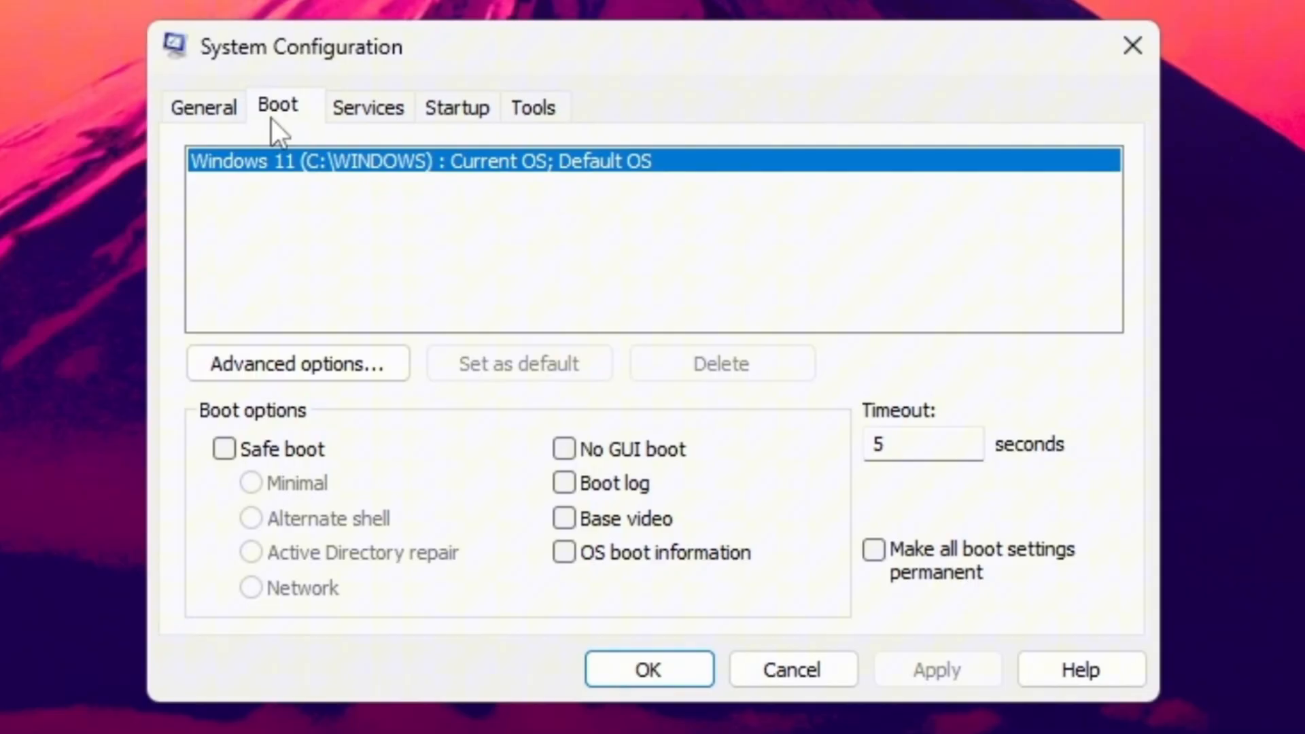
click(298, 363)
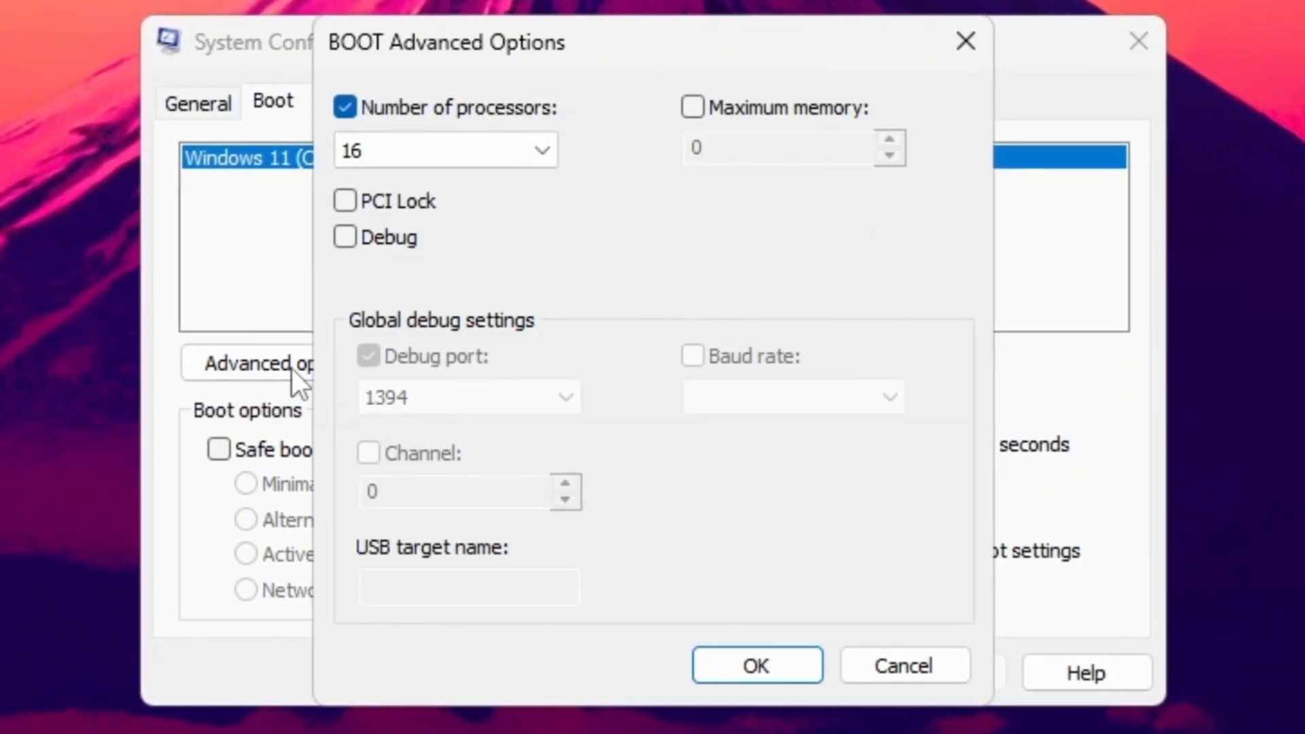
click(446, 147)
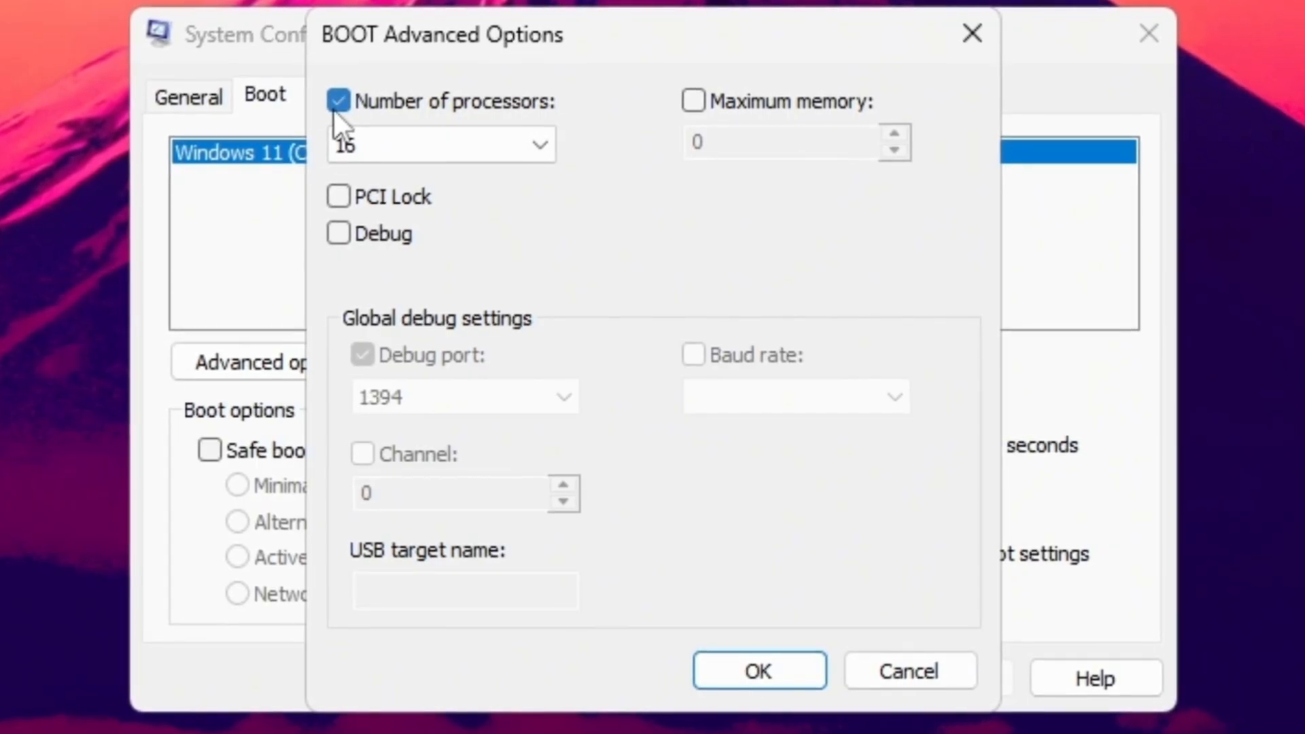
mouse_move(491, 183)
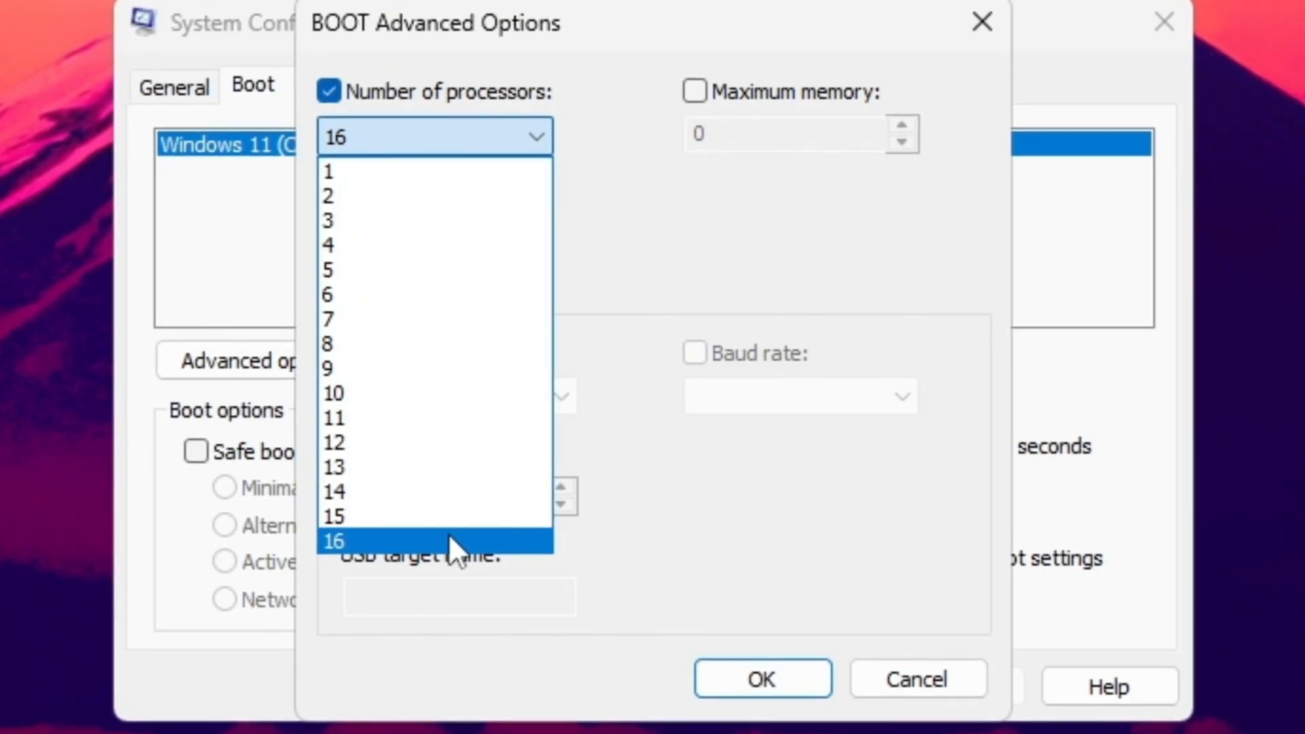
click(337, 540)
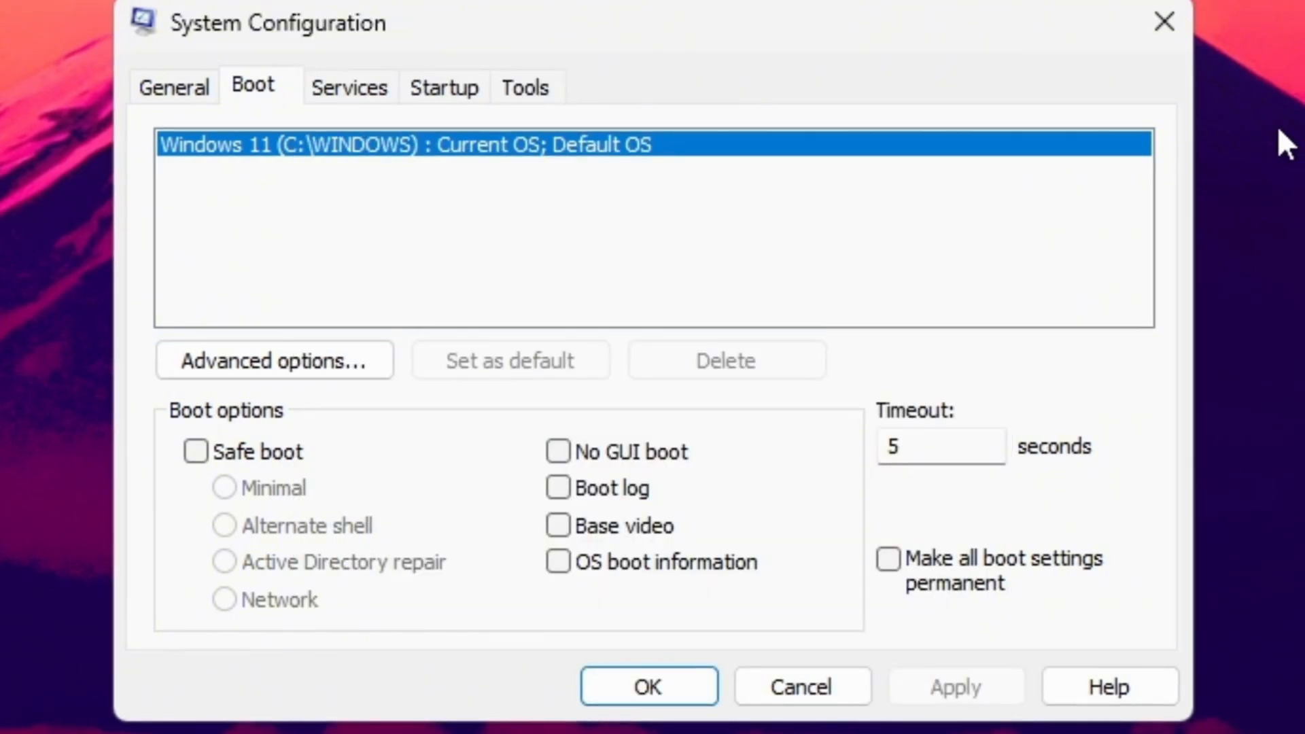
mouse_move(1165, 23)
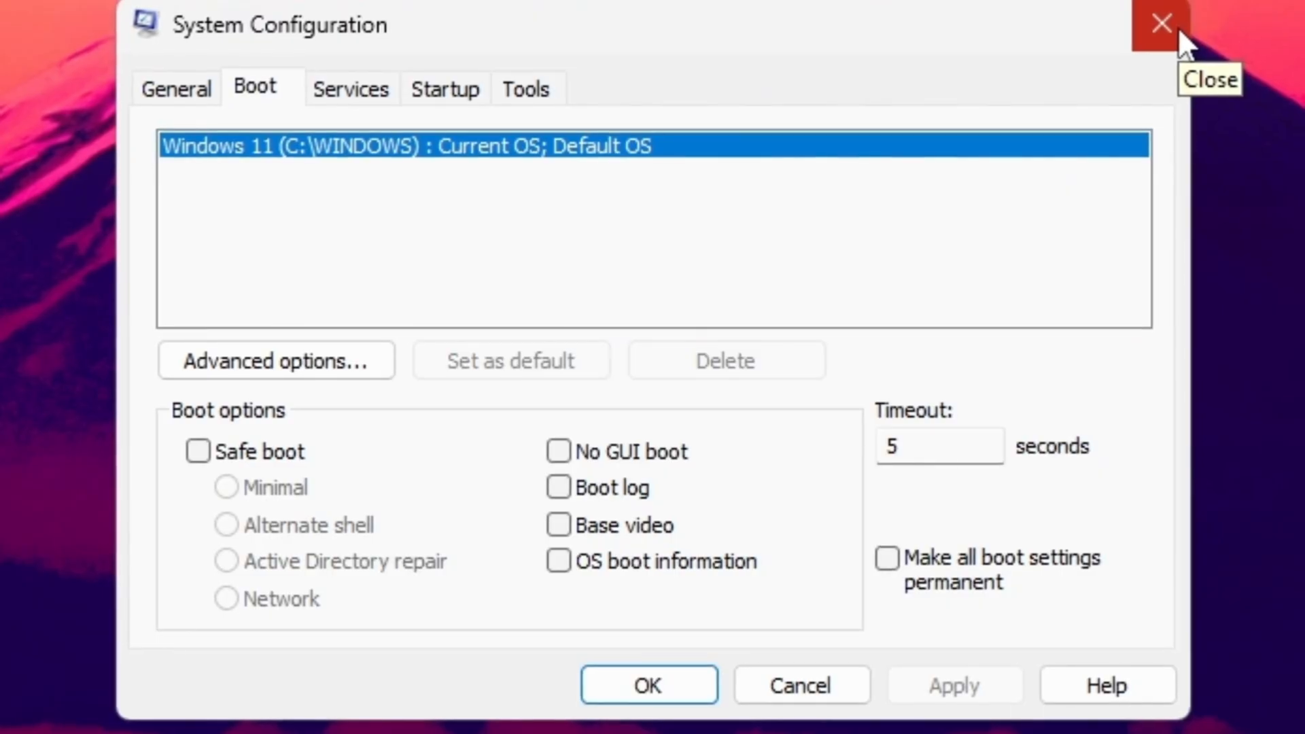
mouse_move(1181, 46)
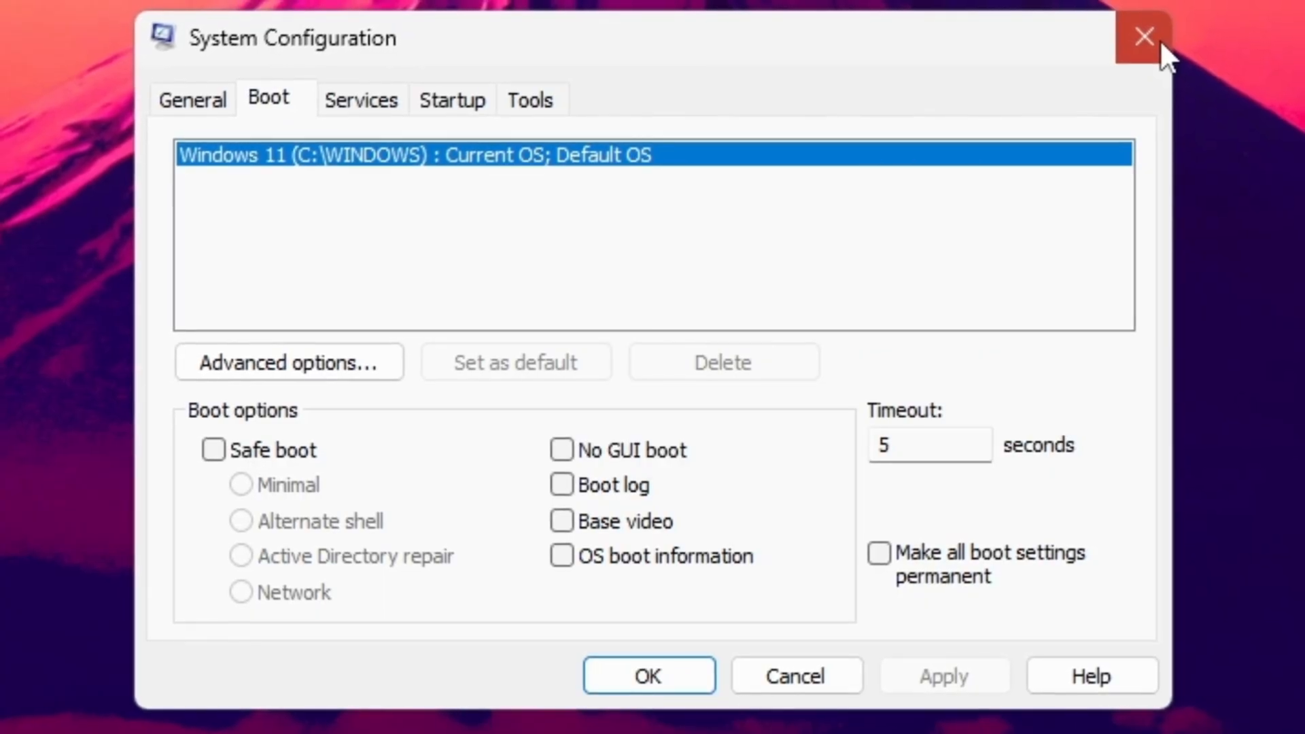
click(1144, 37)
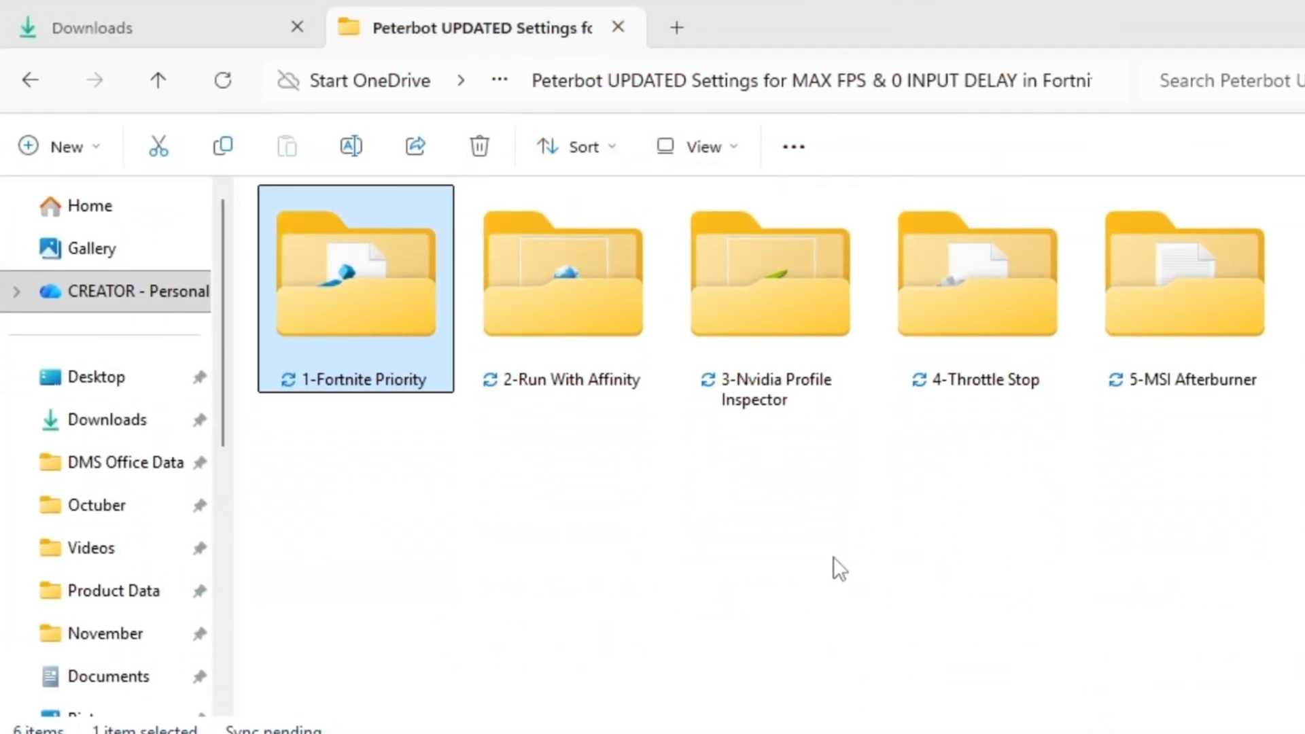
Step: In the 1-Fortnite Priority folder, review the High, Medium and Normal Priority .reg files
double_click(355, 275)
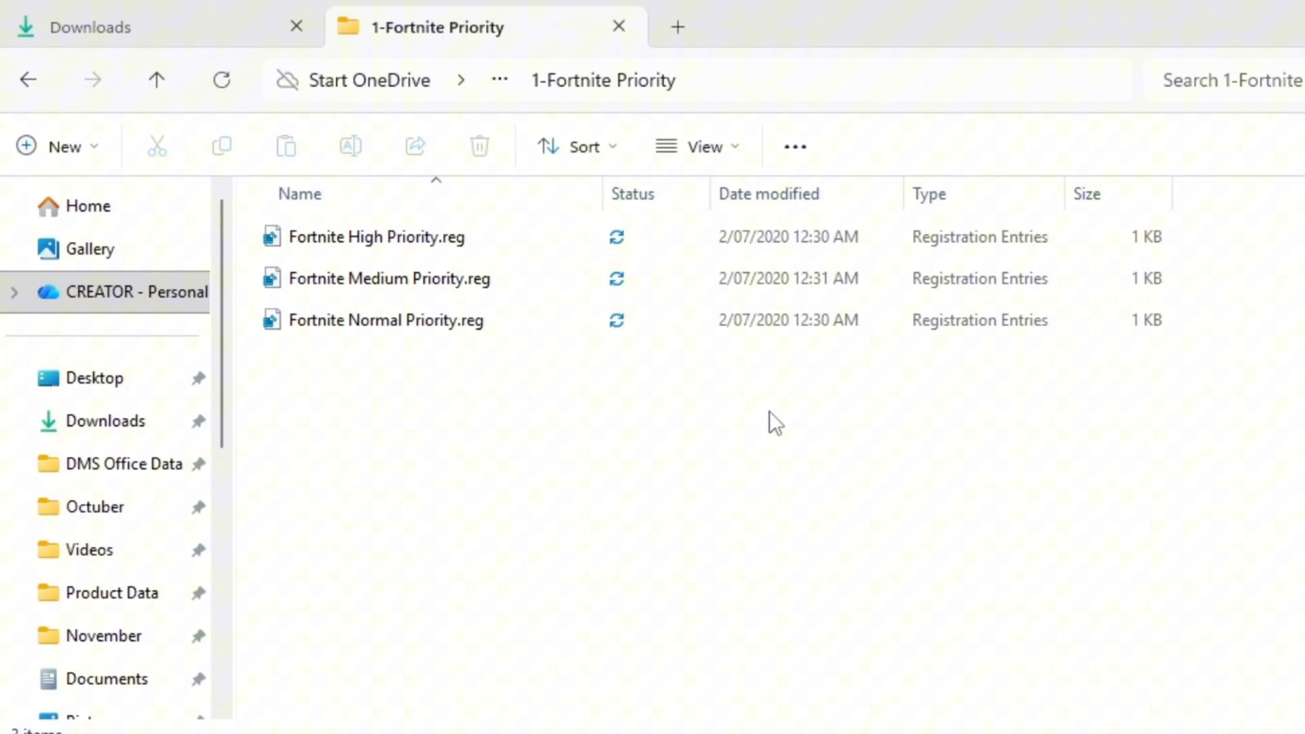
key(ctrl+a)
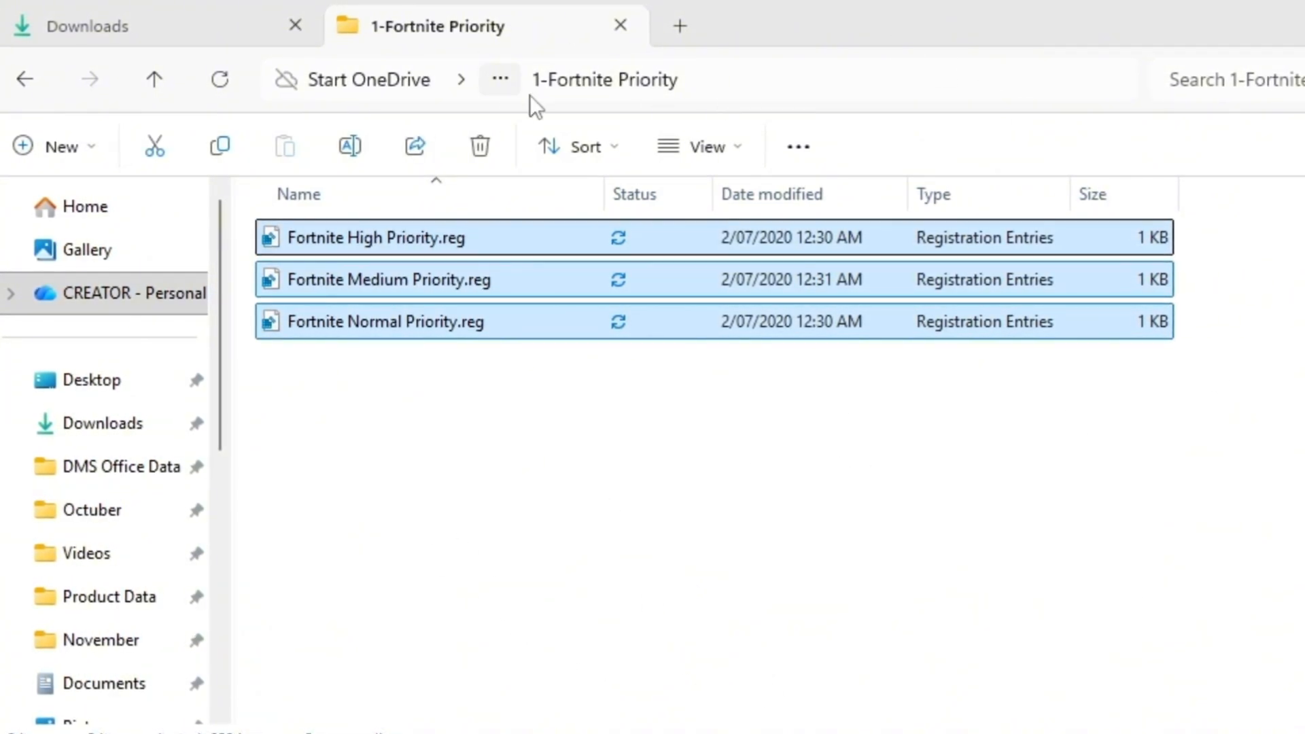
mouse_move(650, 368)
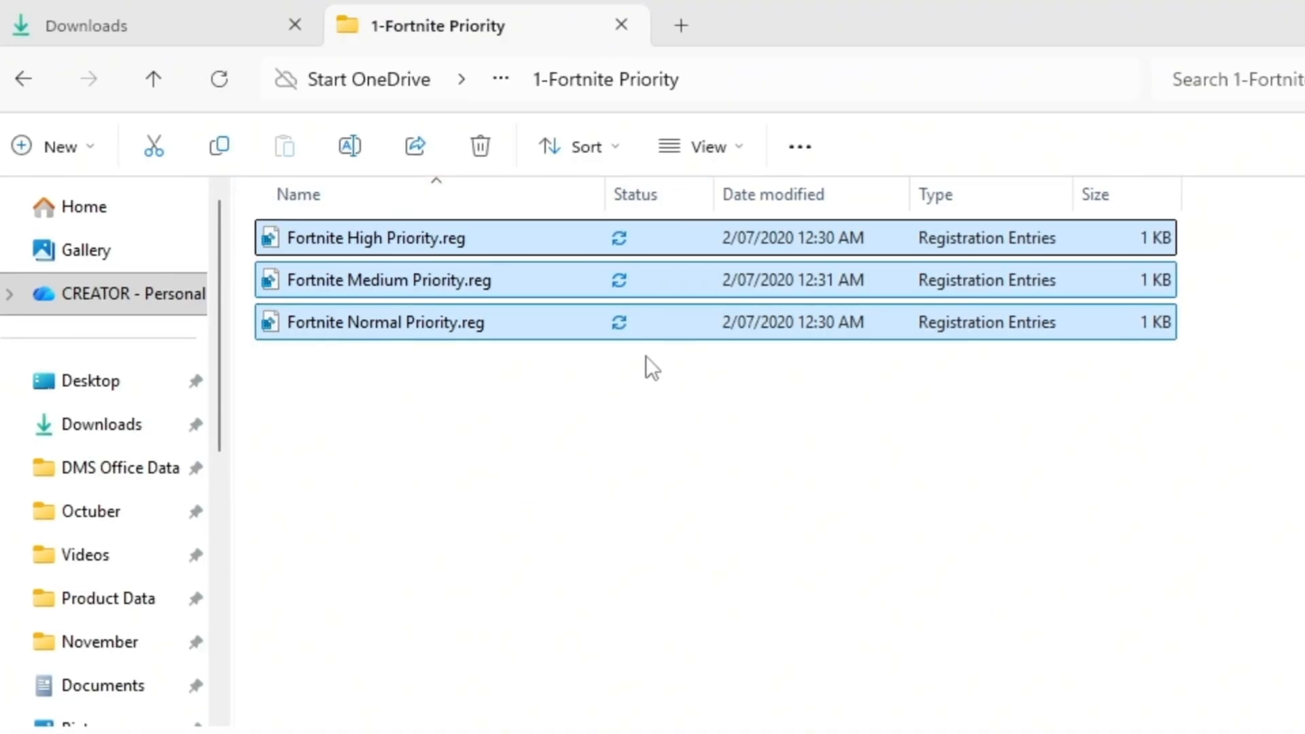
click(383, 324)
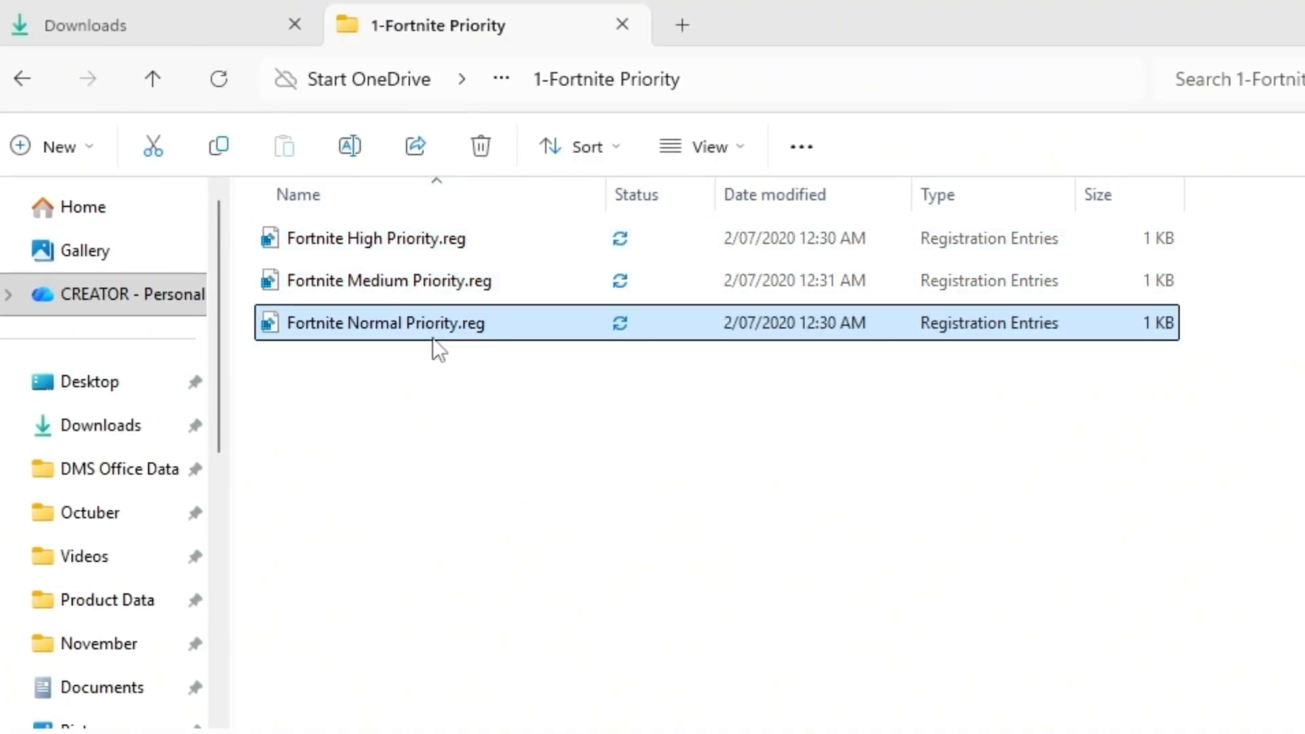
click(387, 280)
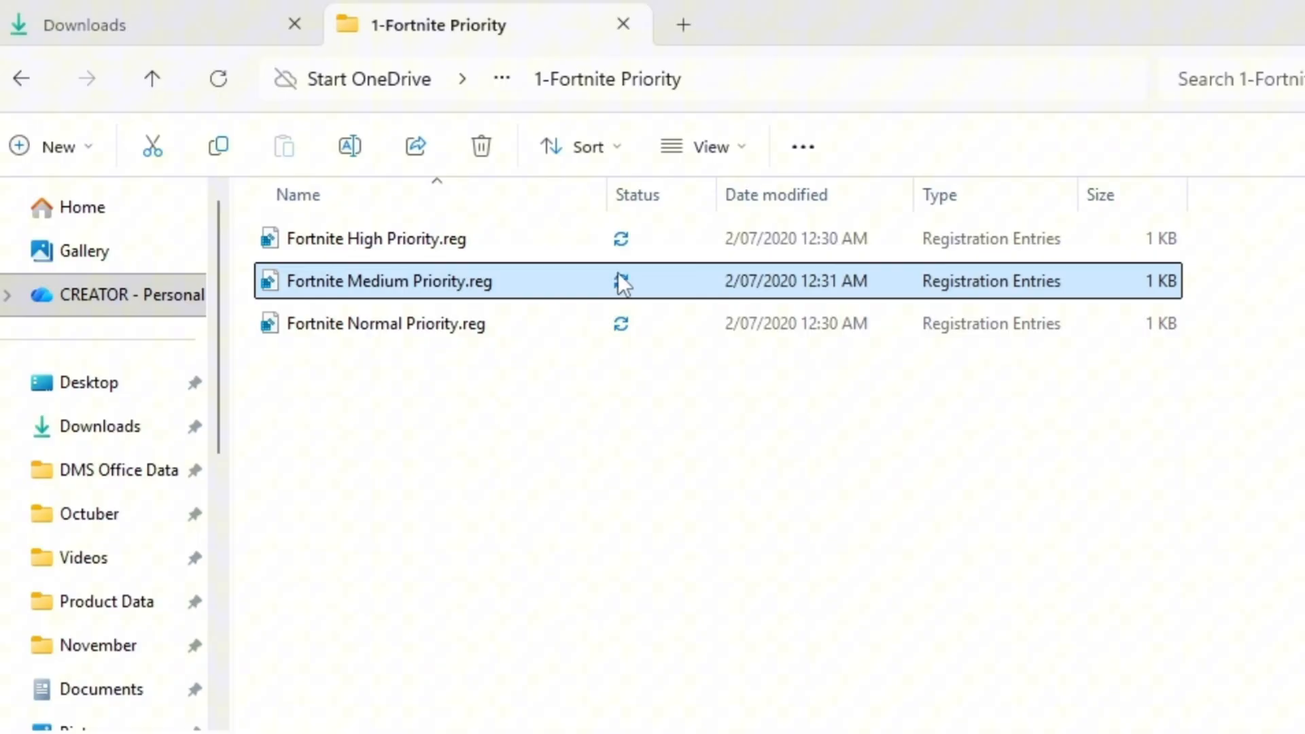
click(375, 239)
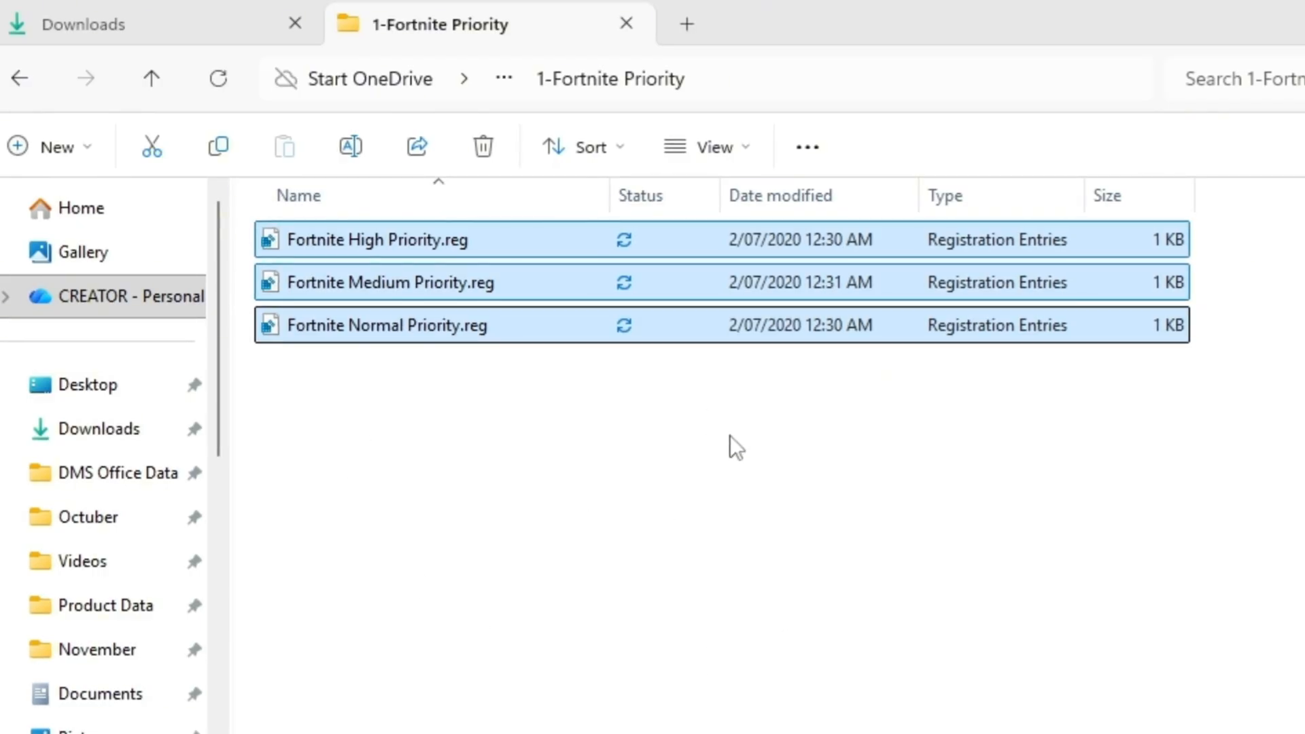
click(385, 325)
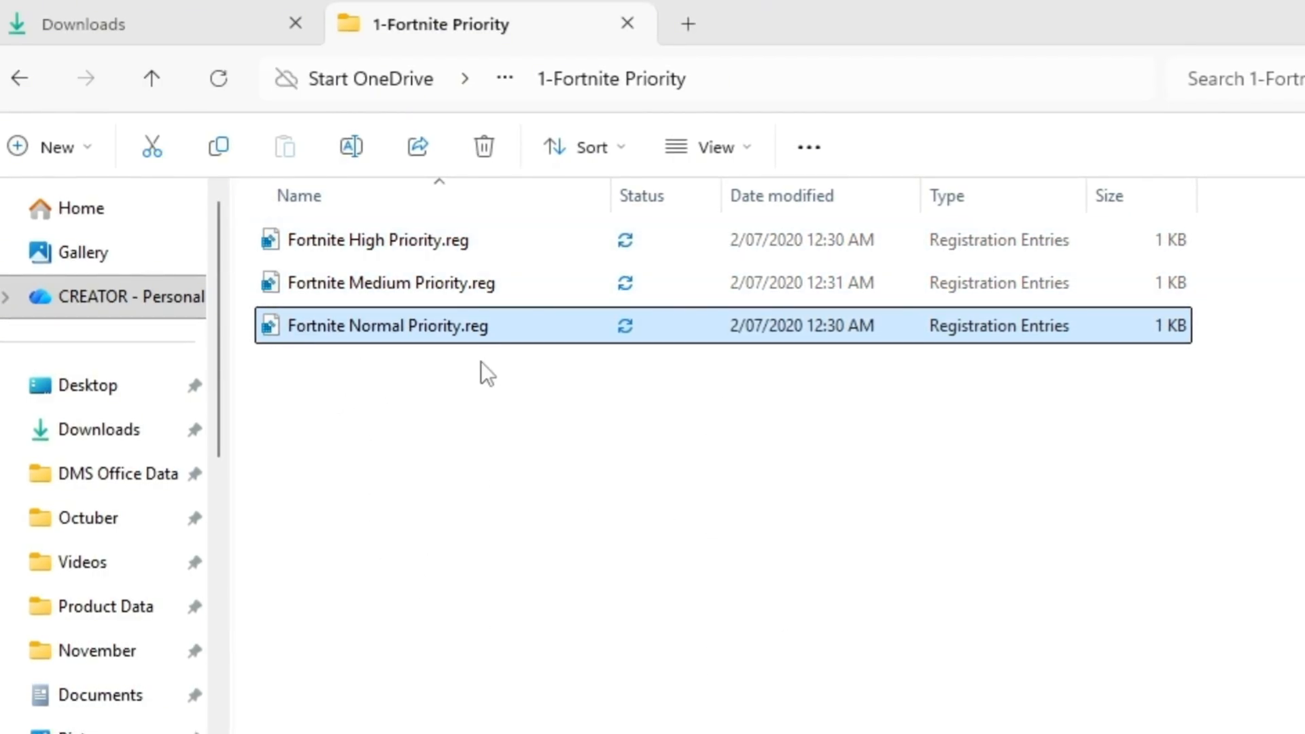
mouse_move(333, 250)
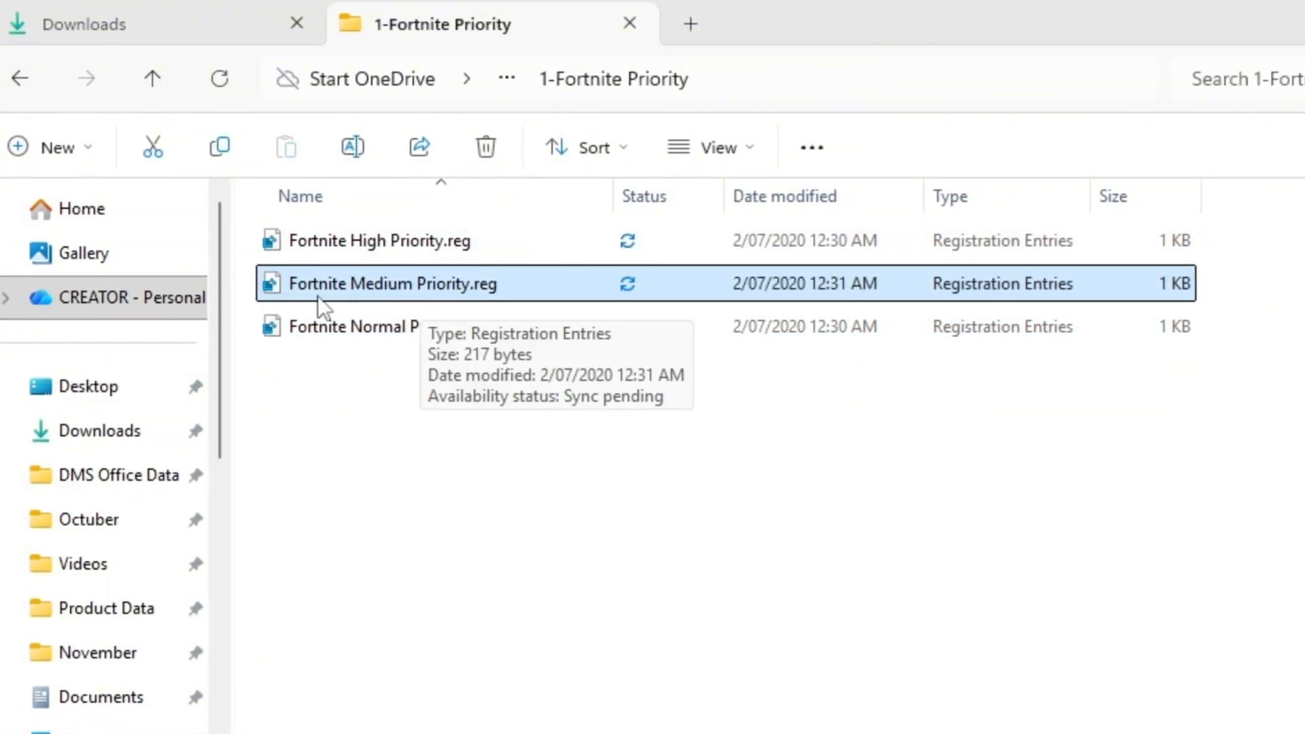
click(378, 240)
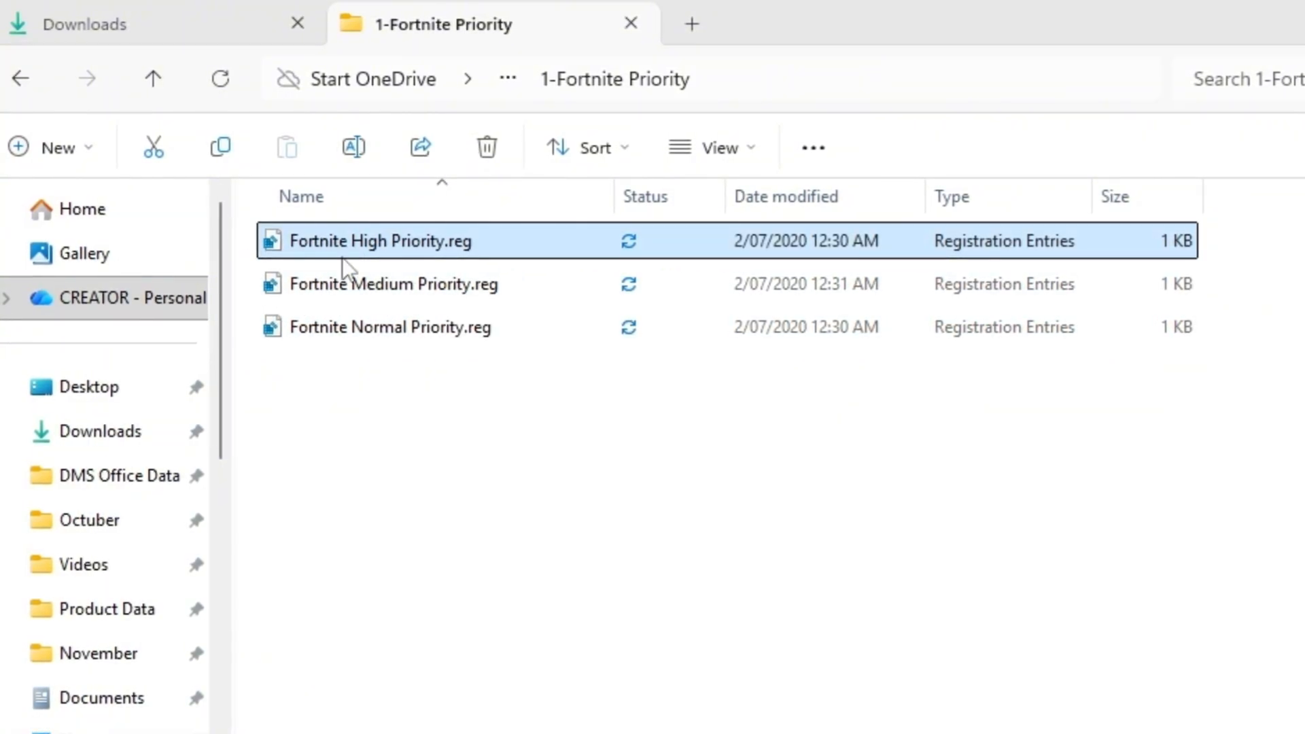
mouse_move(385, 266)
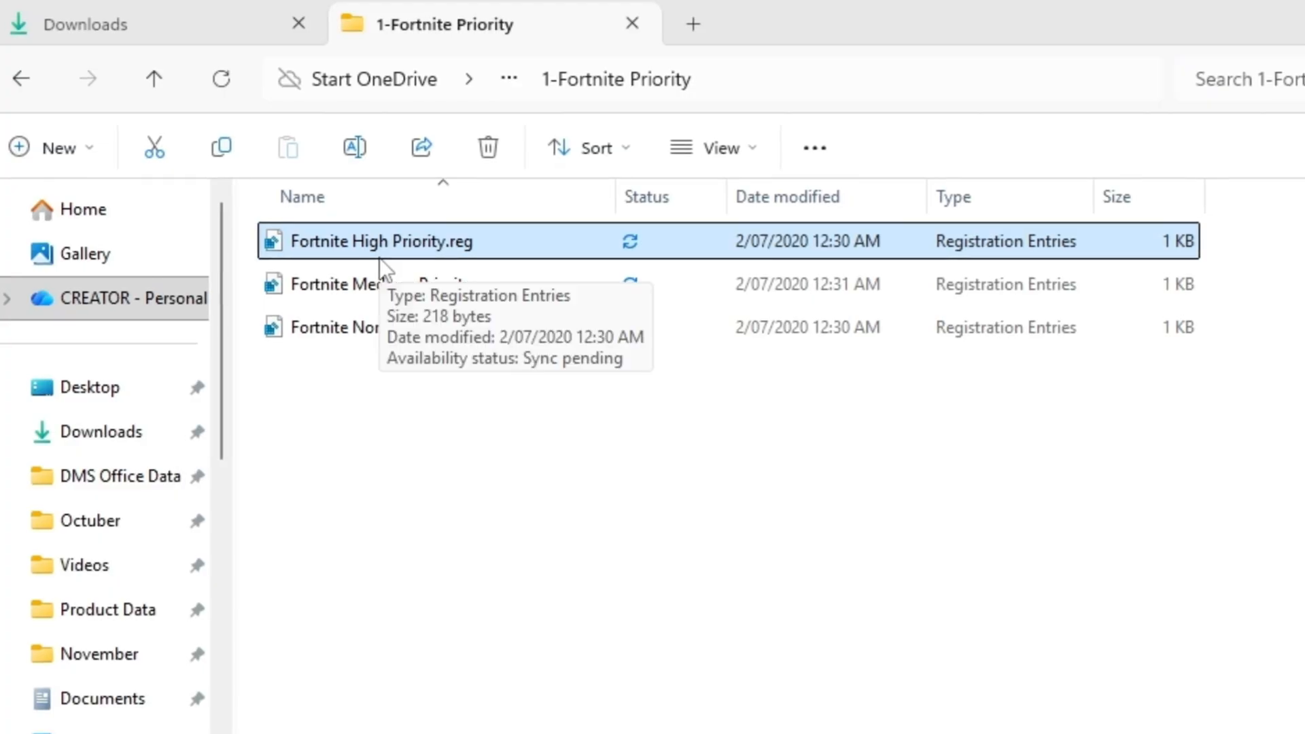
mouse_move(389, 302)
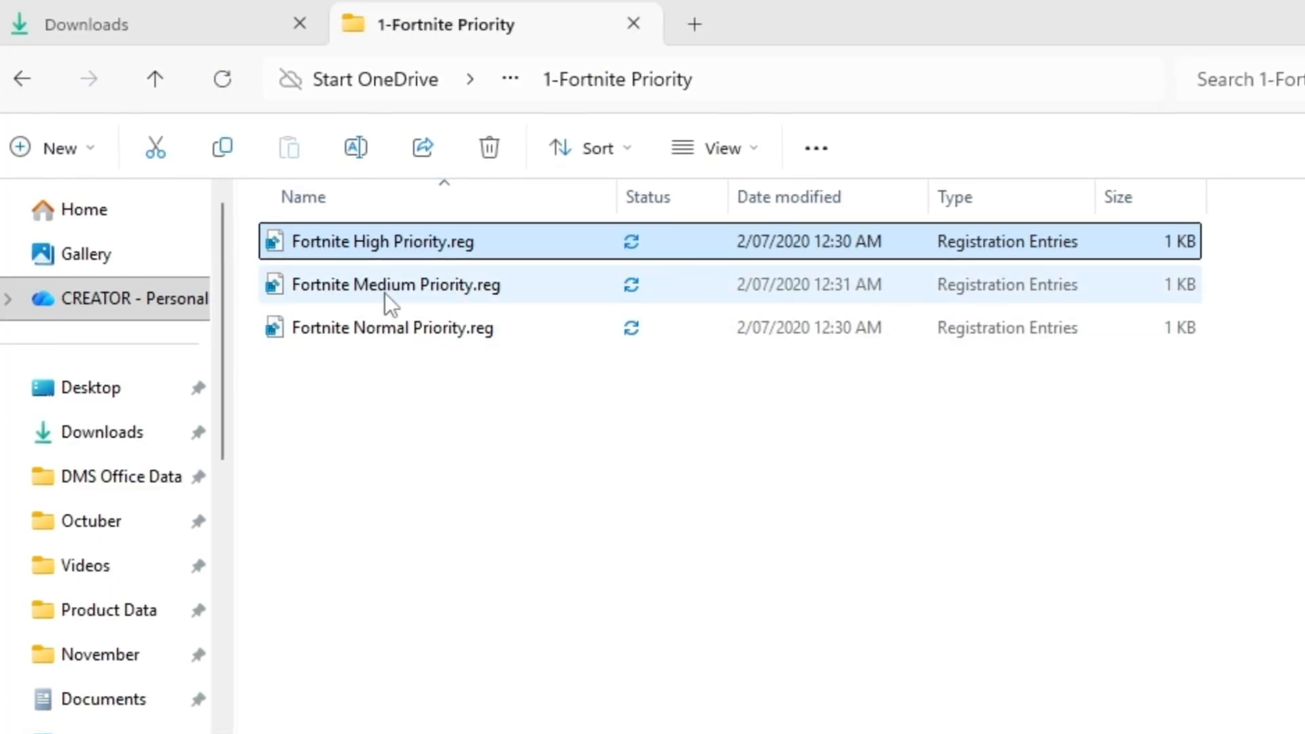
Step: Merge Fortnite Medium Priority.reg into the registry, confirming UAC and the warning
double_click(394, 284)
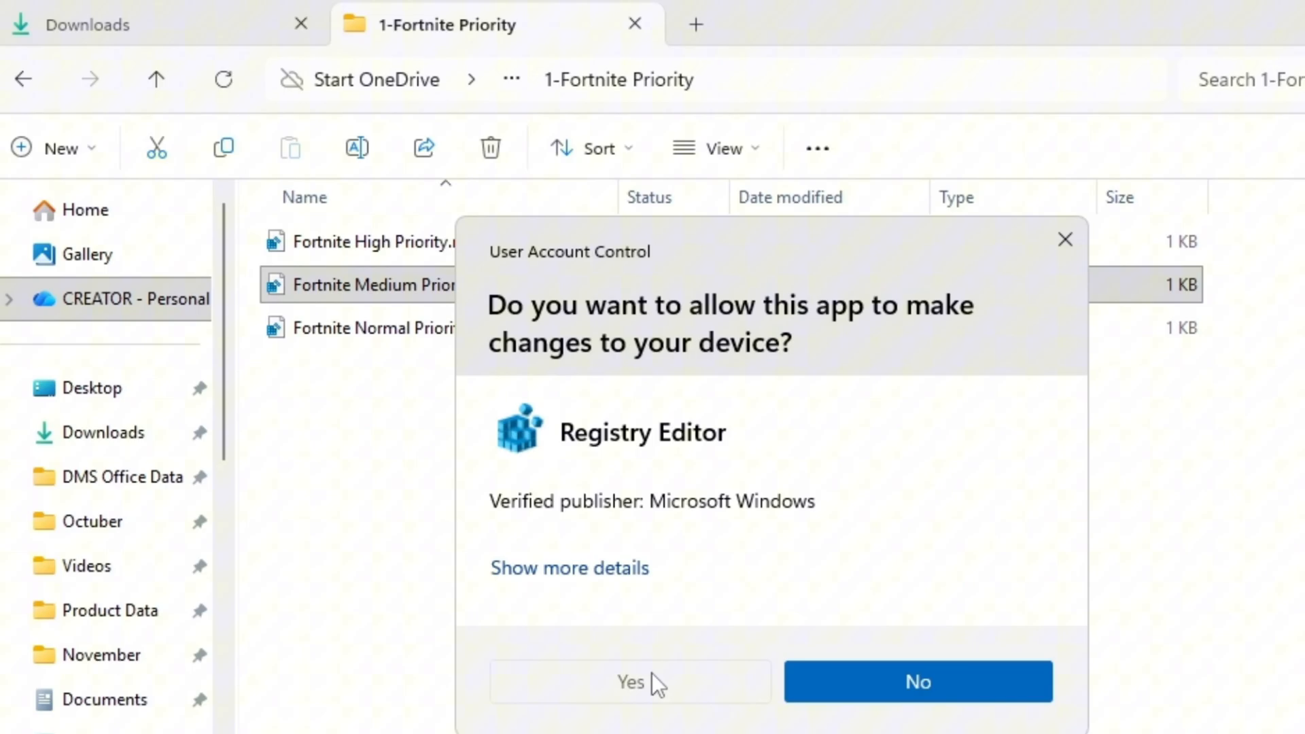
click(629, 682)
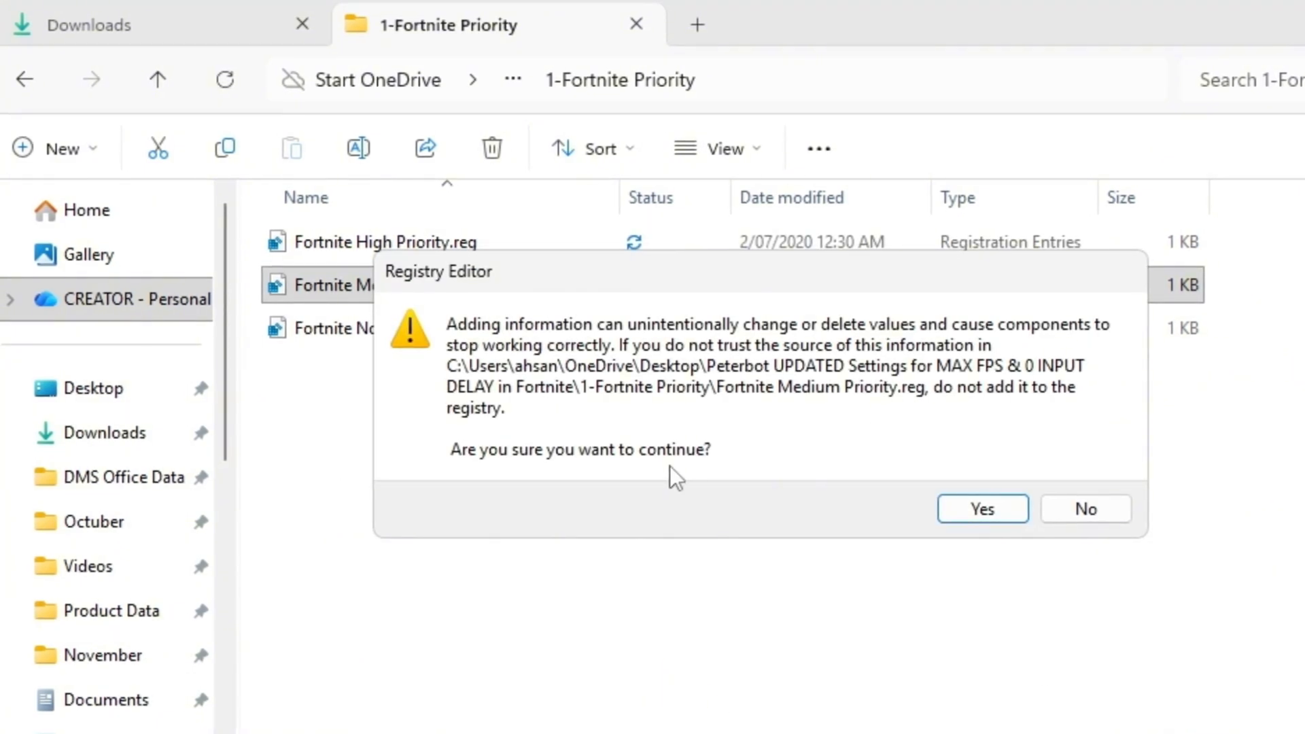
mouse_move(166, 522)
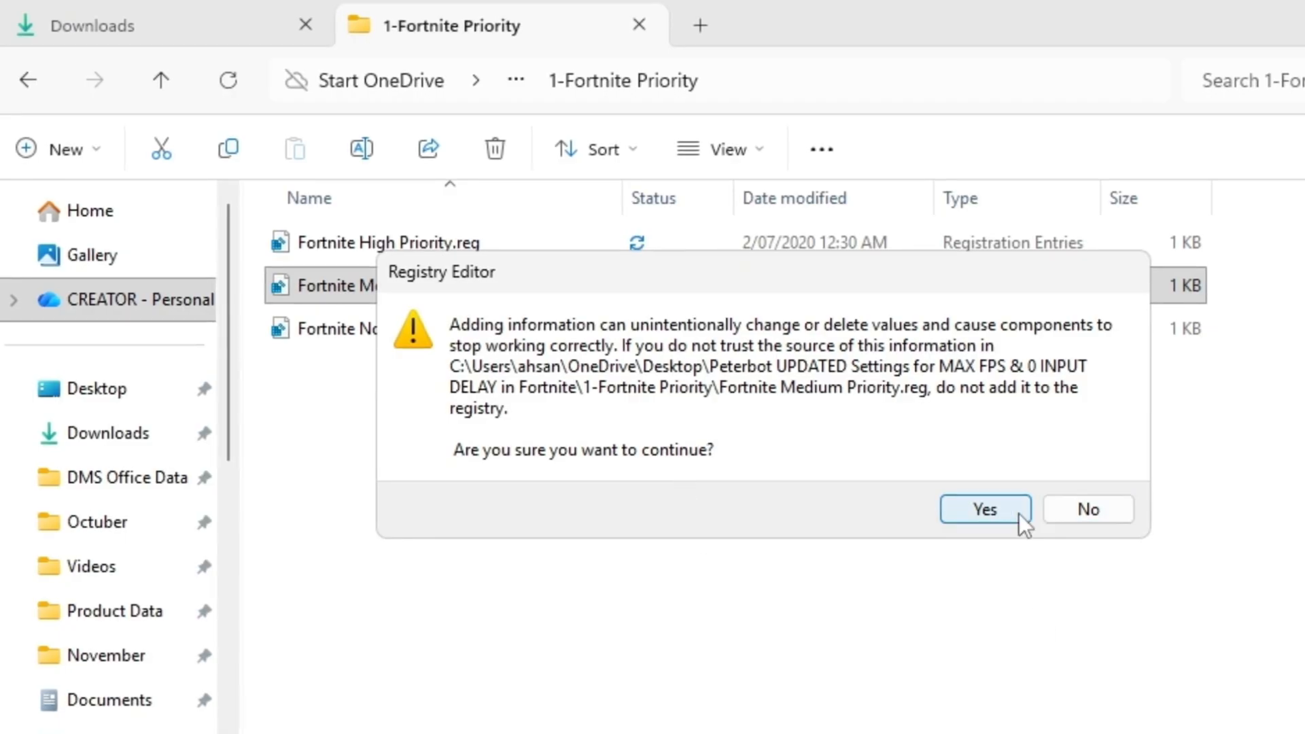
click(984, 508)
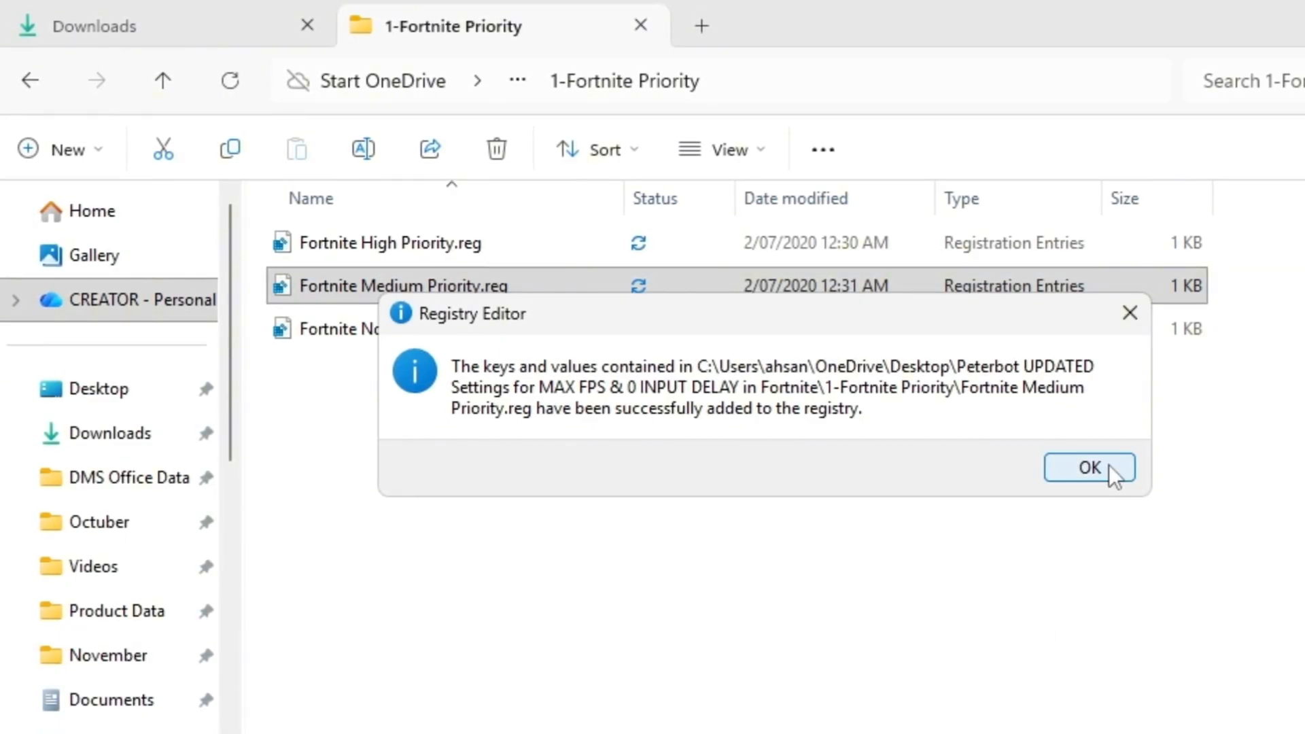
click(1089, 466)
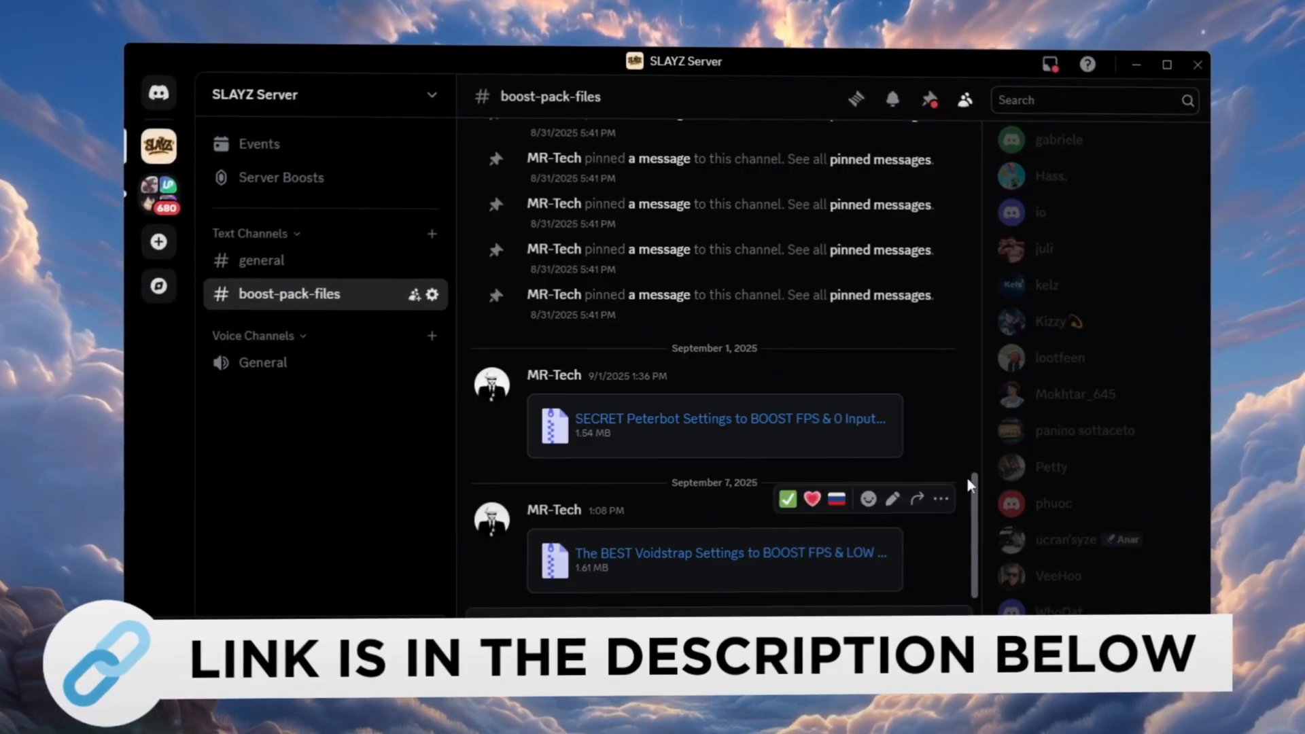
mouse_move(904, 492)
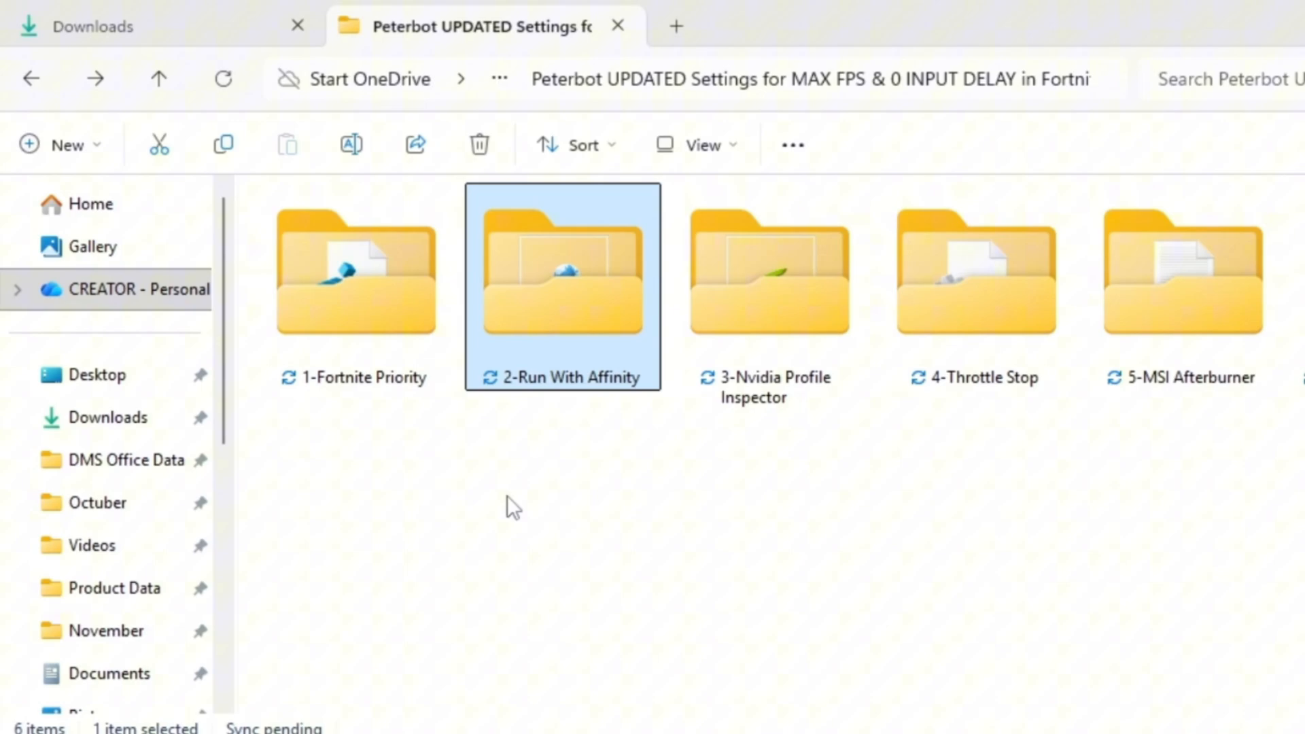
Step: Launch RunWithAffinity.exe from the 2-Run With Affinity folder as administrator
double_click(561, 275)
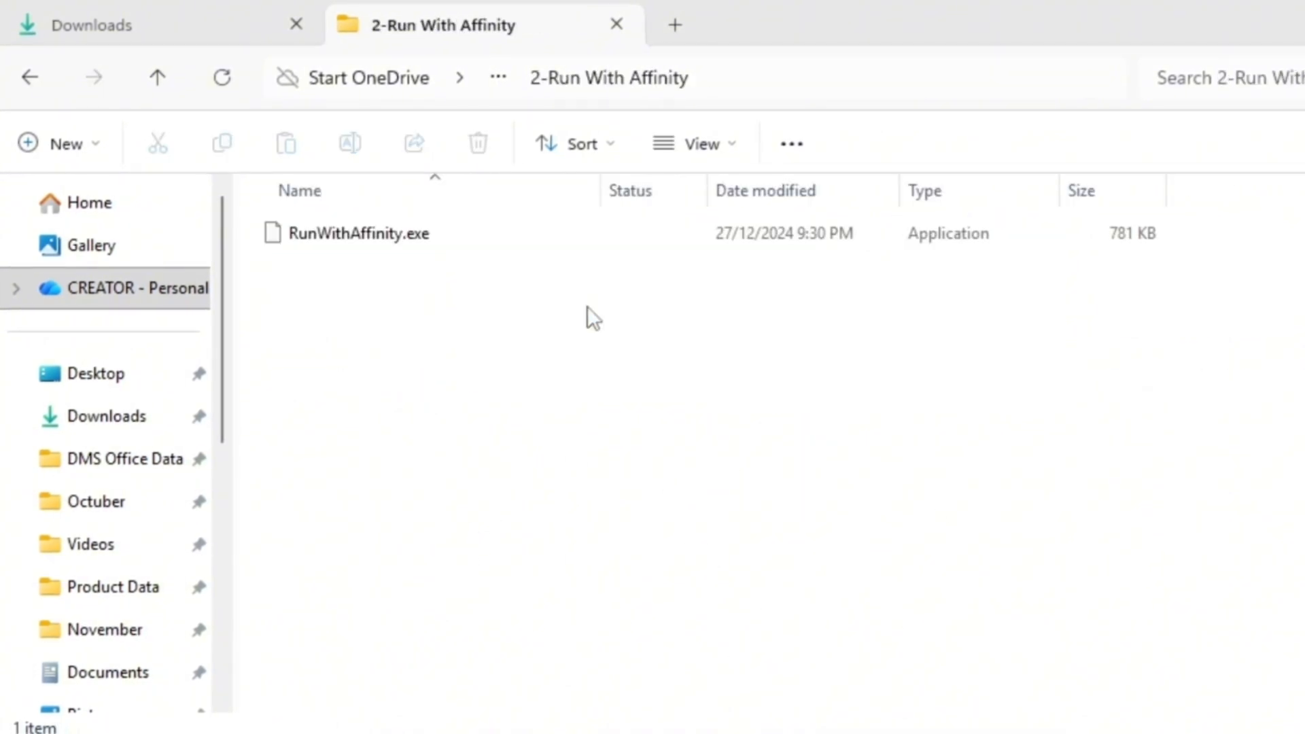
click(358, 233)
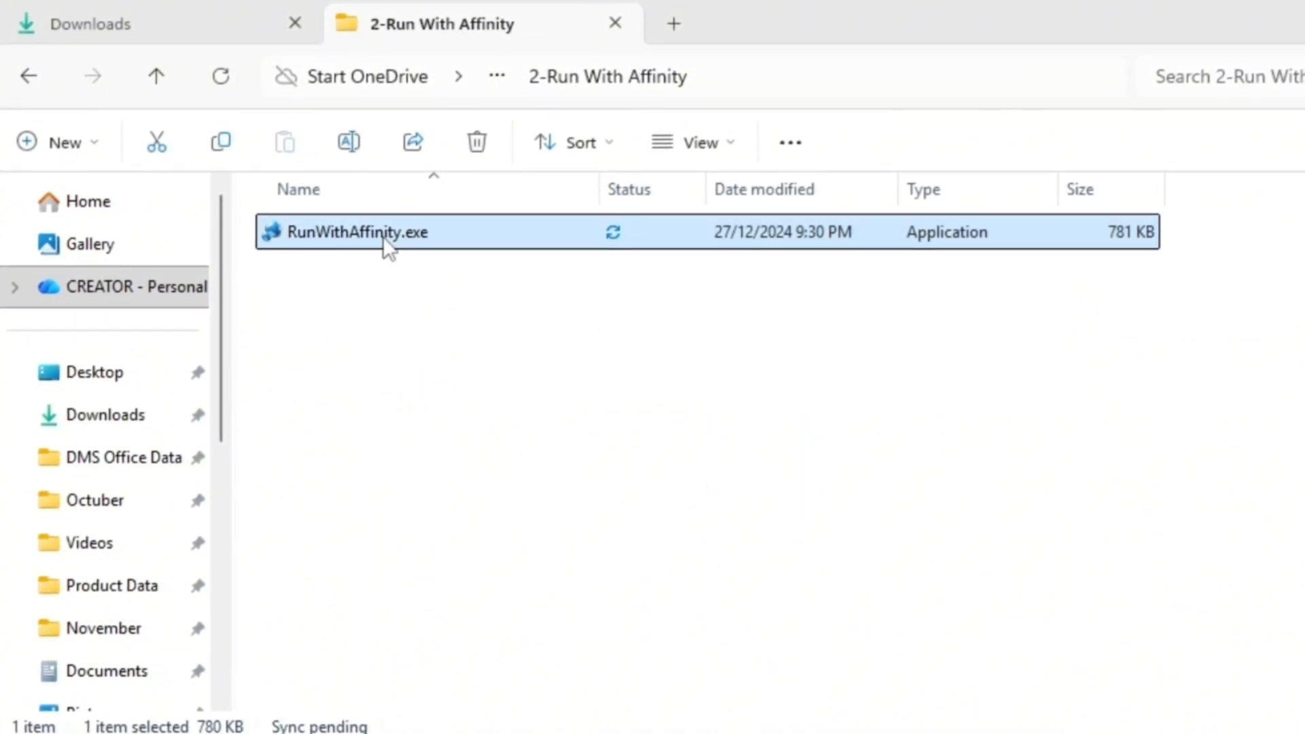
mouse_move(716, 368)
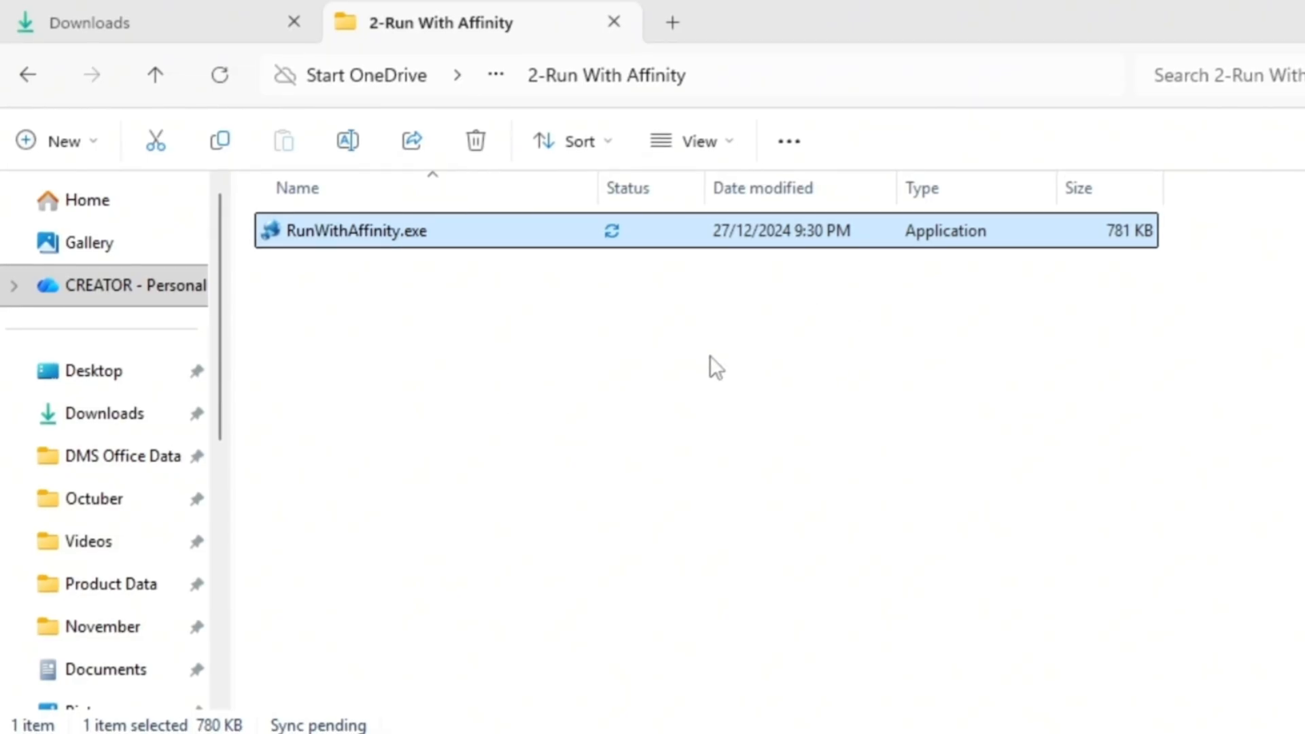
mouse_move(366, 275)
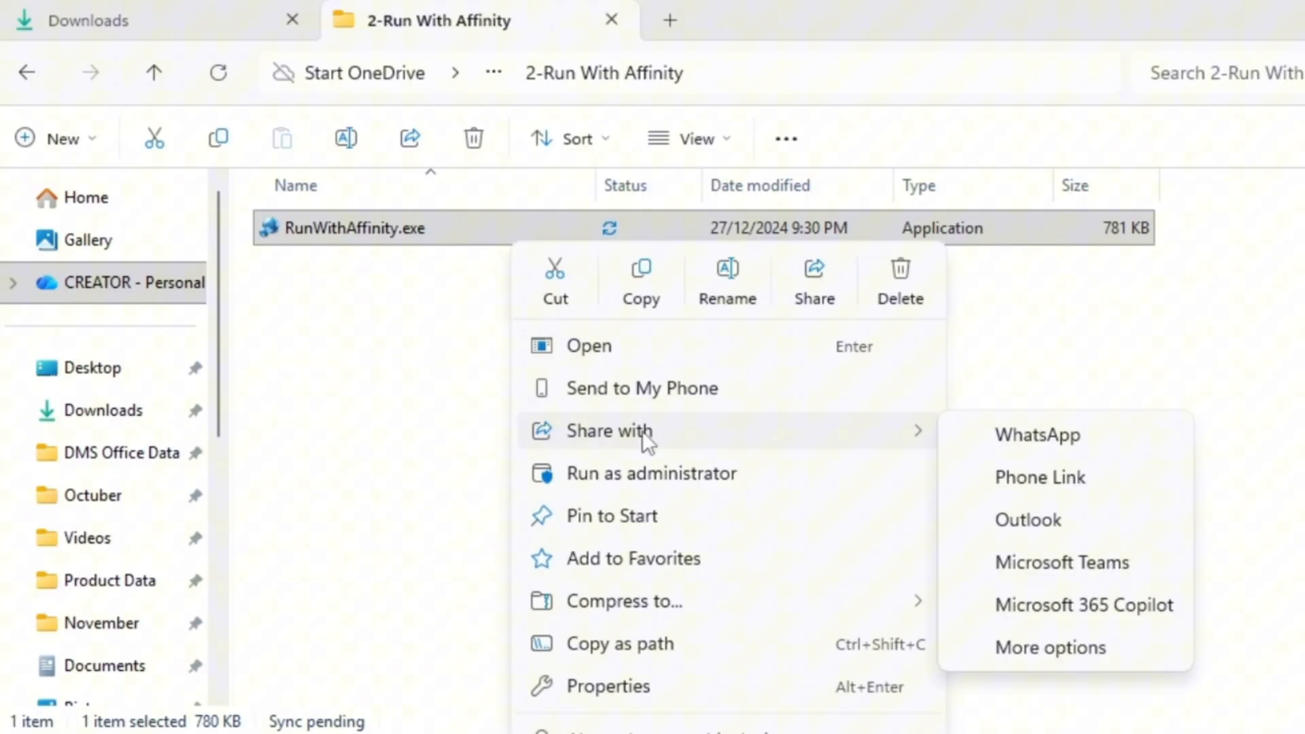
click(651, 473)
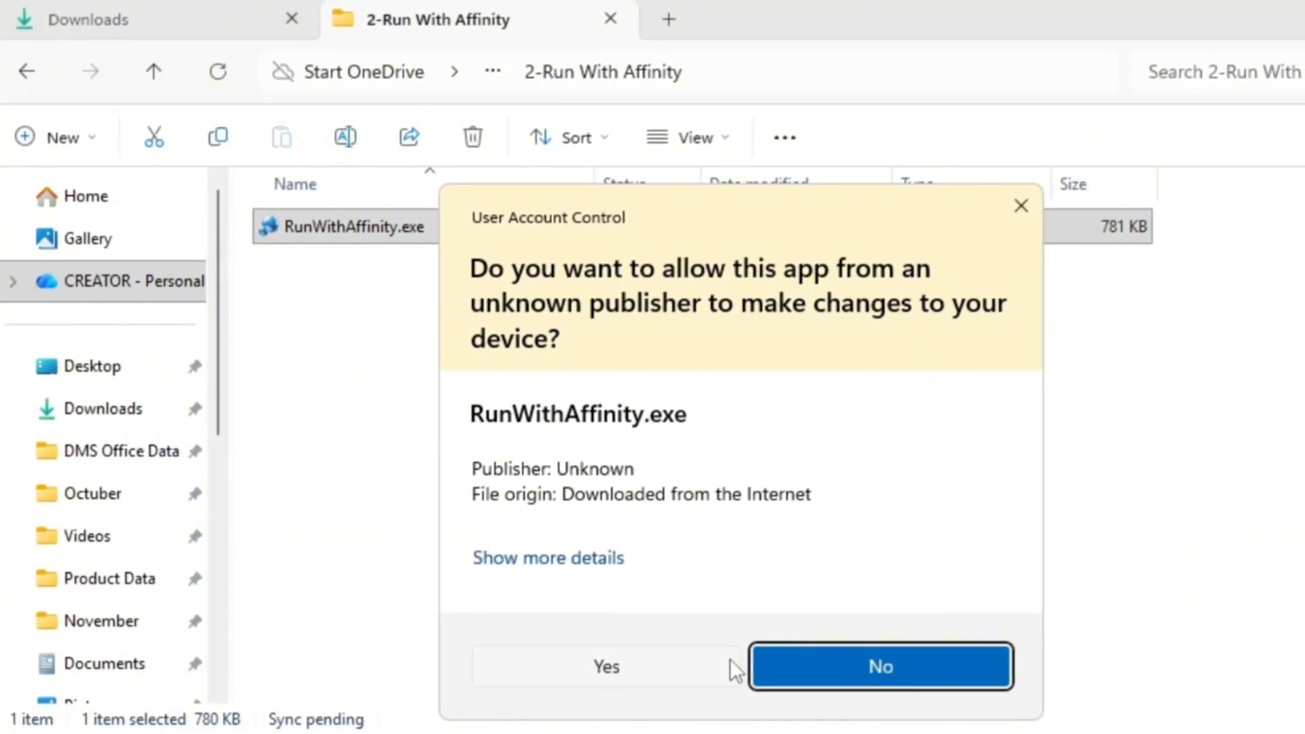
click(605, 667)
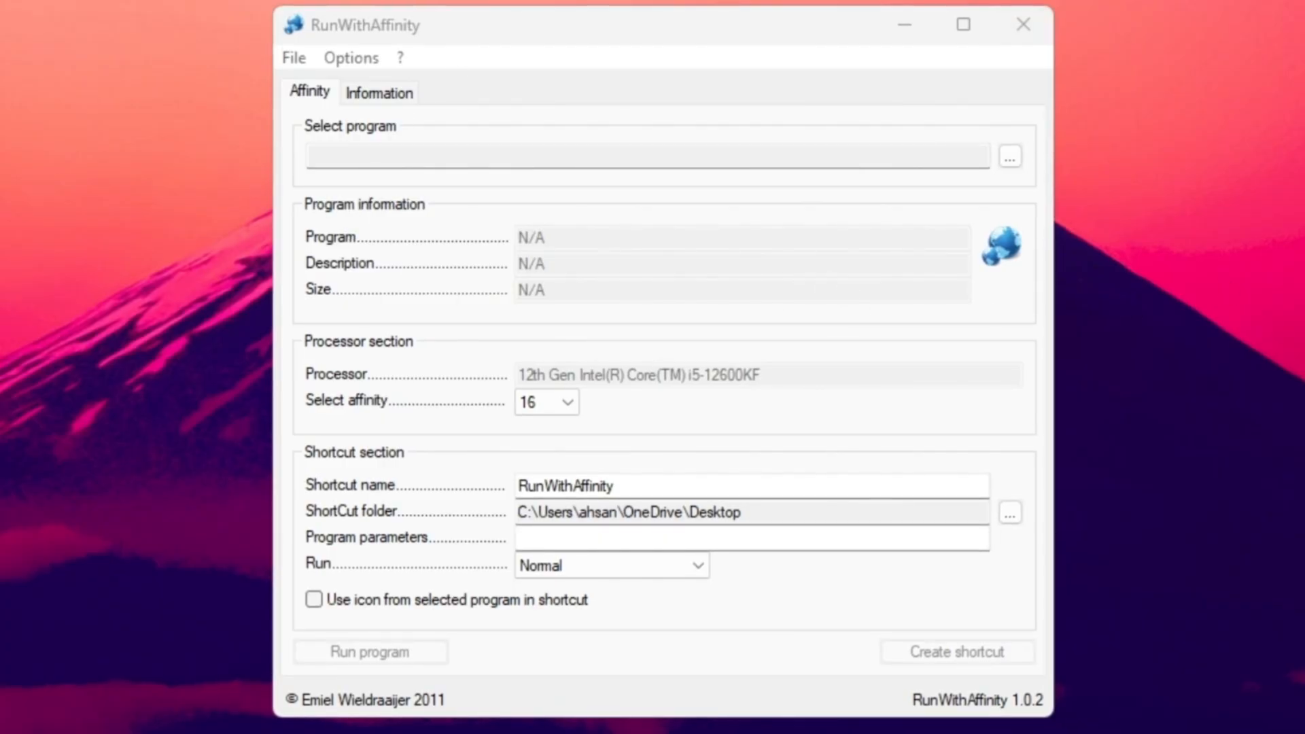
Step: Target FortniteLauncher.exe with affinity 16 and run mode Maximized
click(1010, 155)
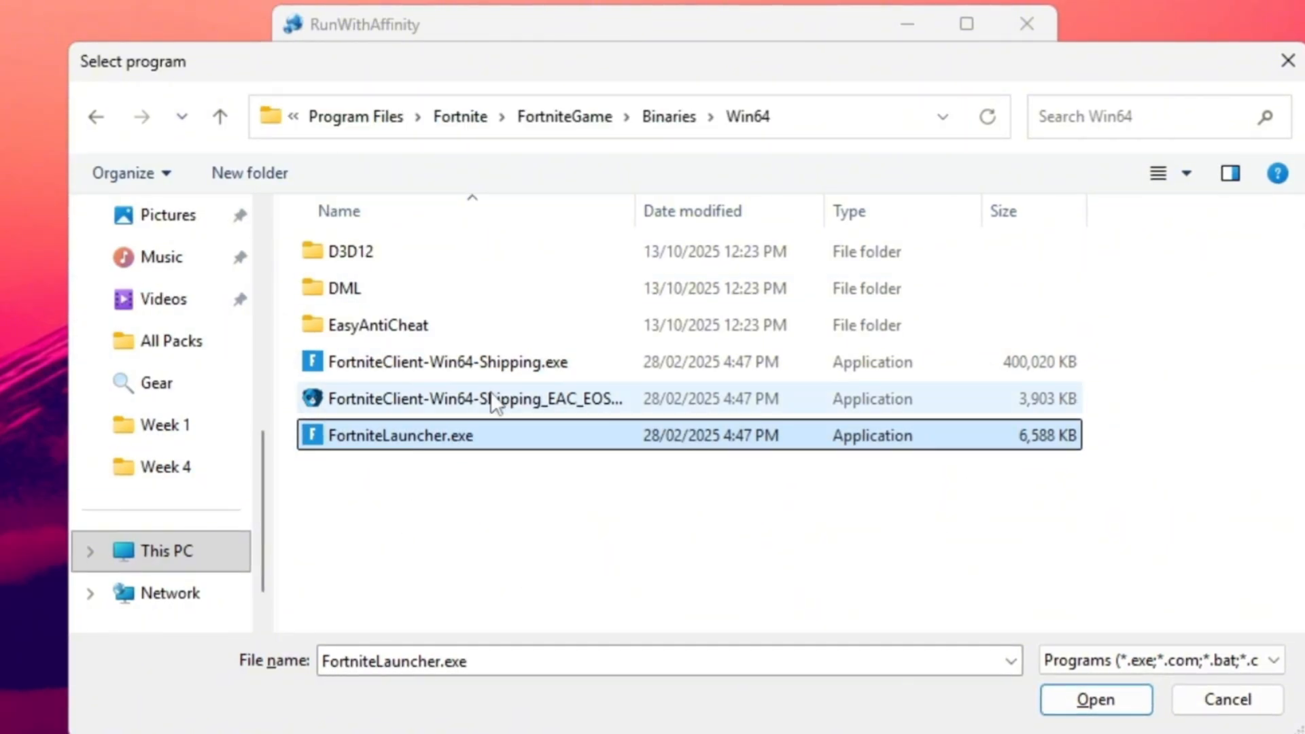
click(1095, 699)
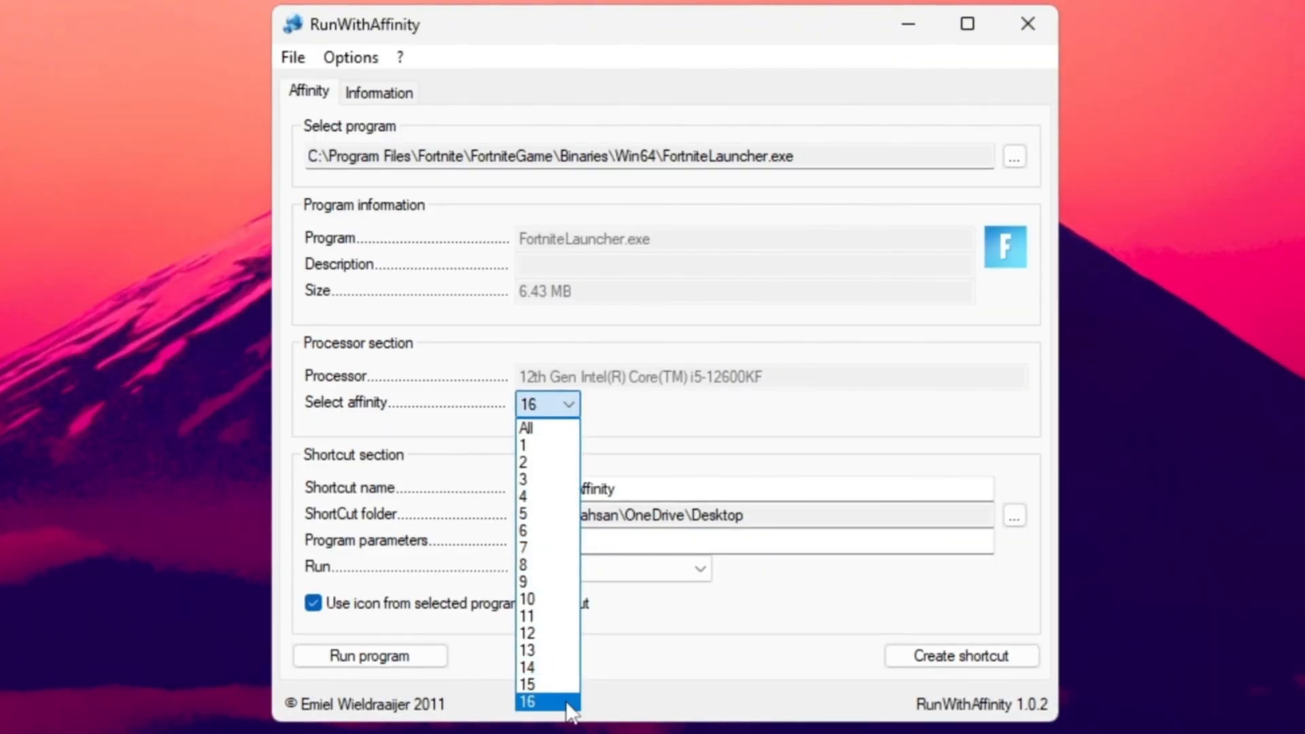
mouse_move(541, 669)
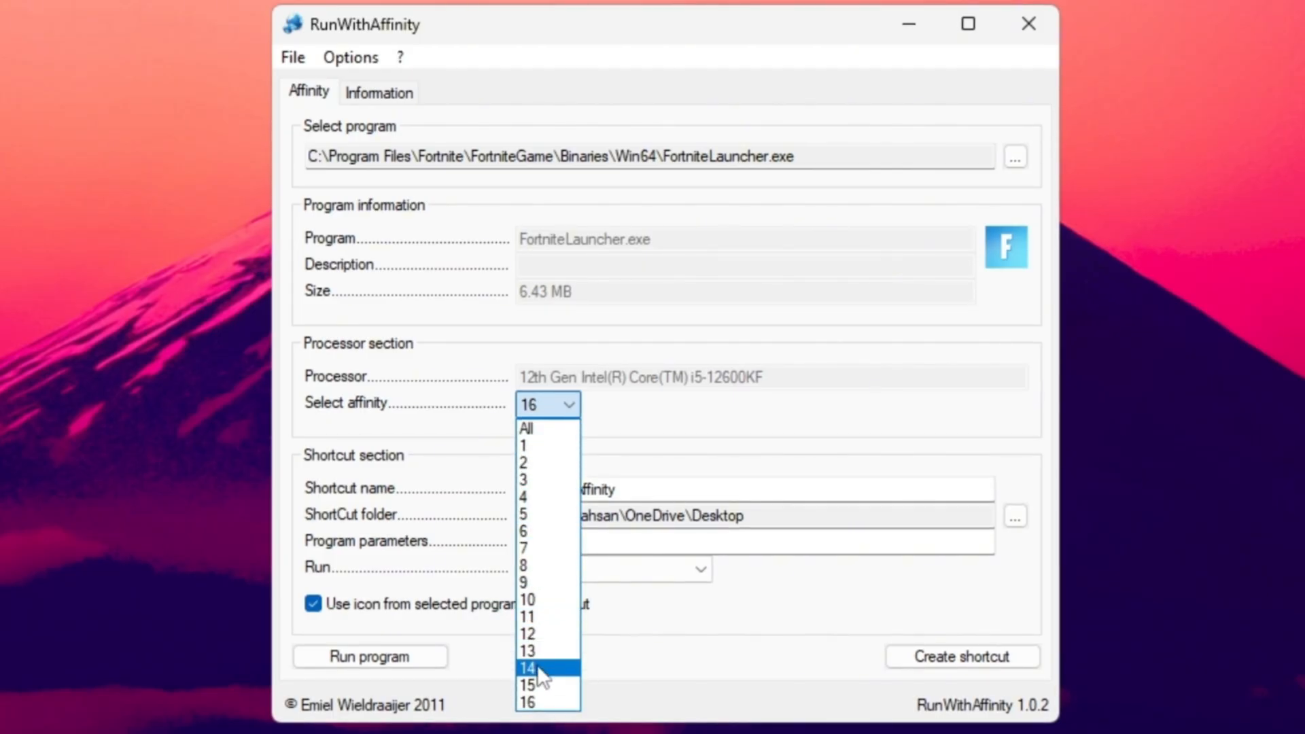
mouse_move(552, 703)
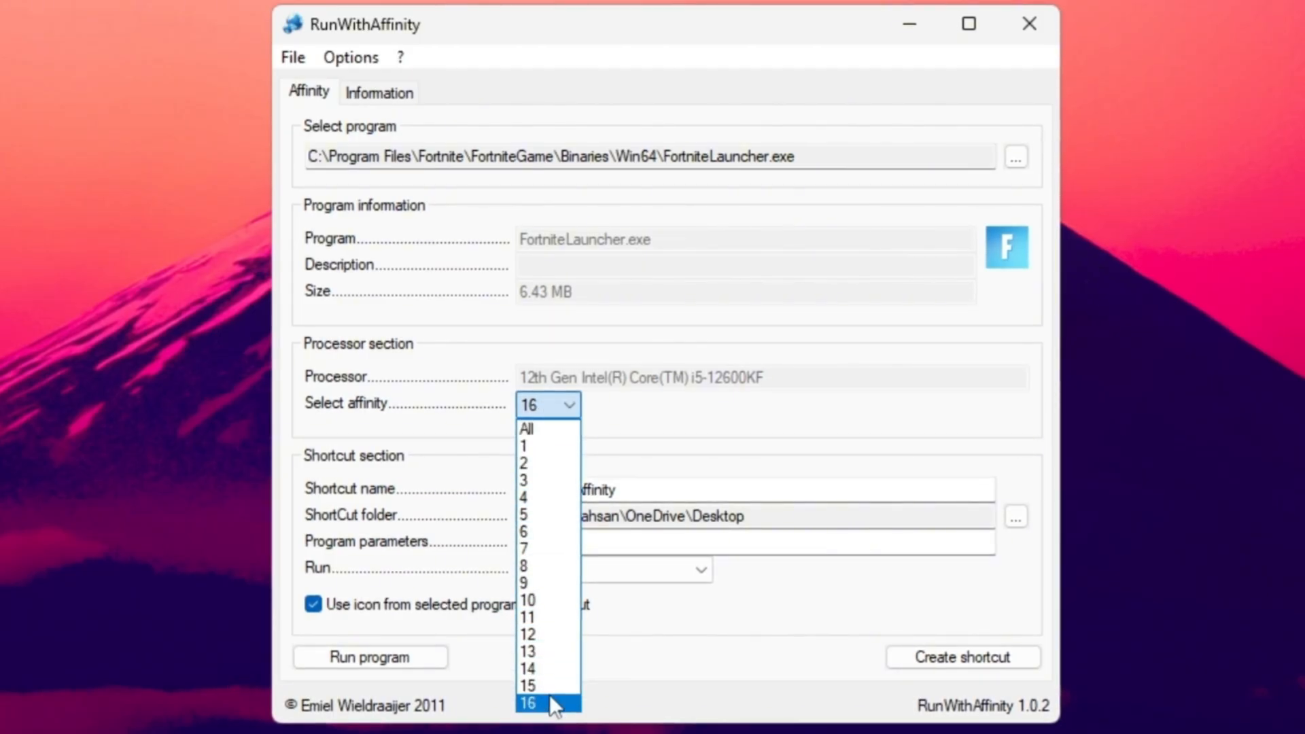
click(528, 703)
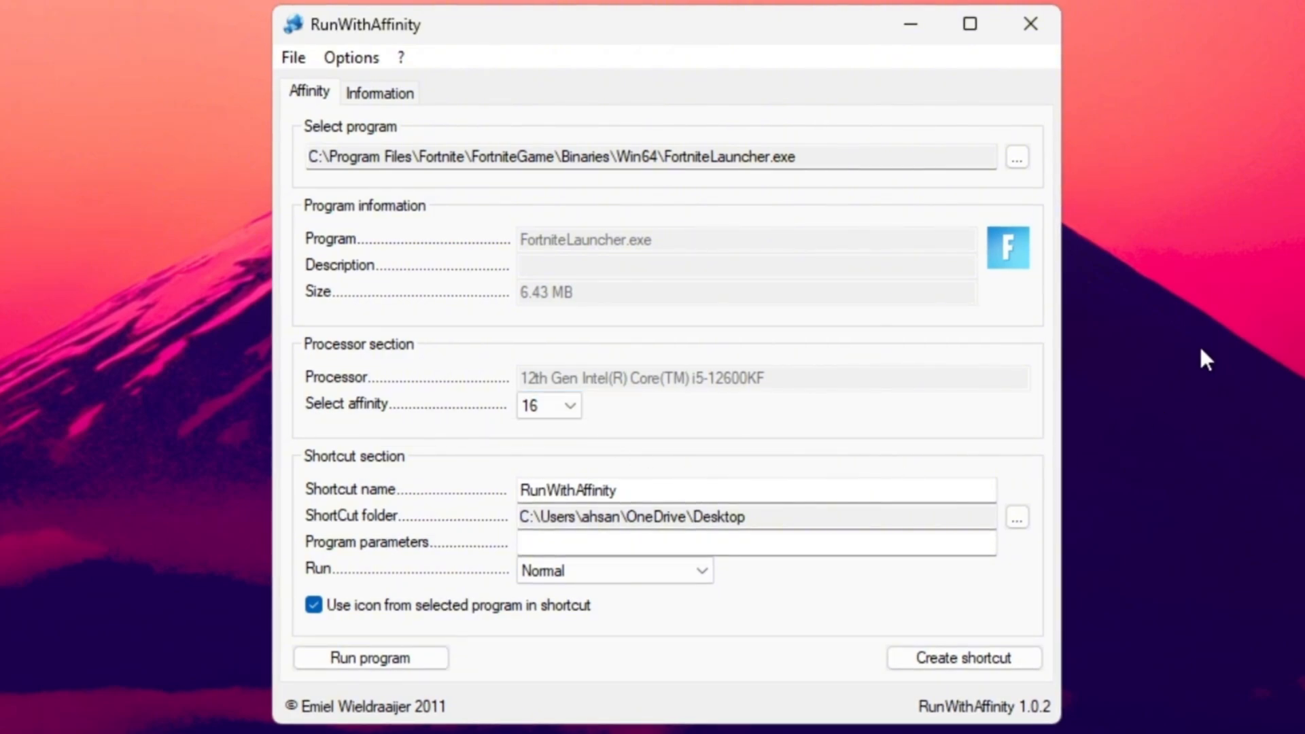
click(613, 569)
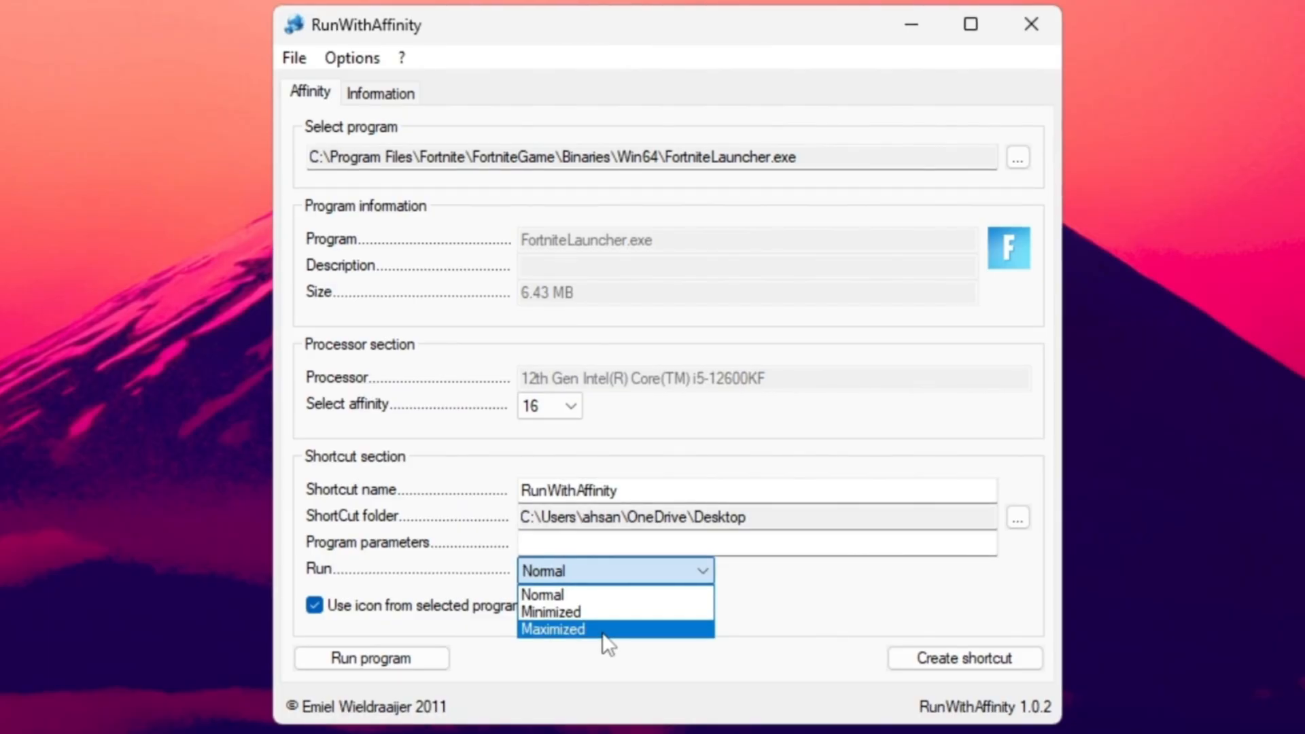
click(553, 630)
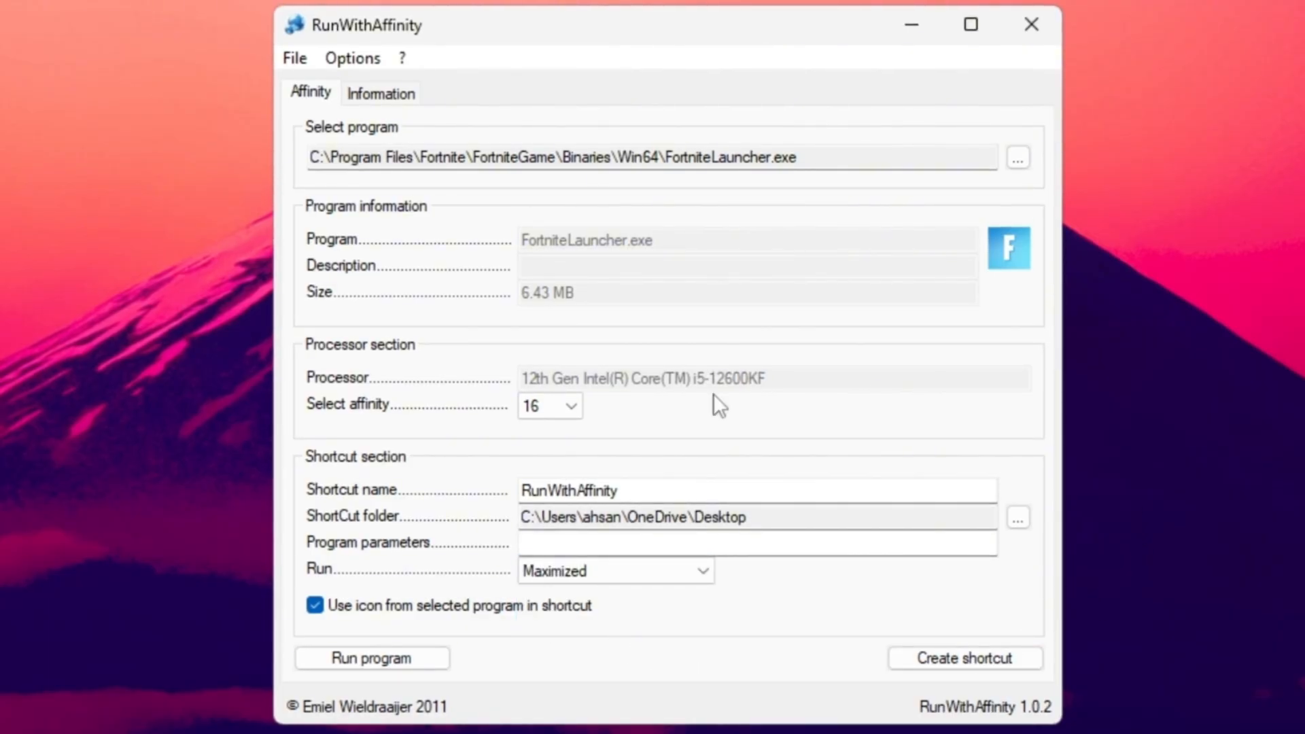
mouse_move(966, 658)
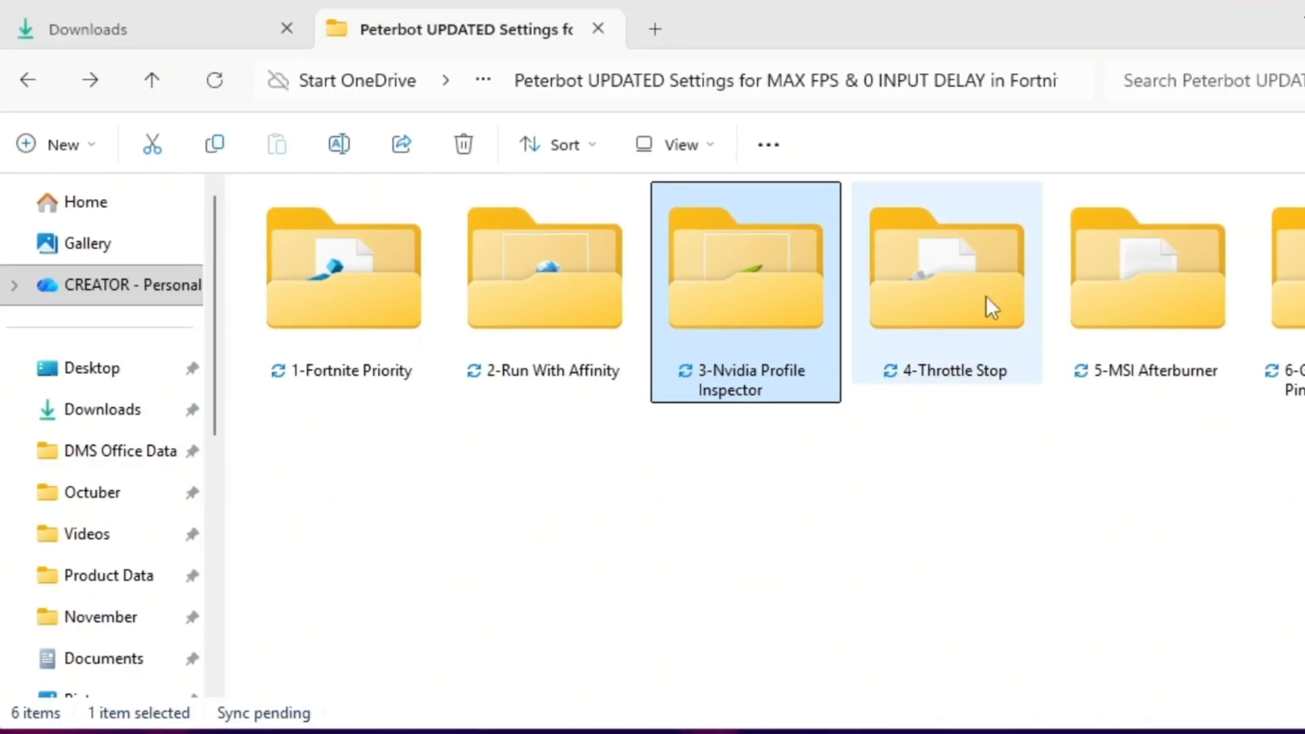
Step: Enter the 3-Nvidia Profile Inspector folder and select nvidiaProfileInspector.exe
double_click(746, 267)
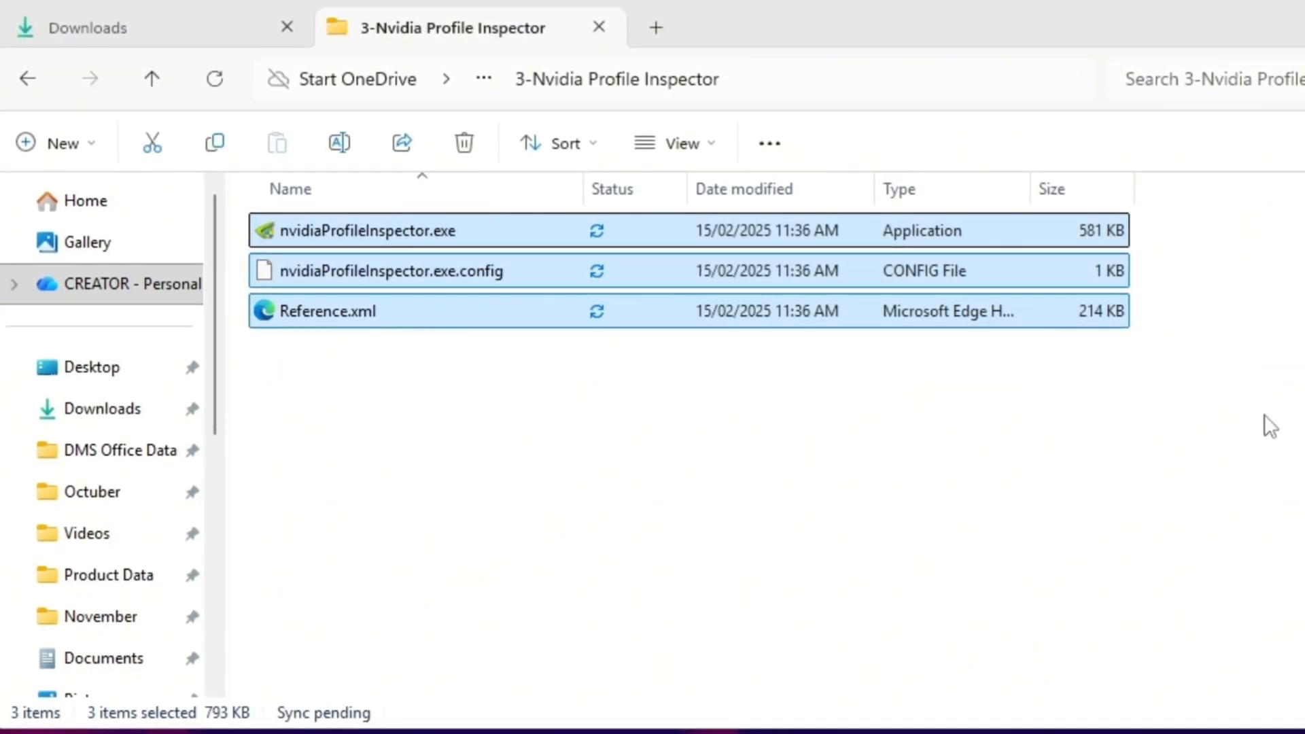
click(365, 230)
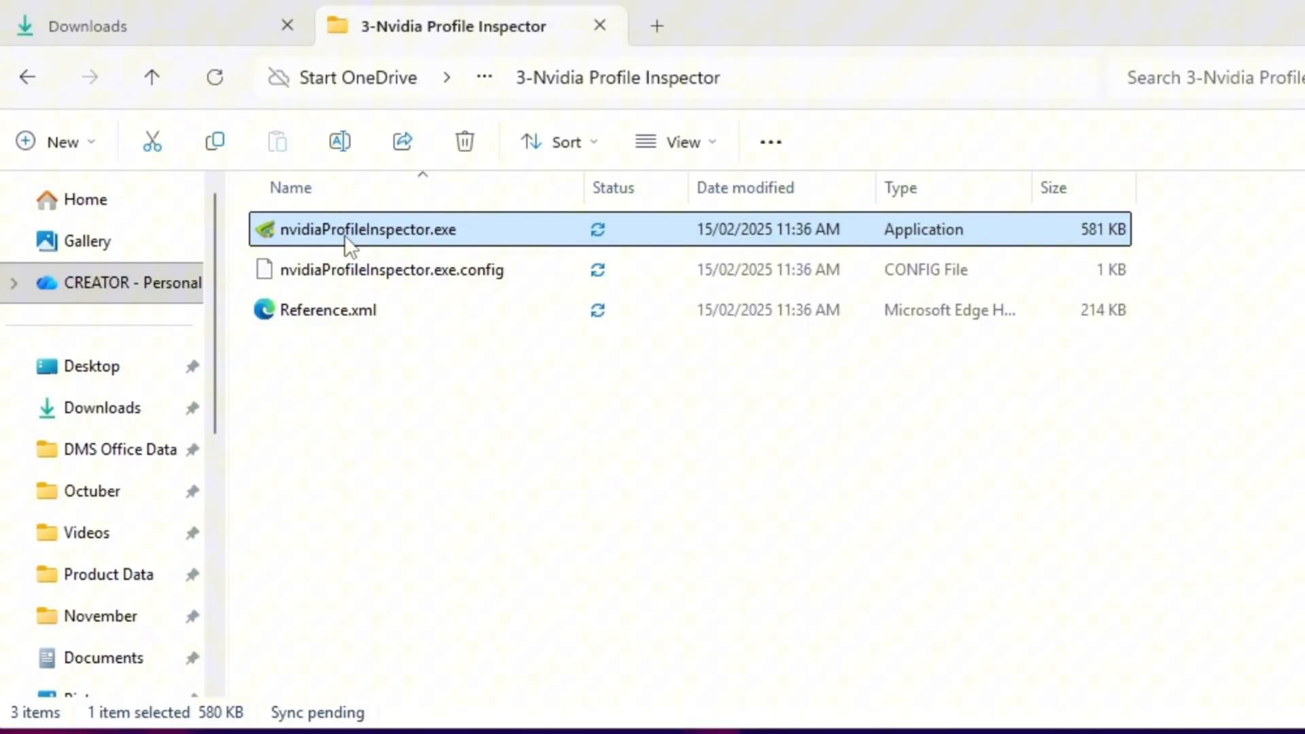
mouse_move(729, 441)
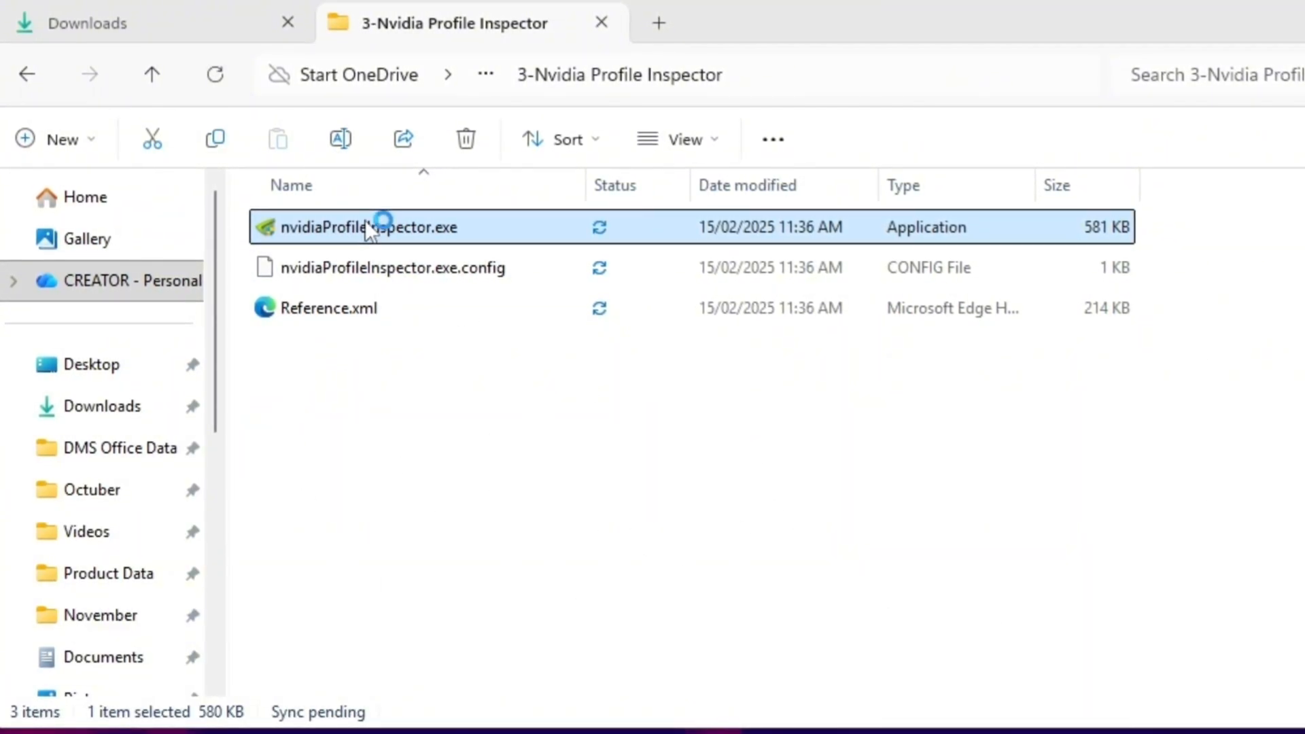
Step: Launch NVIDIA Profile Inspector and load the Fortnite profile by searching 'fort'
double_click(369, 227)
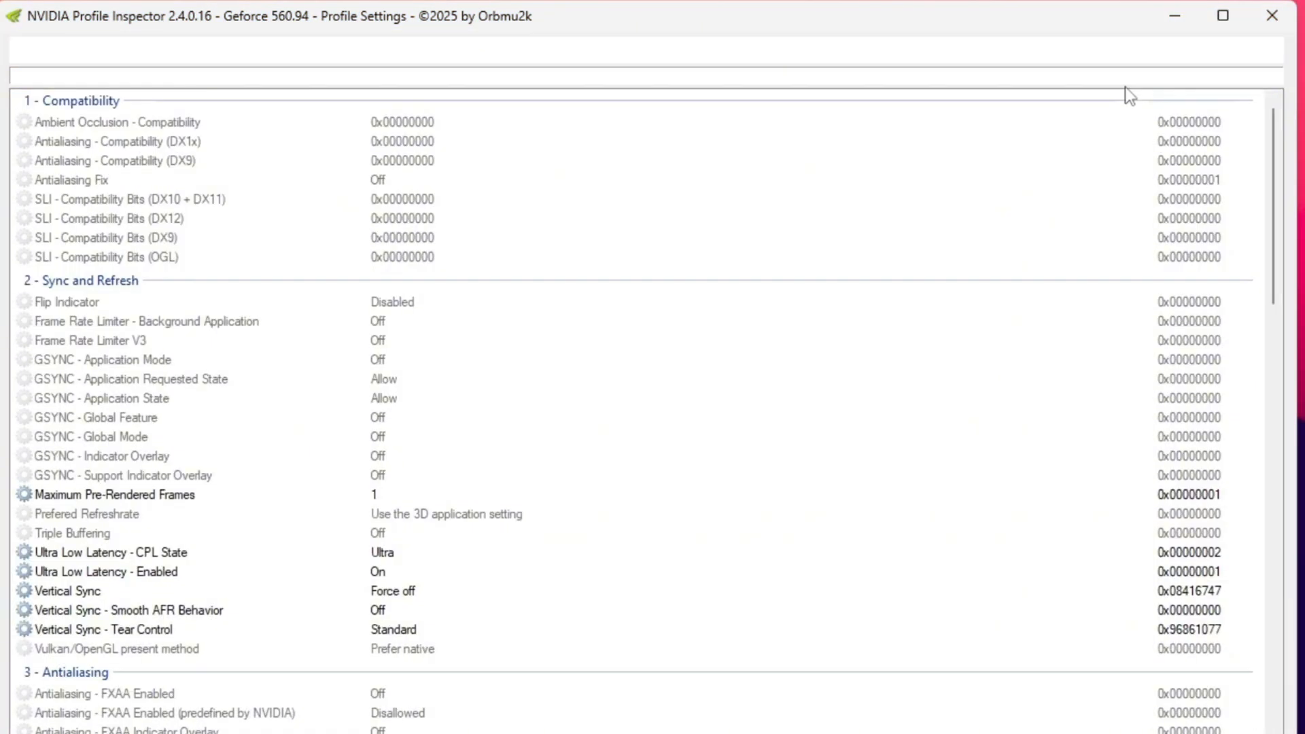
scroll(down, 3)
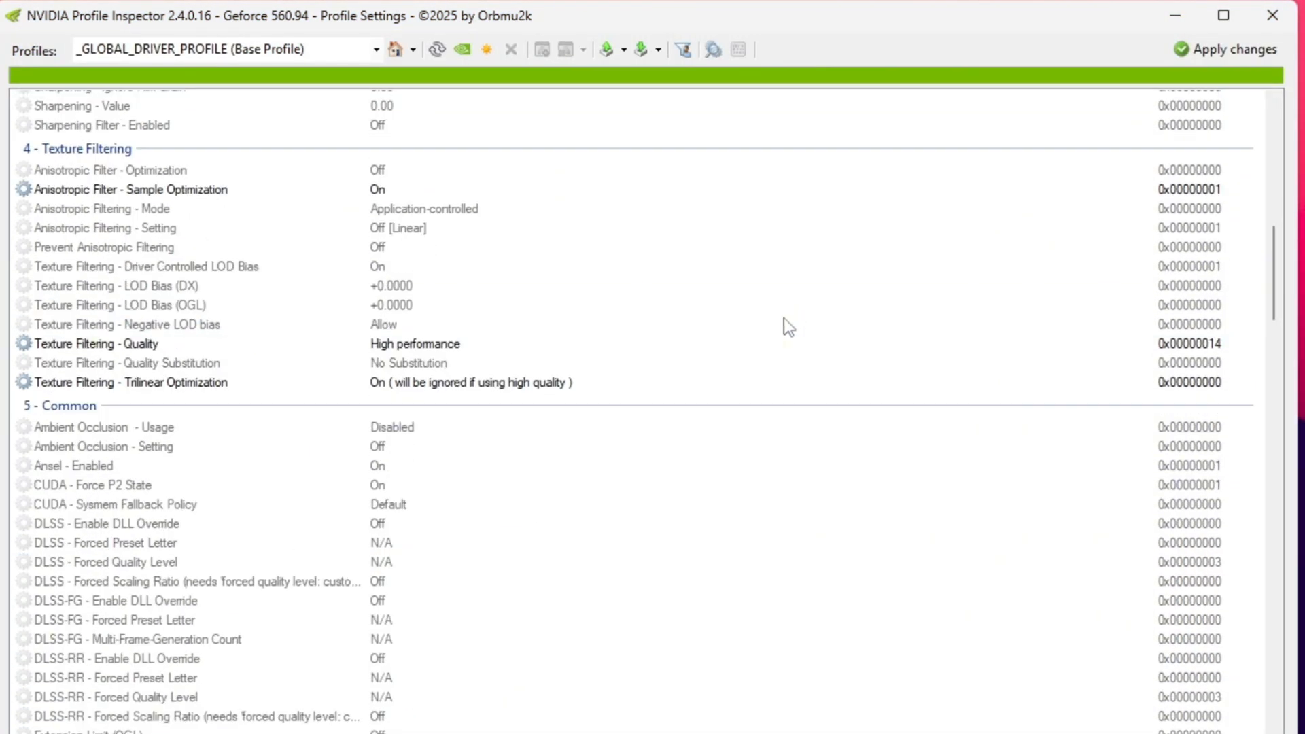
scroll(down, 3)
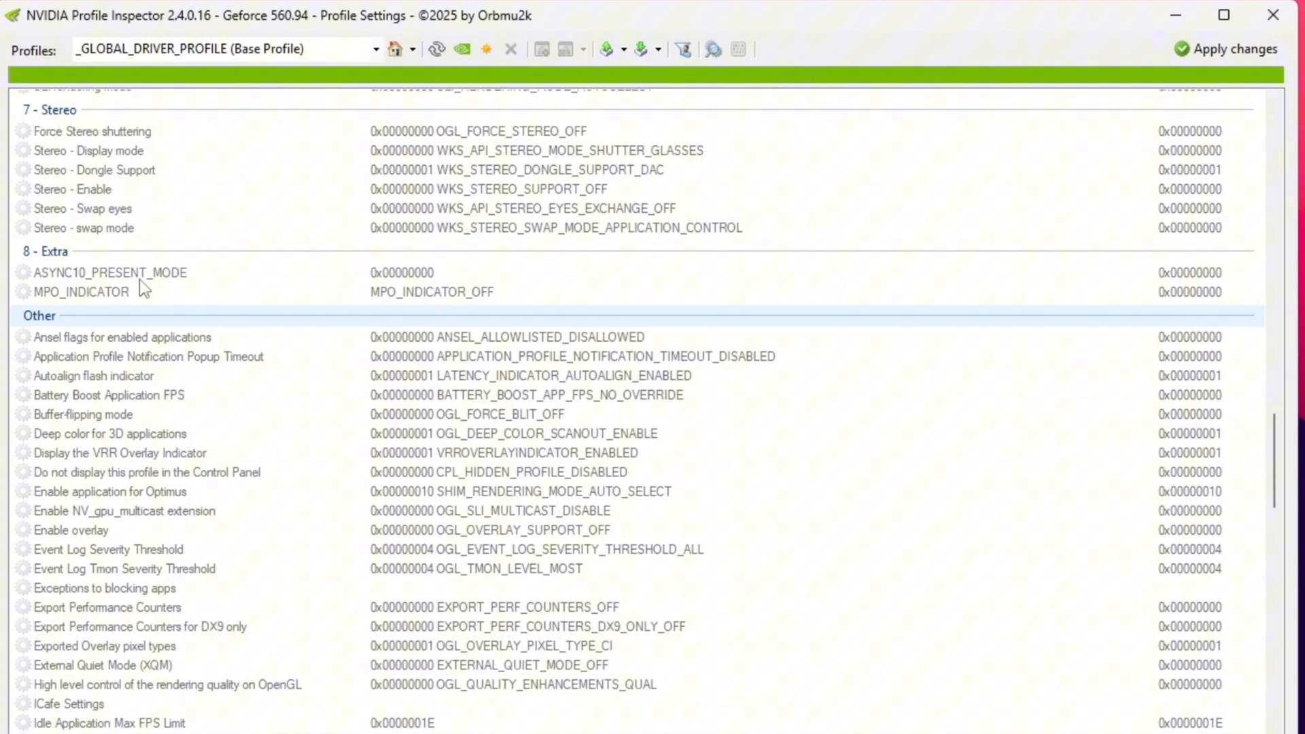
text(fort)
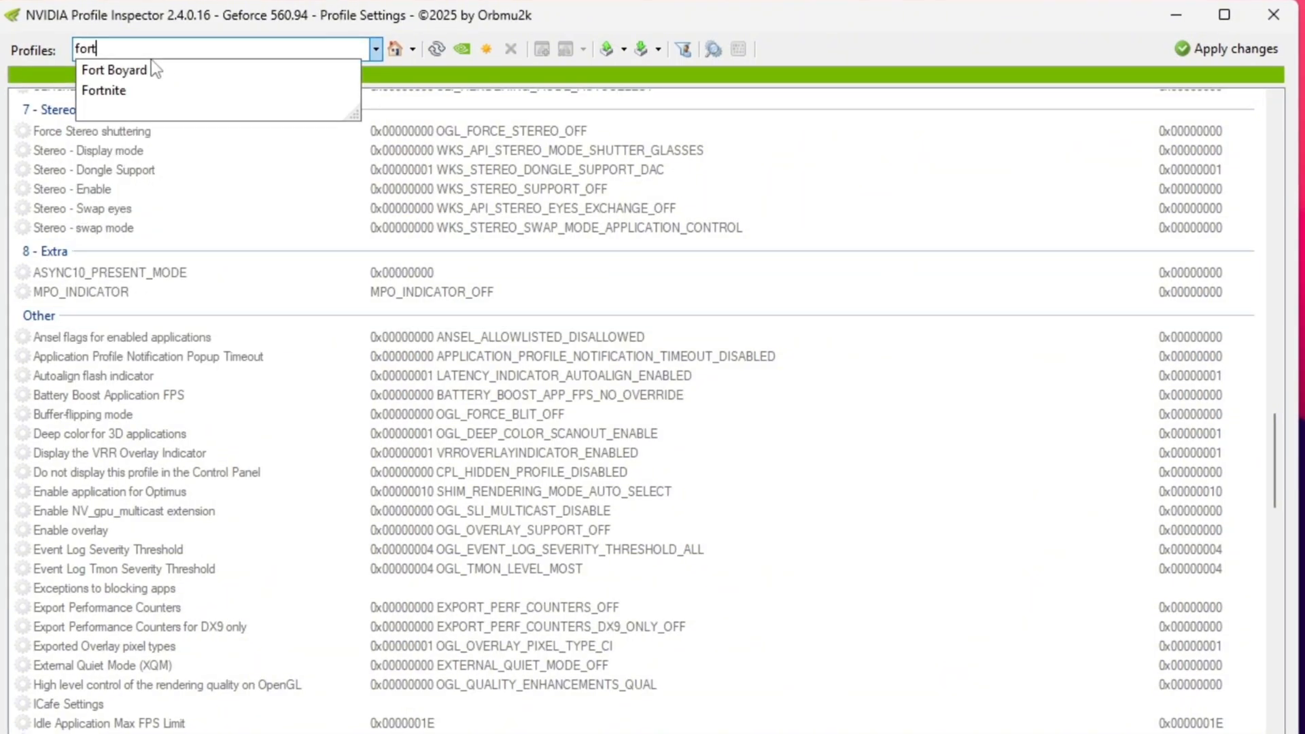
click(103, 90)
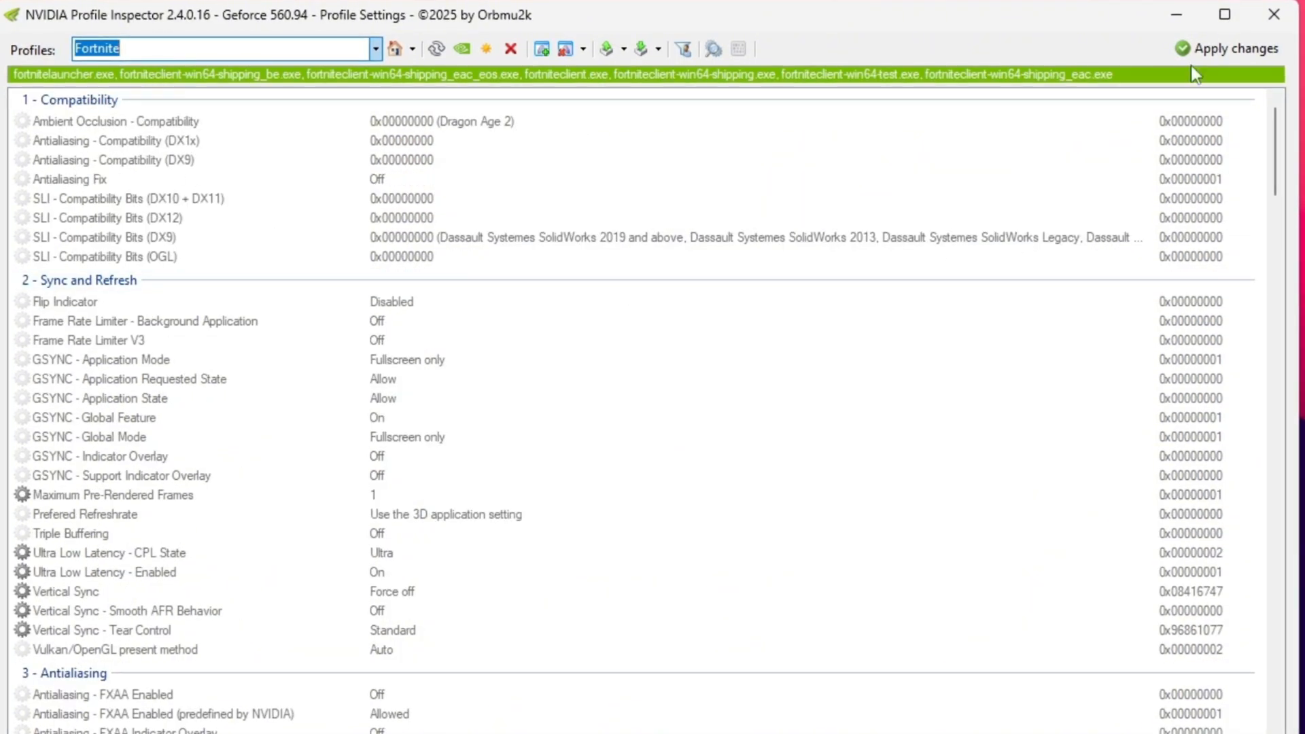
Step: Review the Fortnite profile's Texture Filtering LOD Bias, Negative LOD bias and Quality settings
click(638, 49)
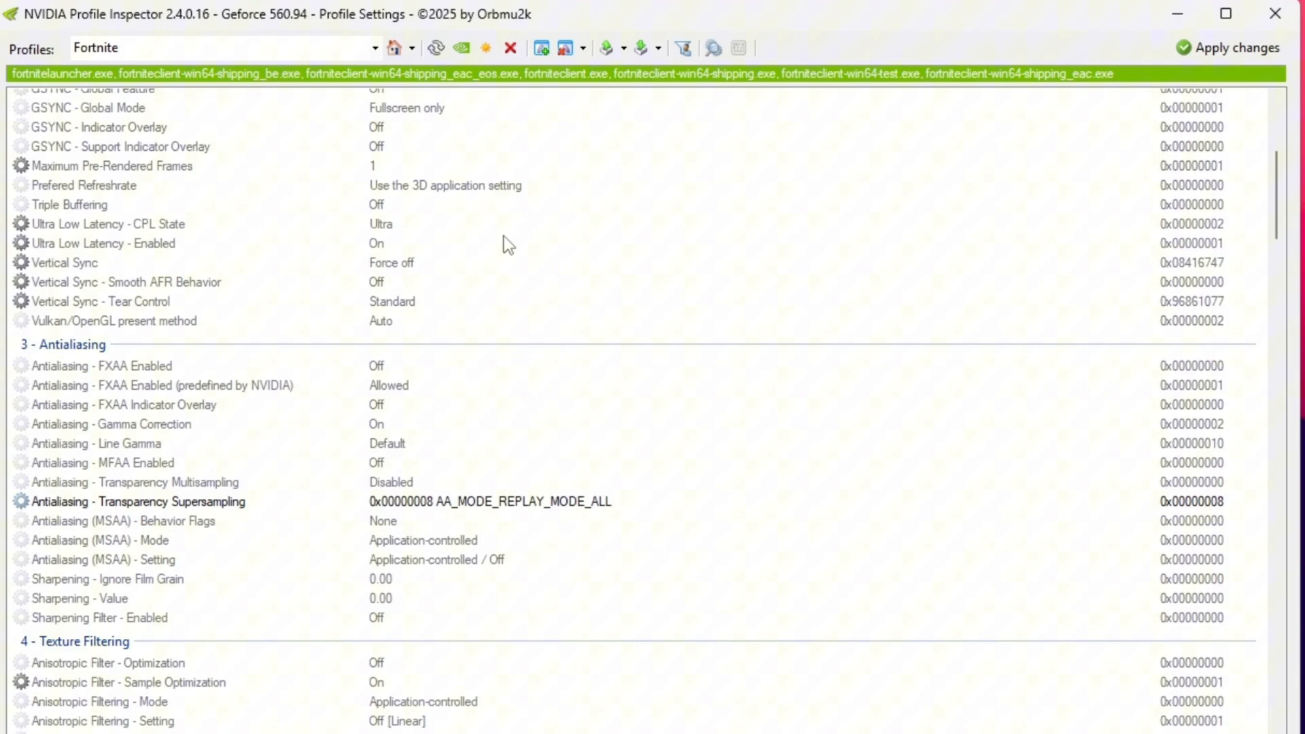
scroll(down, 3)
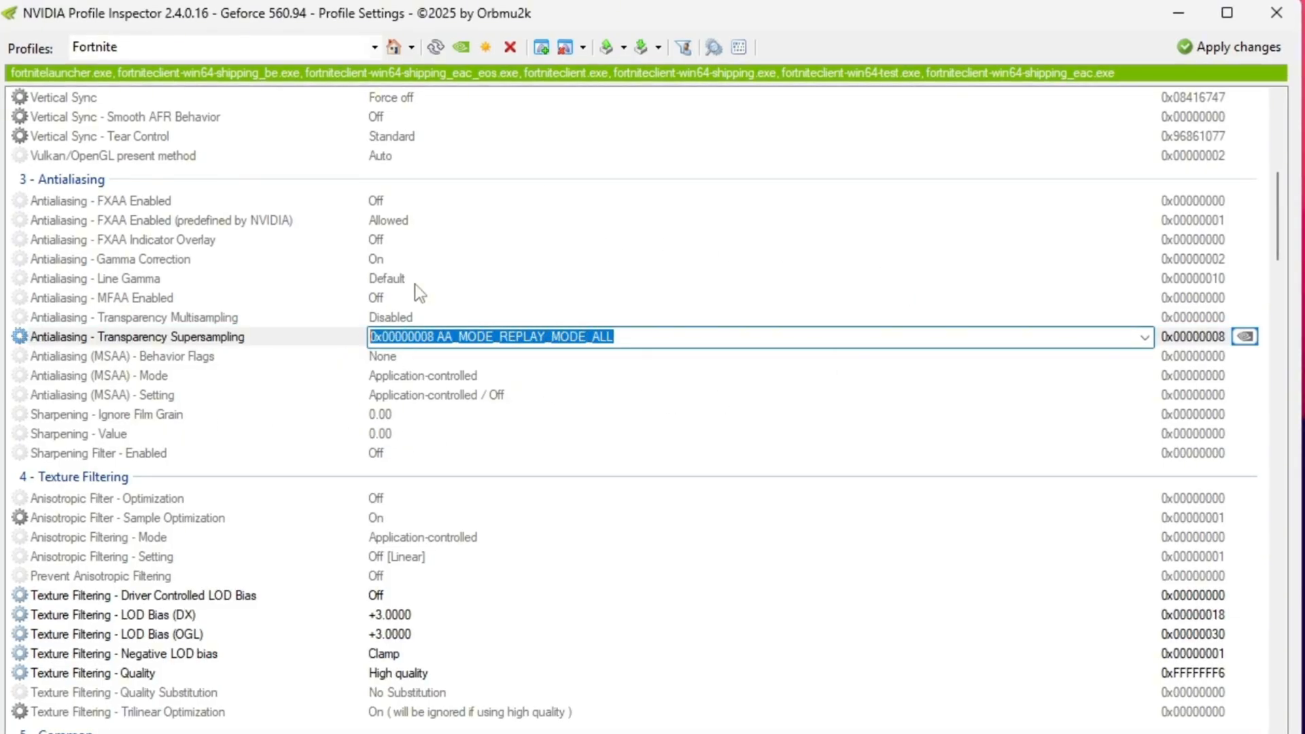
scroll(down, 3)
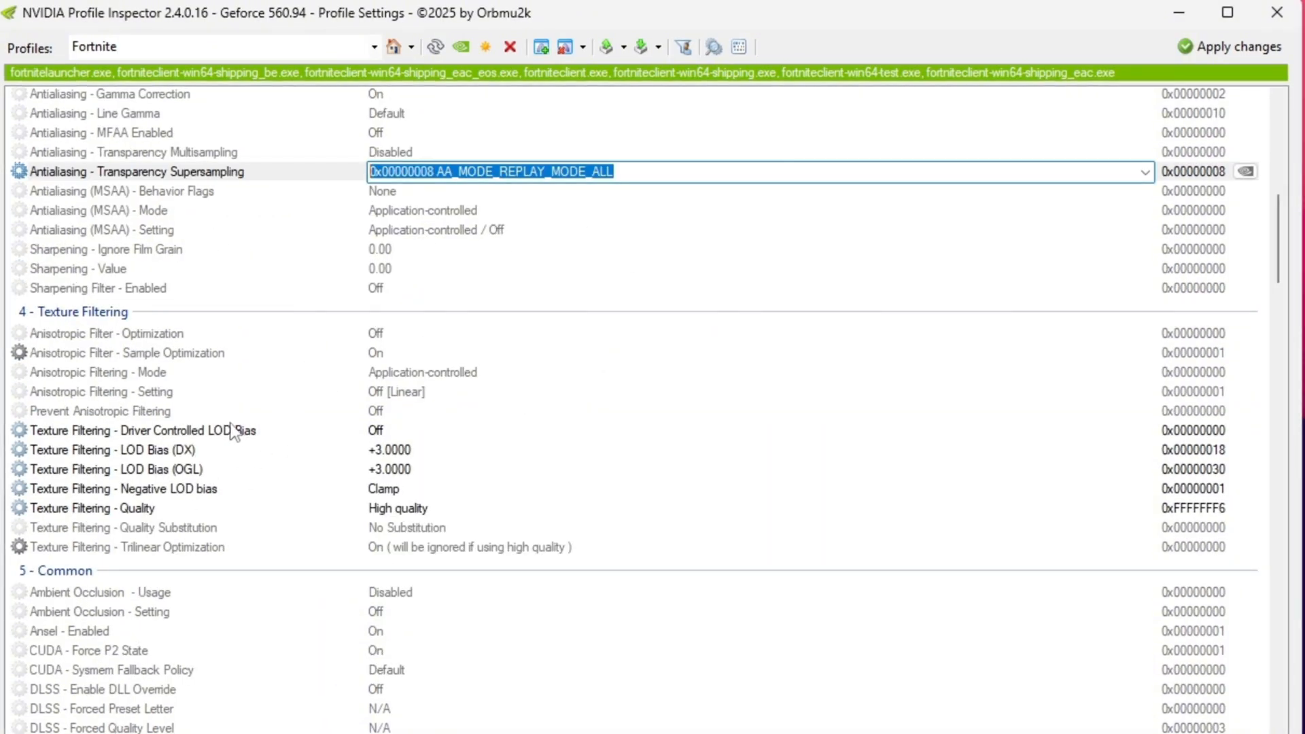
click(117, 450)
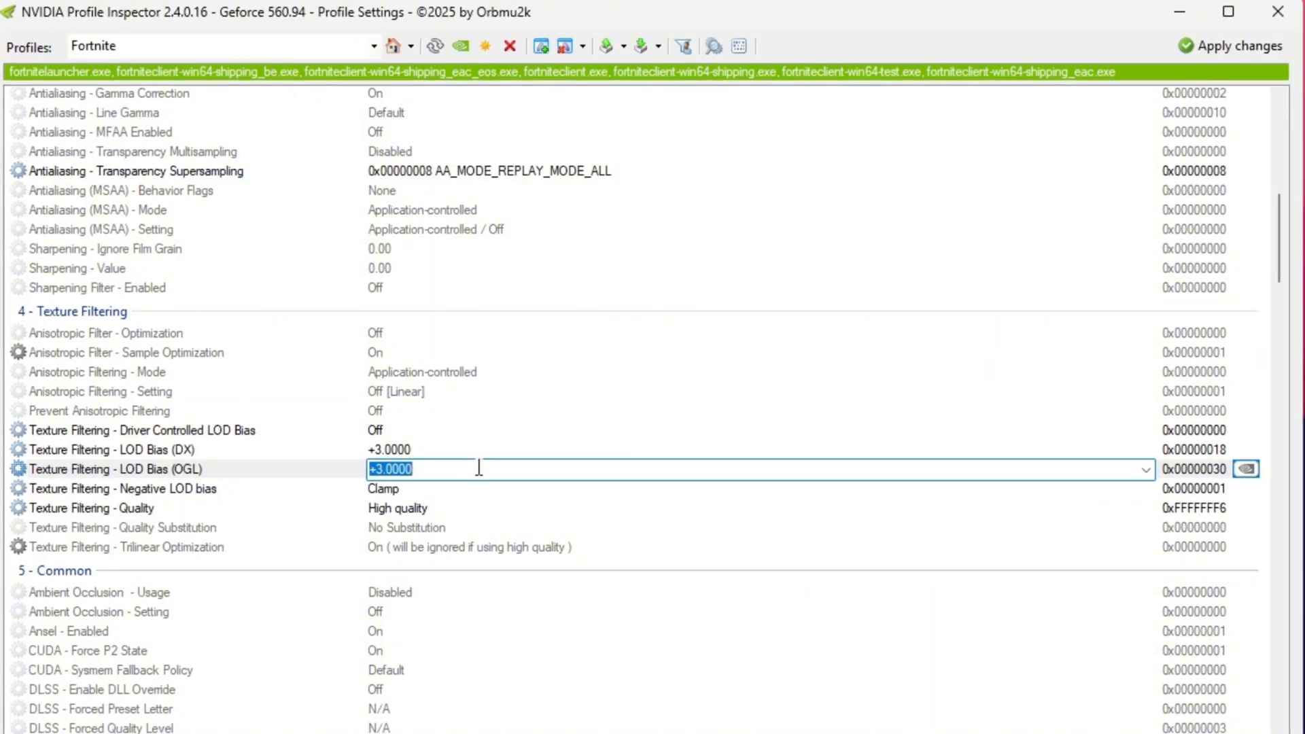
click(121, 488)
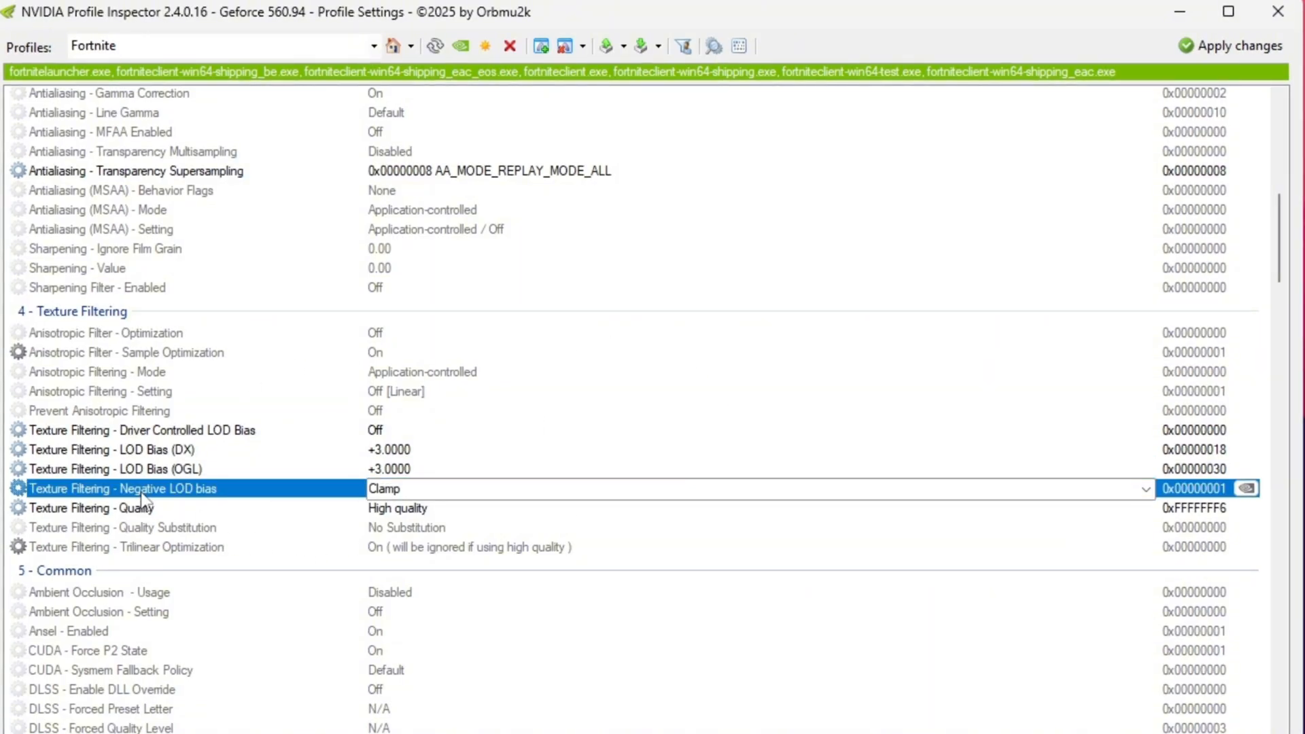
click(91, 507)
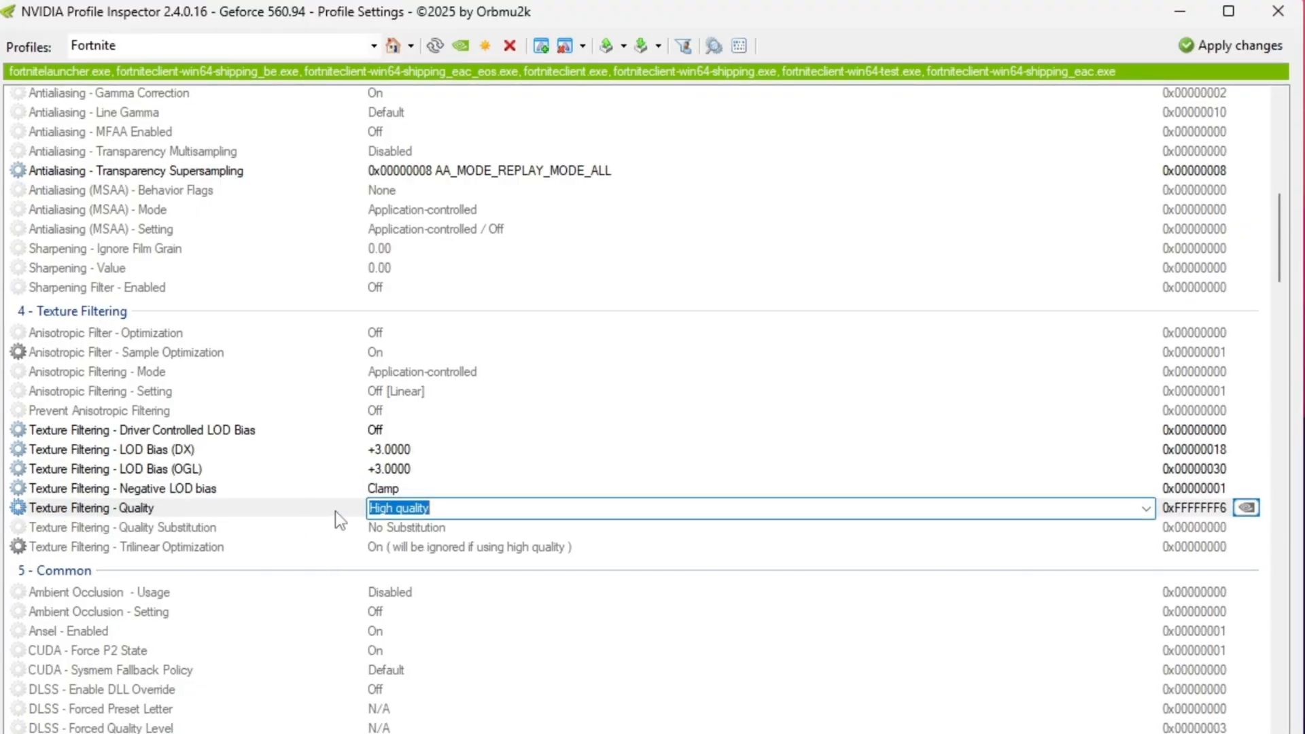
scroll(down, 3)
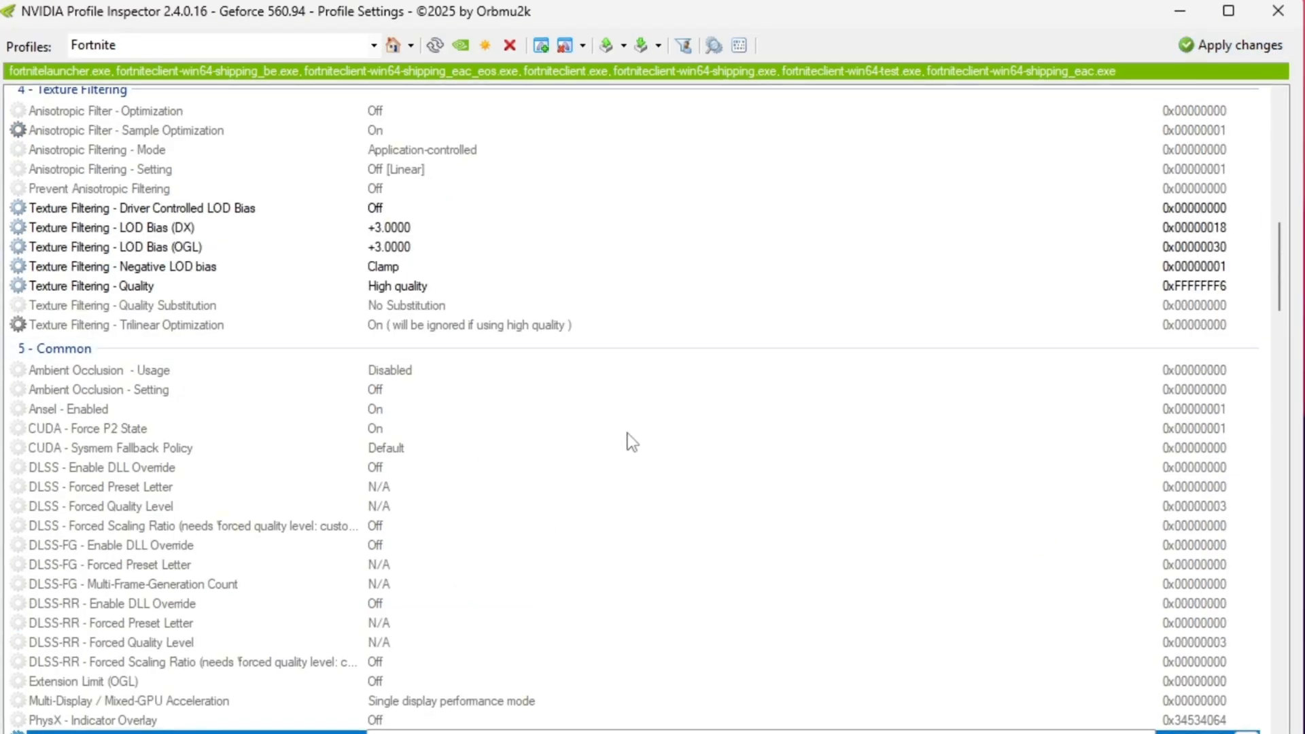
scroll(up, 3)
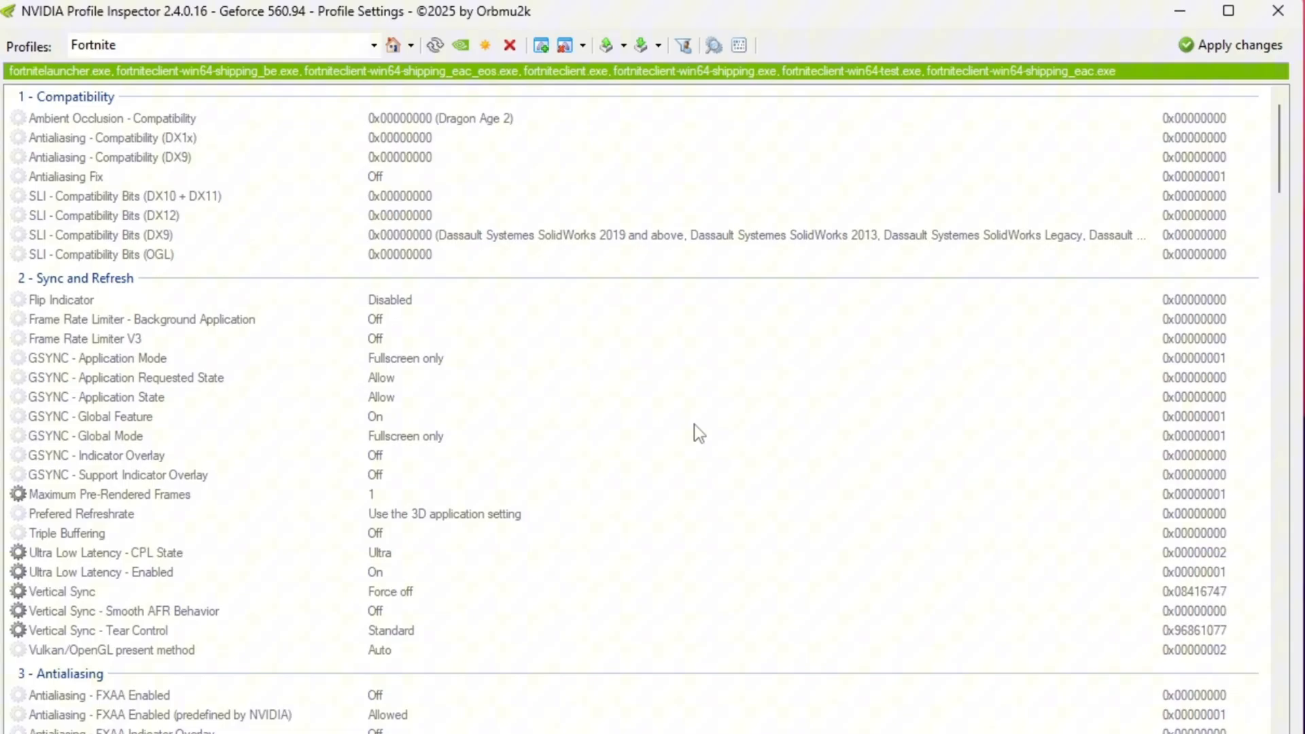
mouse_move(693, 370)
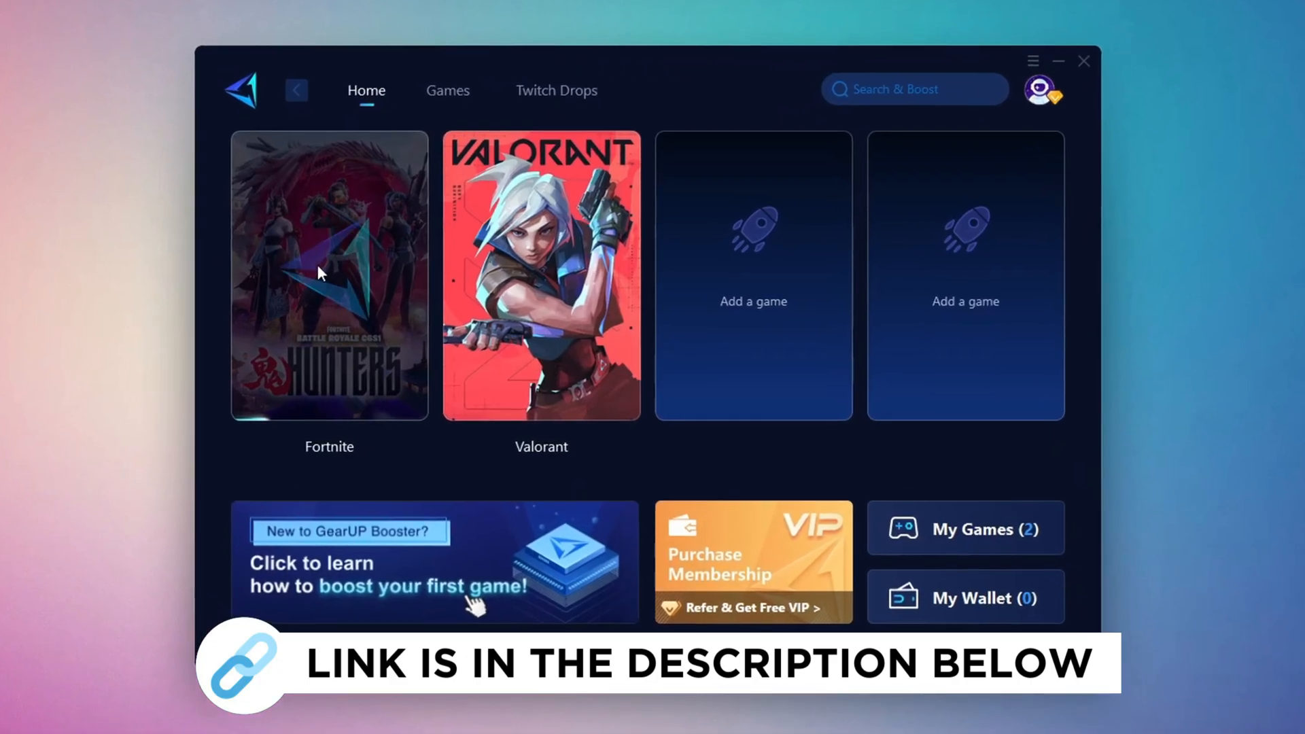
Step: Switch to the Discord boost-pack-files channel
click(447, 91)
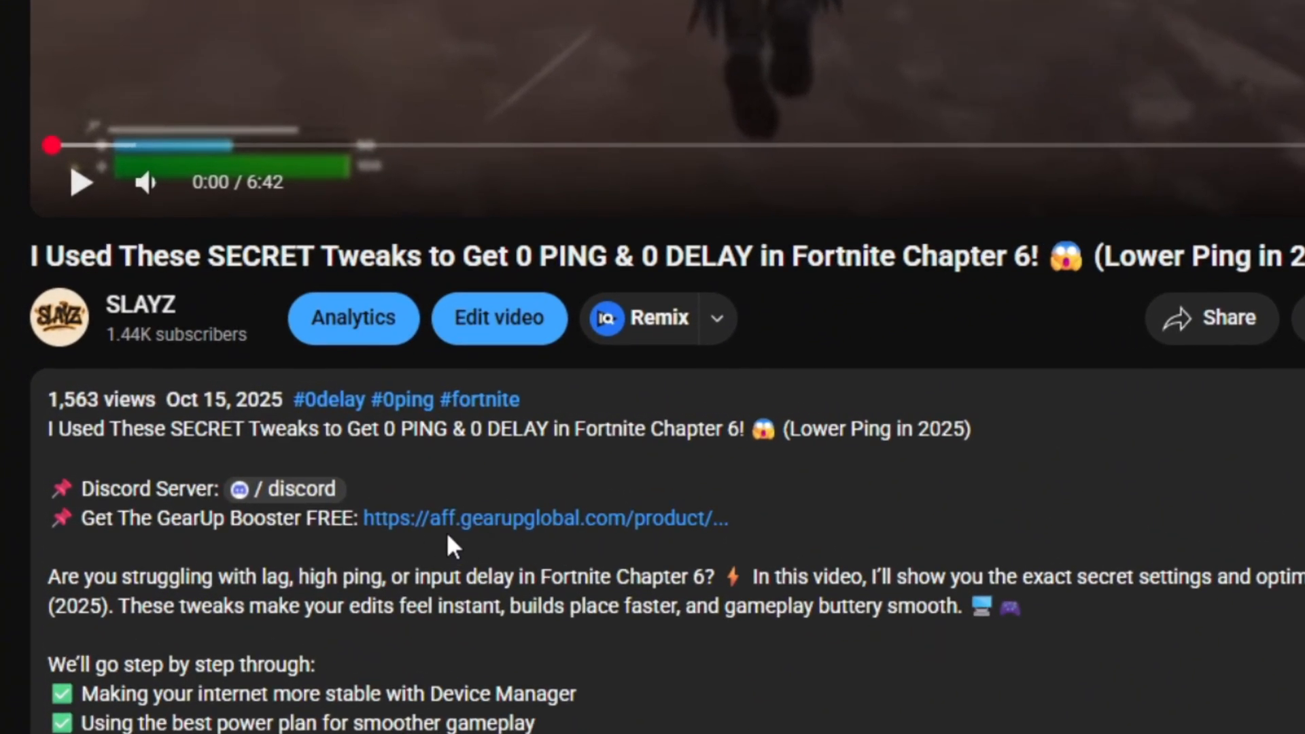
mouse_move(513, 548)
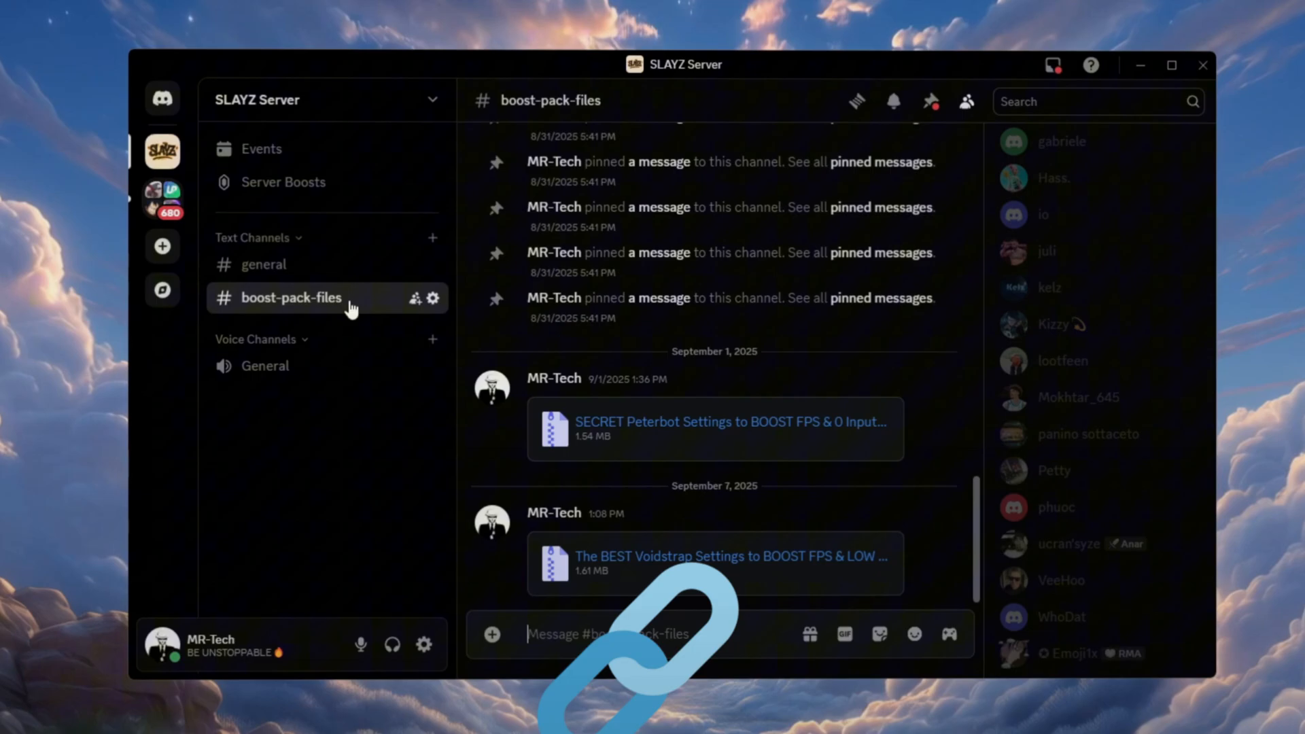
mouse_move(731, 388)
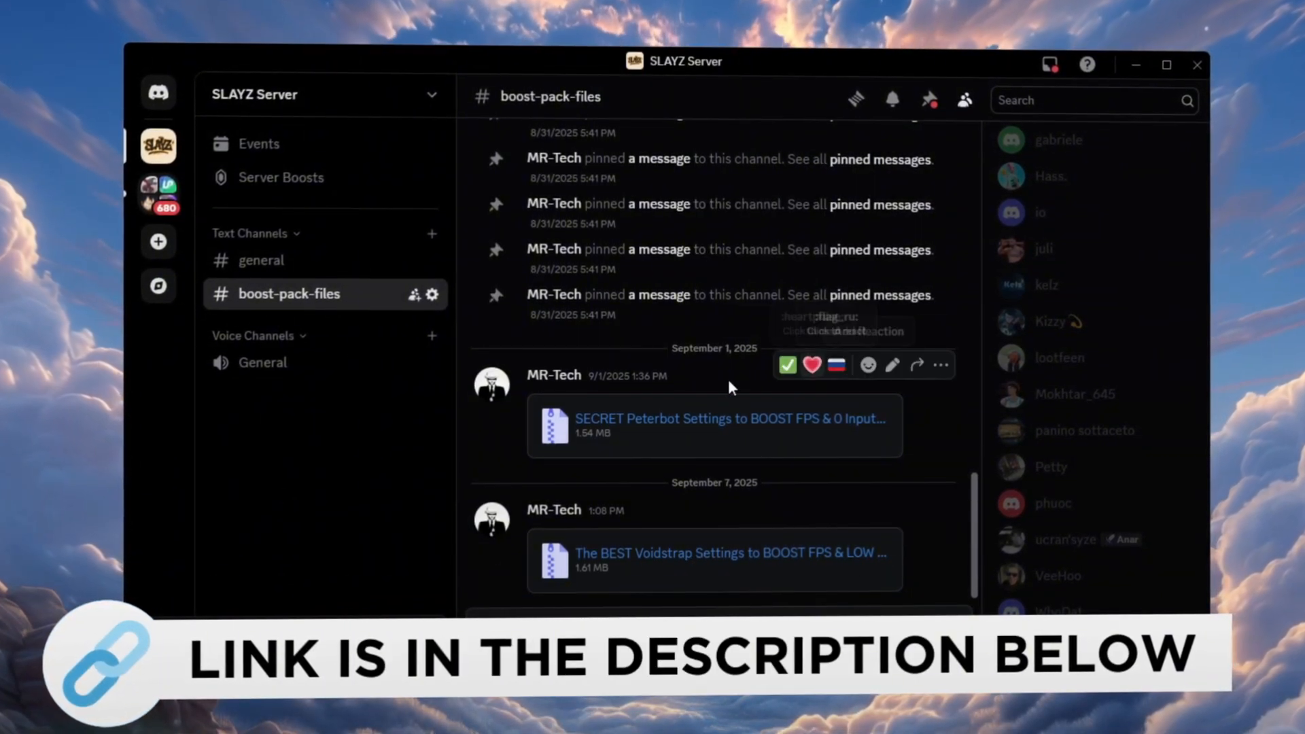
mouse_move(904, 494)
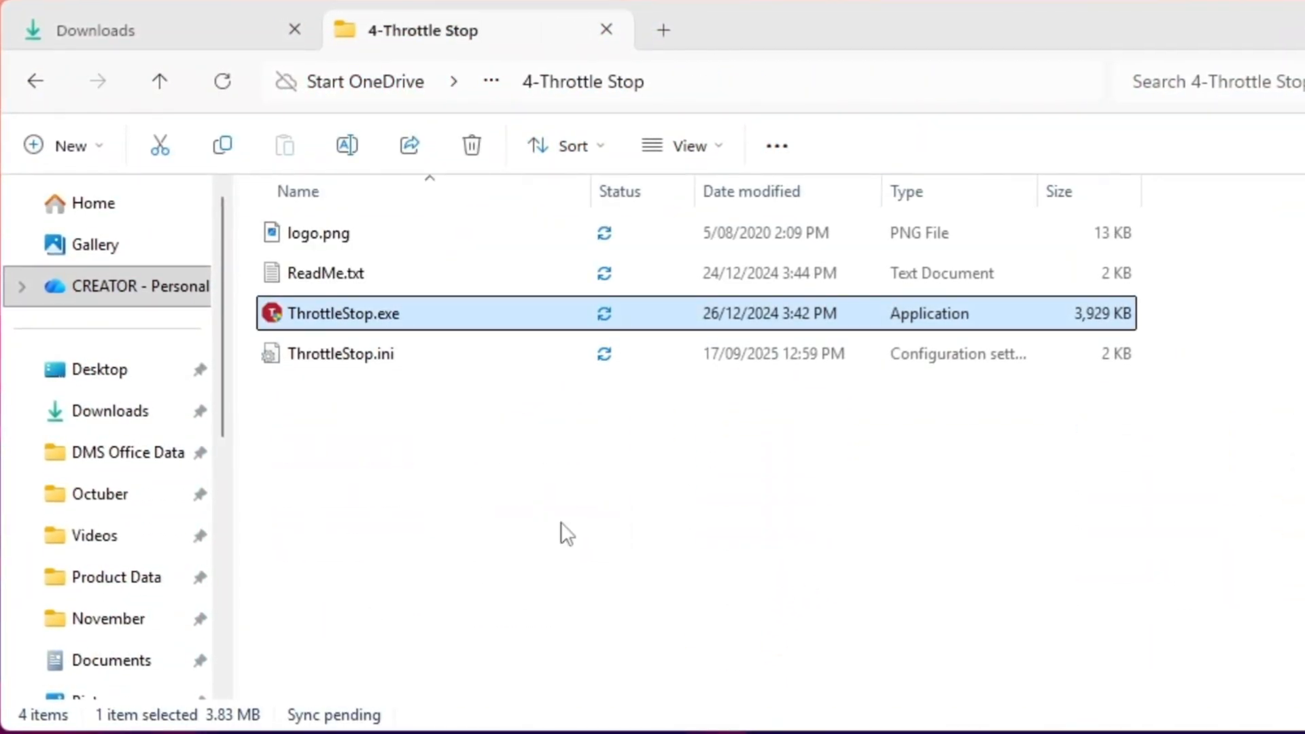
mouse_move(439, 564)
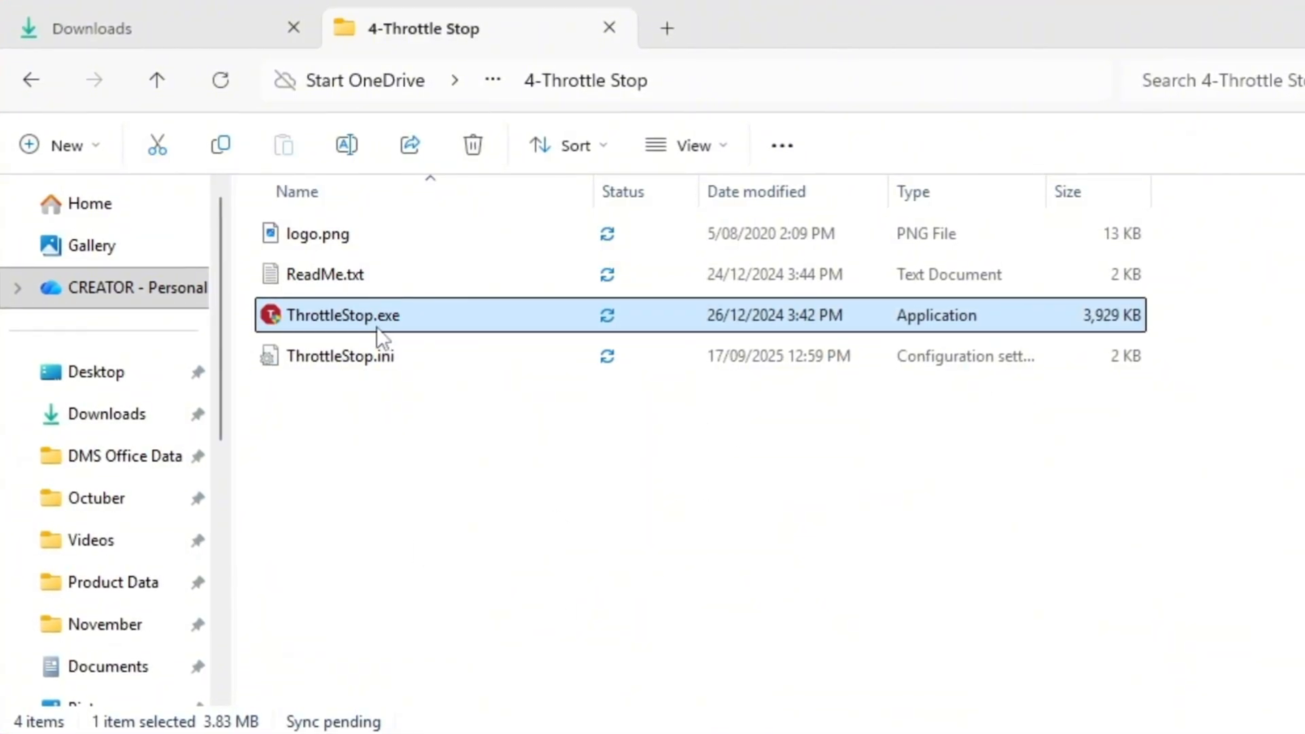
Step: Launch ThrottleStop.exe from the 4-Throttle Stop folder, allowing UAC
double_click(343, 314)
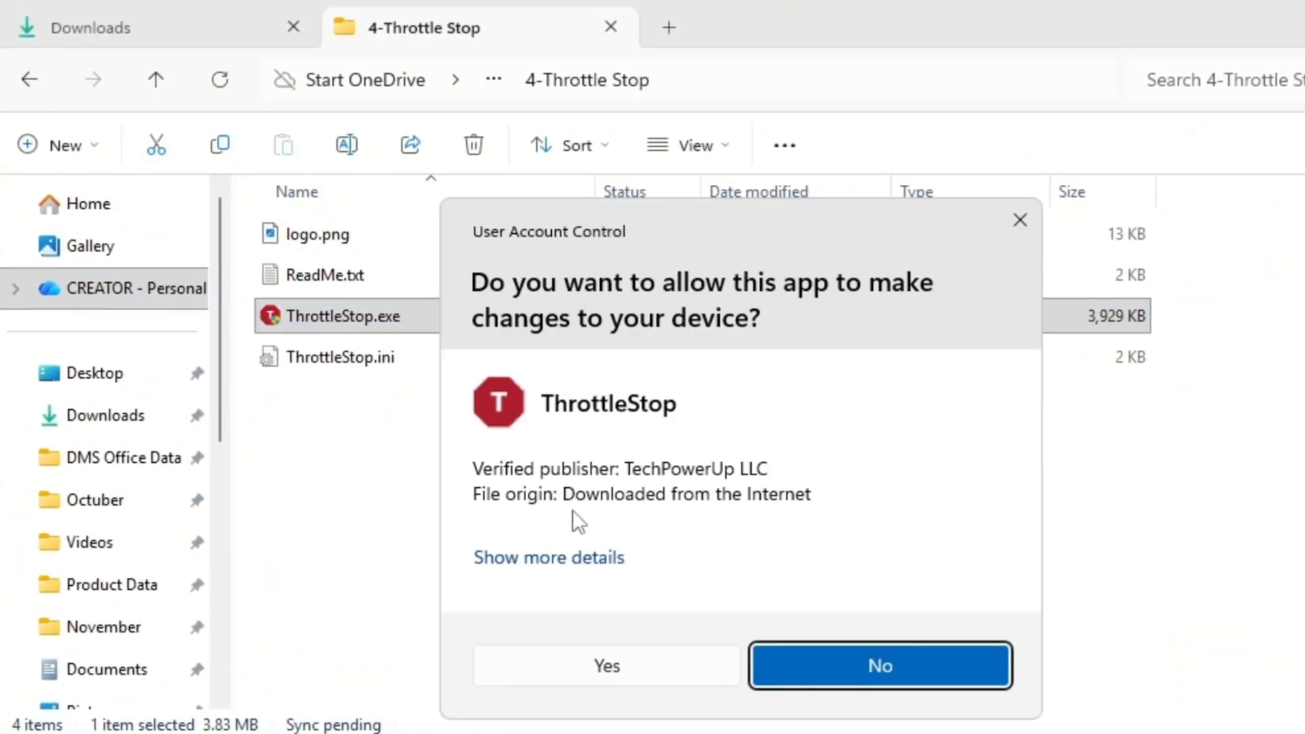
click(605, 665)
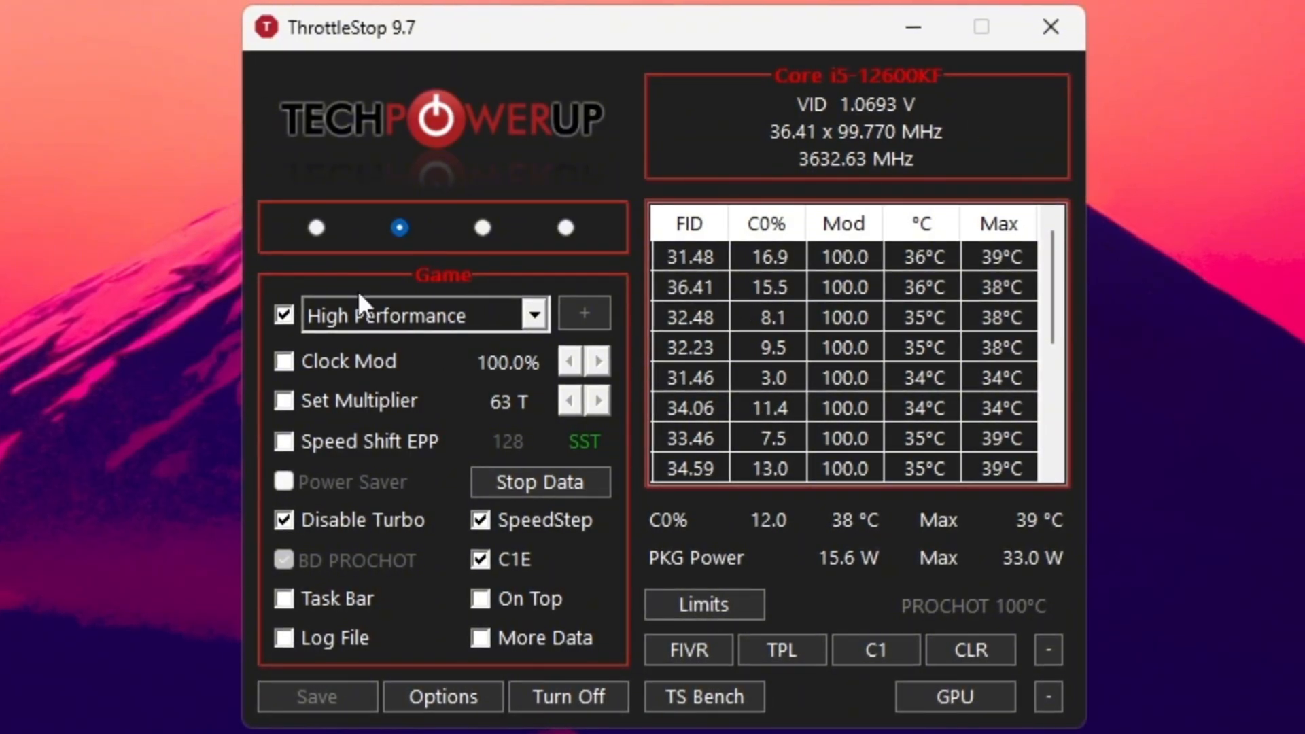
Step: Activate ThrottleStop's Game profile with High Performance power plan and C1E enabled
click(317, 227)
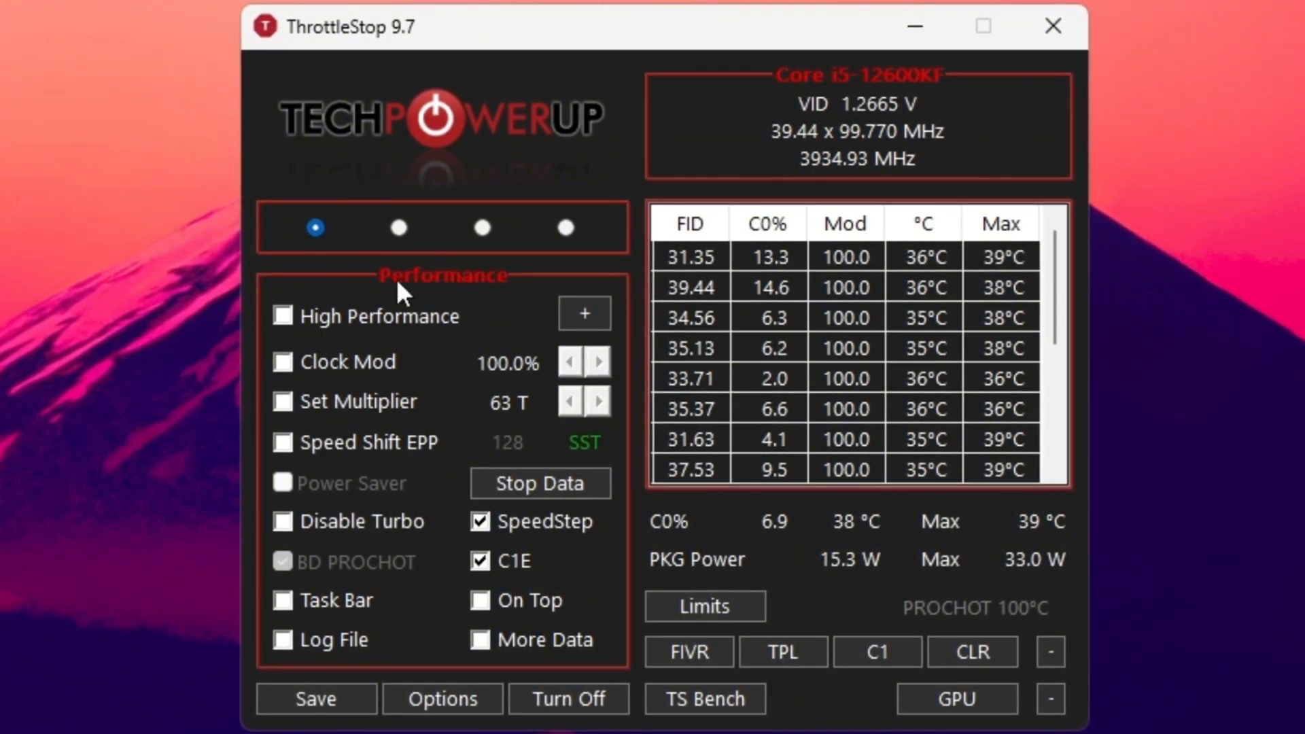
click(482, 227)
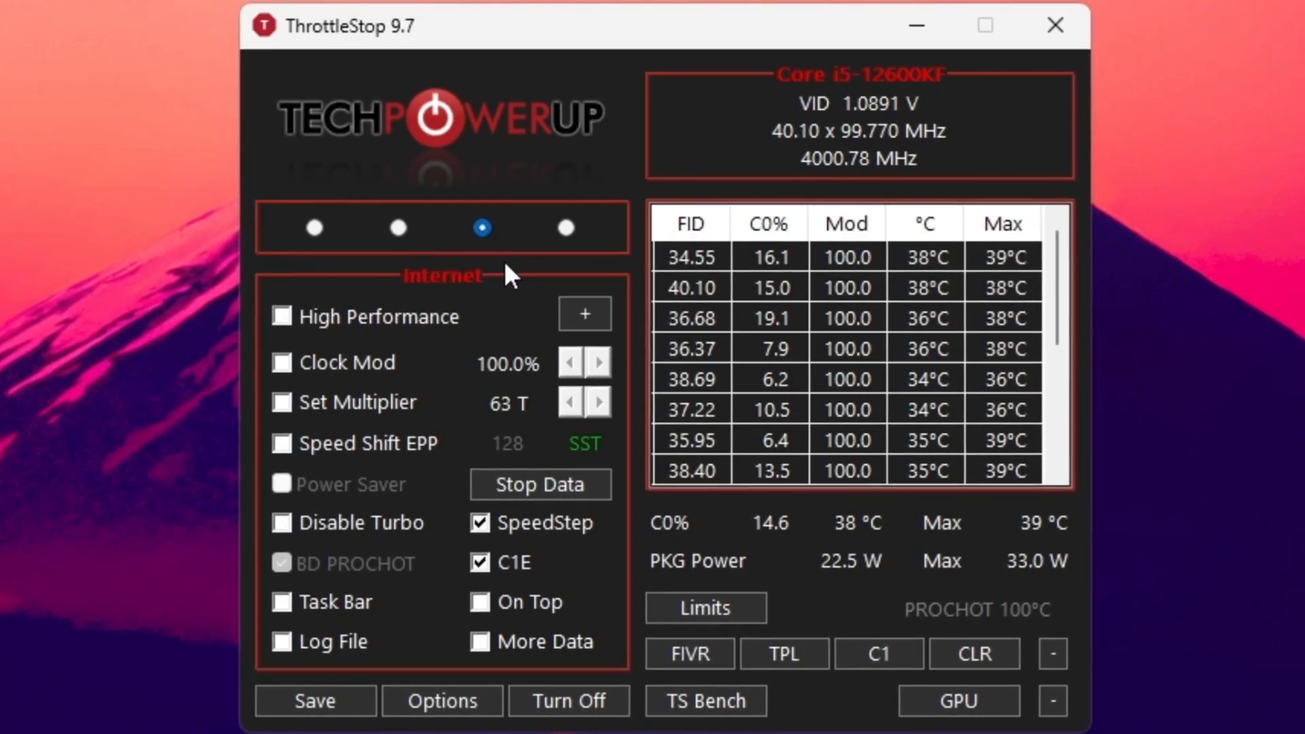
click(397, 227)
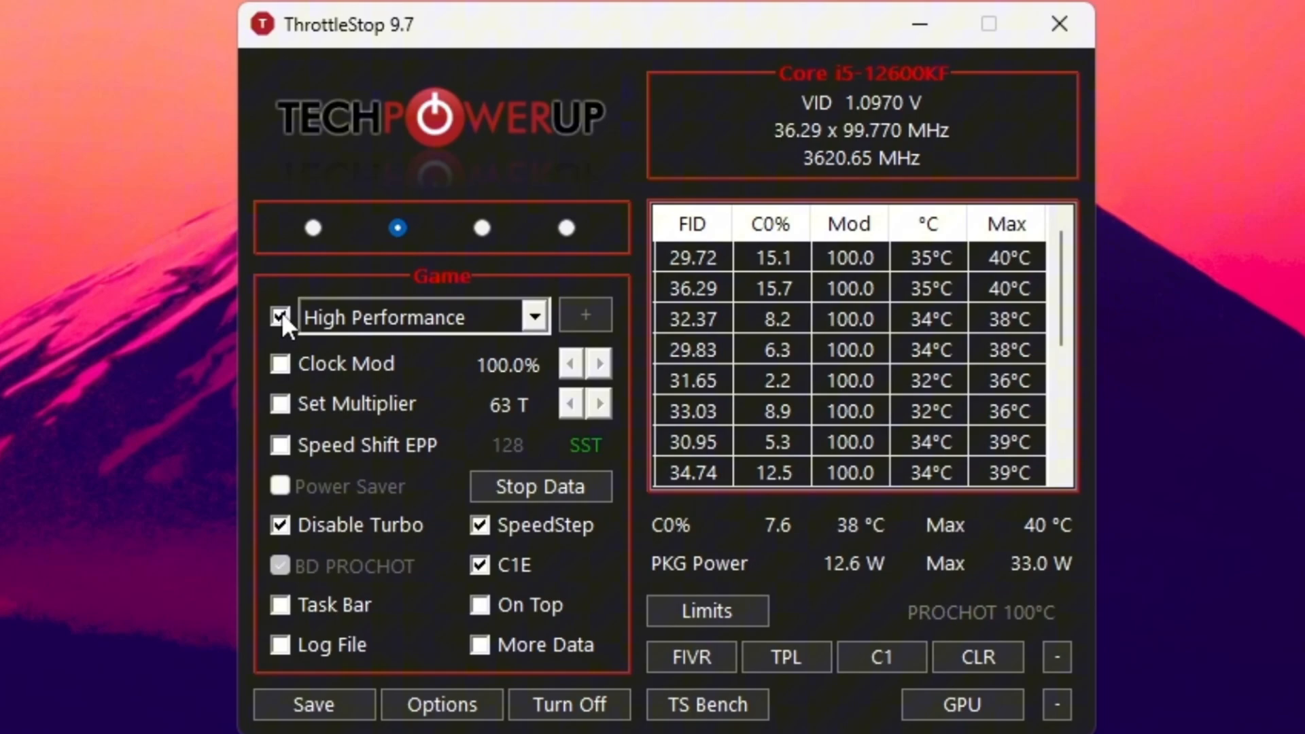
click(534, 316)
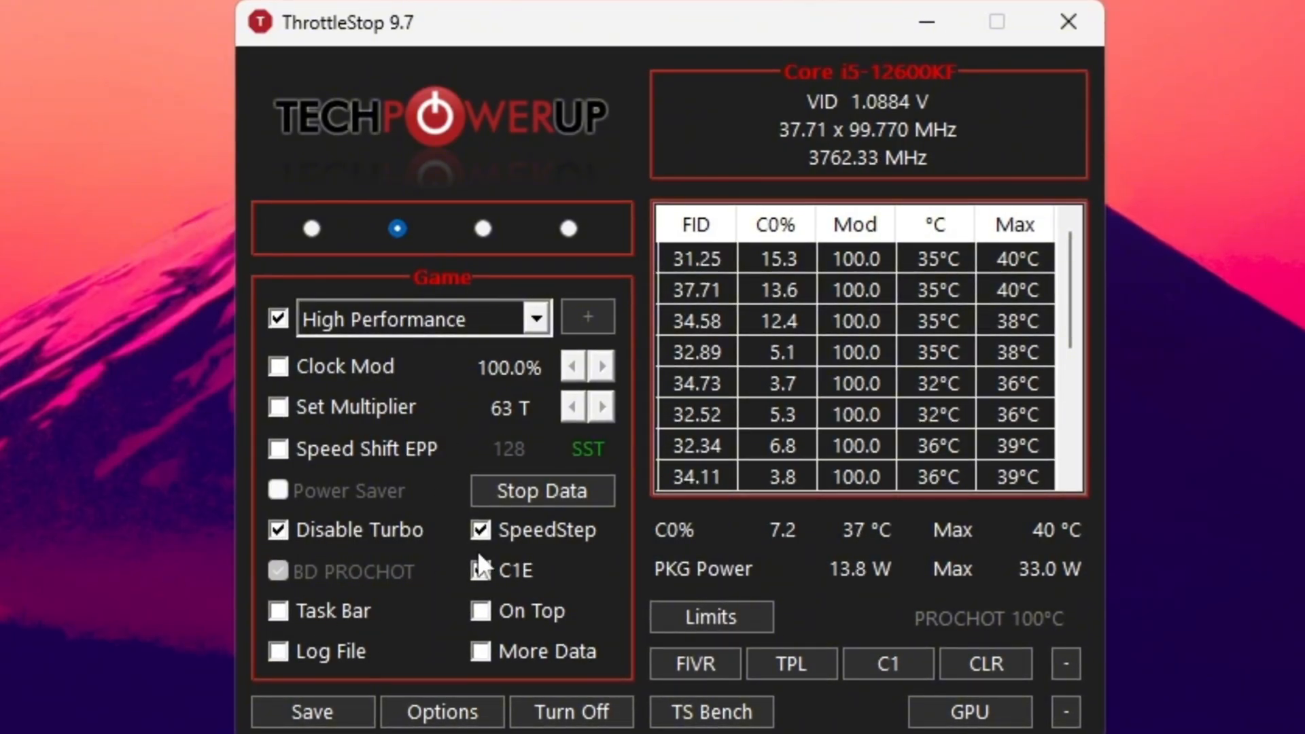
click(482, 570)
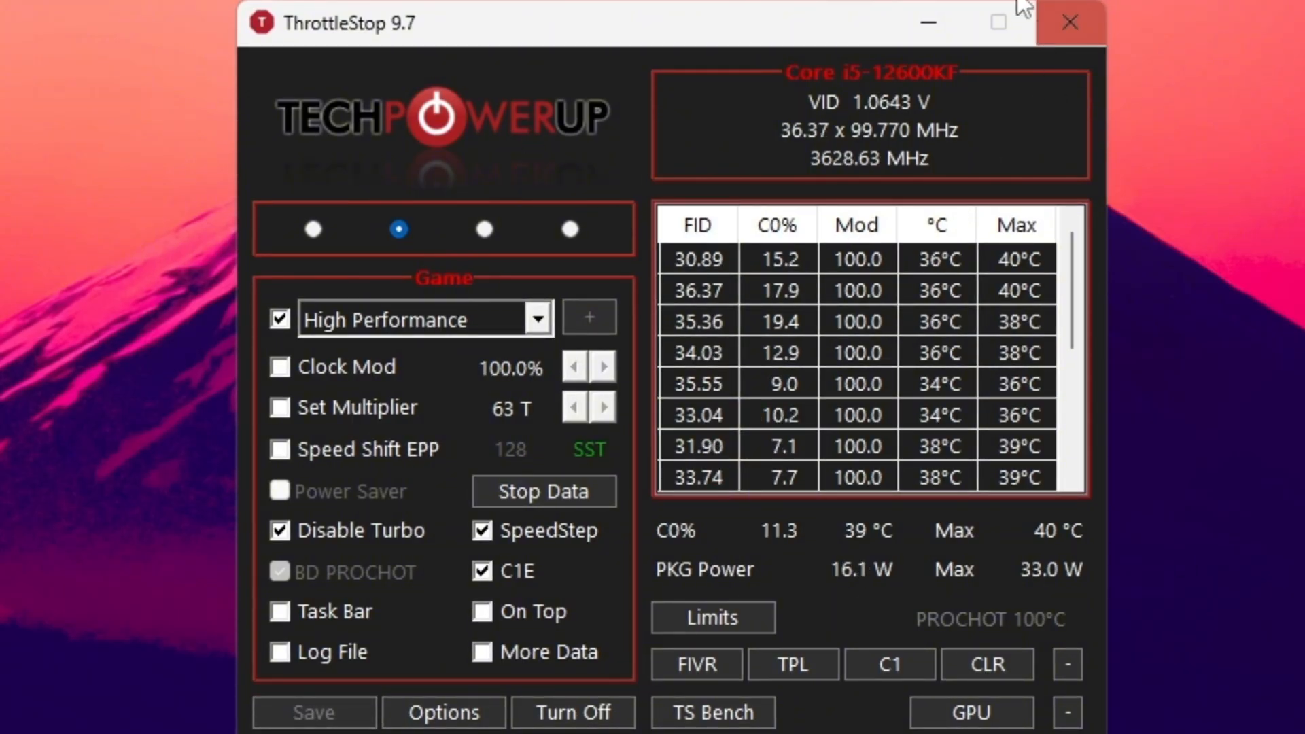
mouse_move(930, 23)
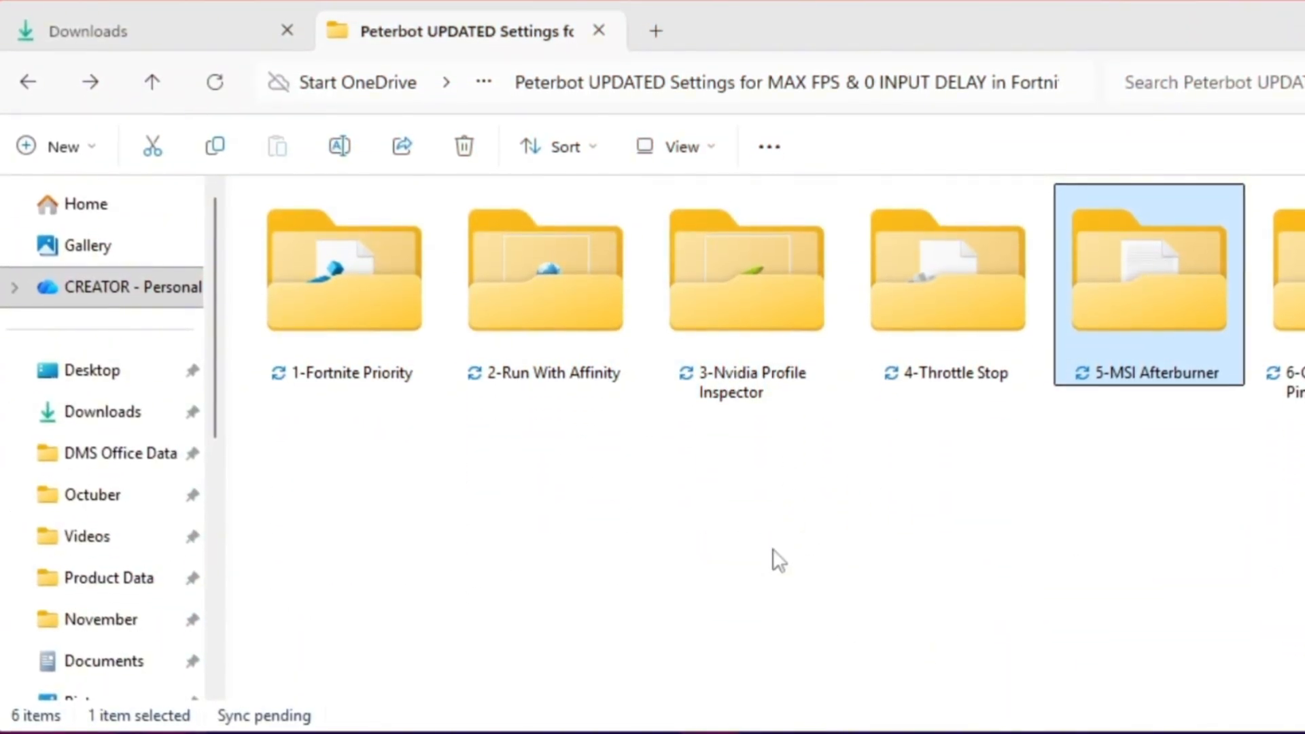
Step: Launch MSI Afterburner from Start search with administrator rights
double_click(1149, 271)
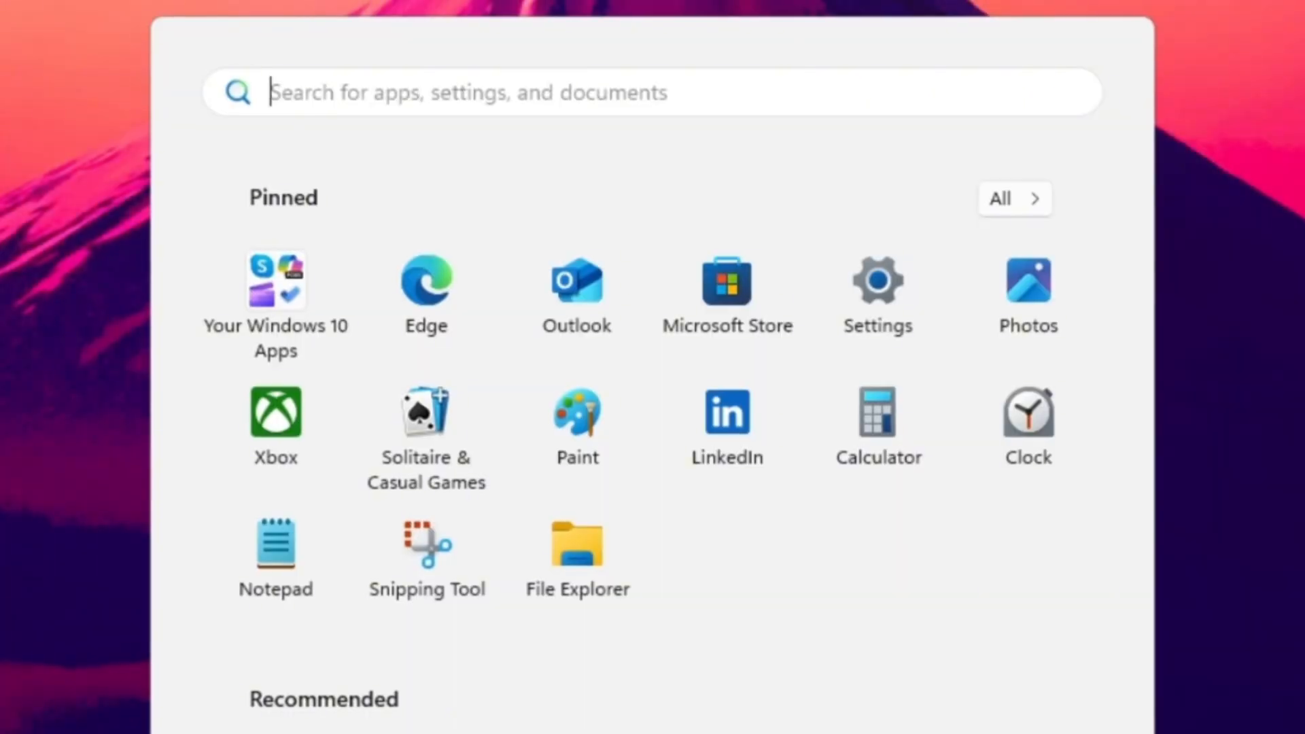
text(MSi Afterburner)
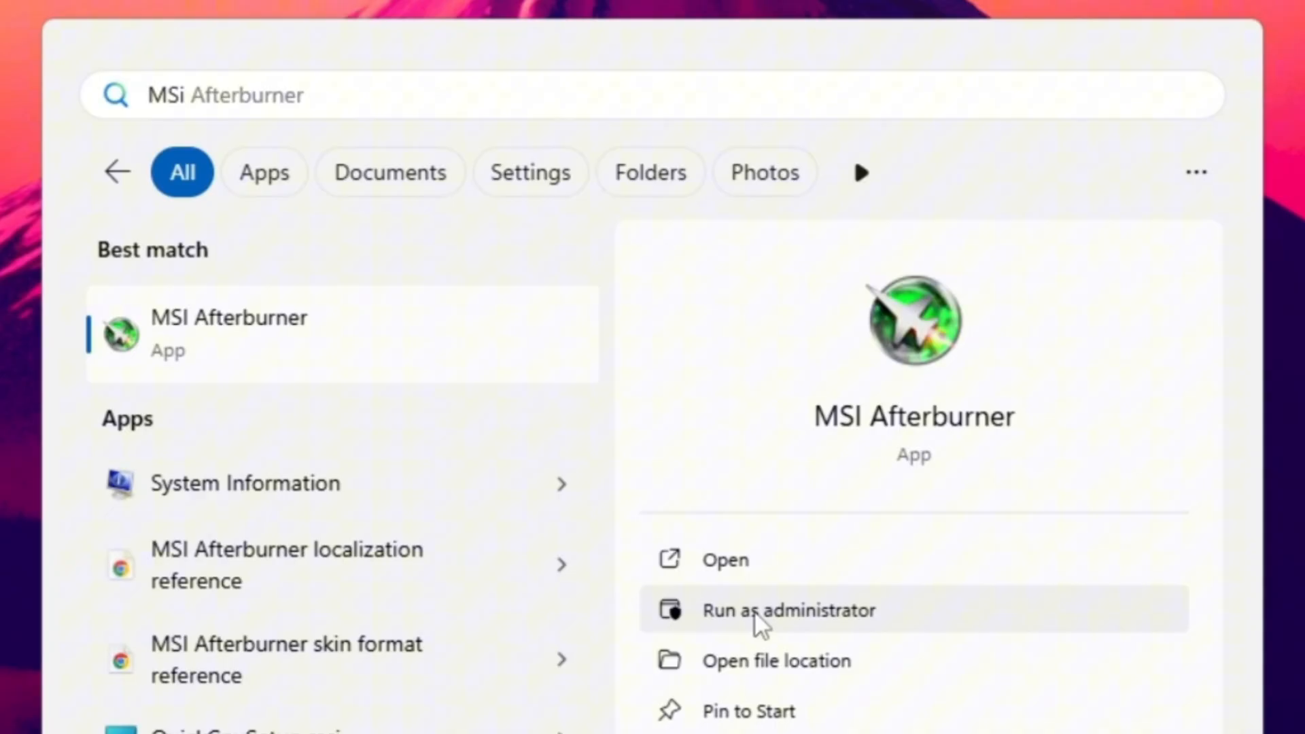
click(788, 610)
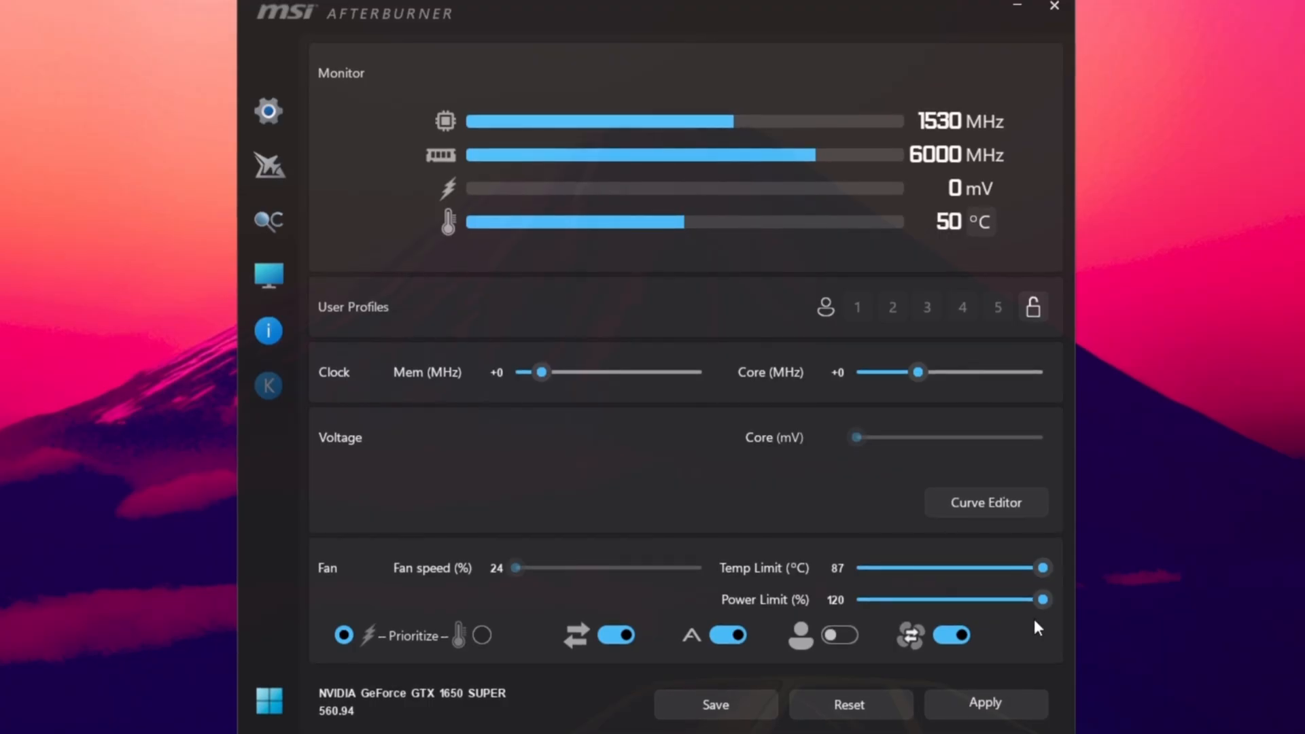
mouse_move(457, 314)
text(40*)
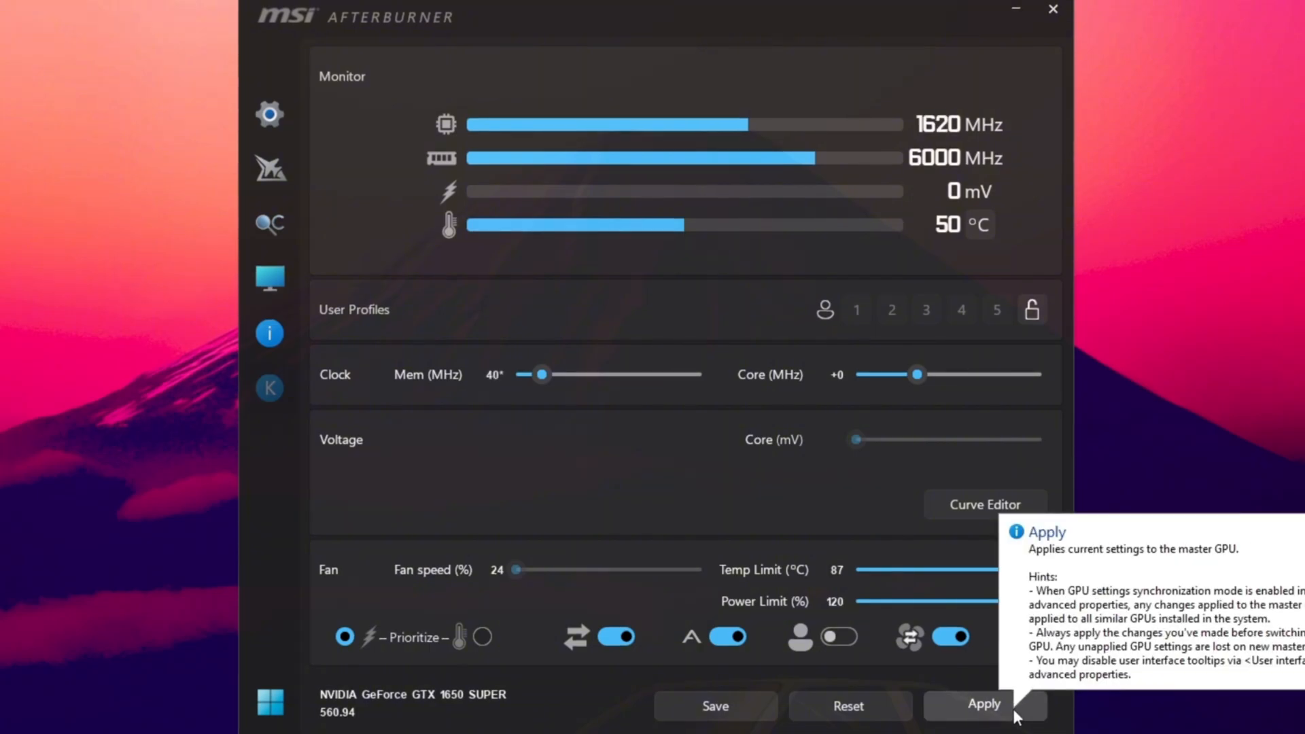
Step: Apply the +40 MHz memory clock overclock to the GTX 1650 SUPER
click(985, 705)
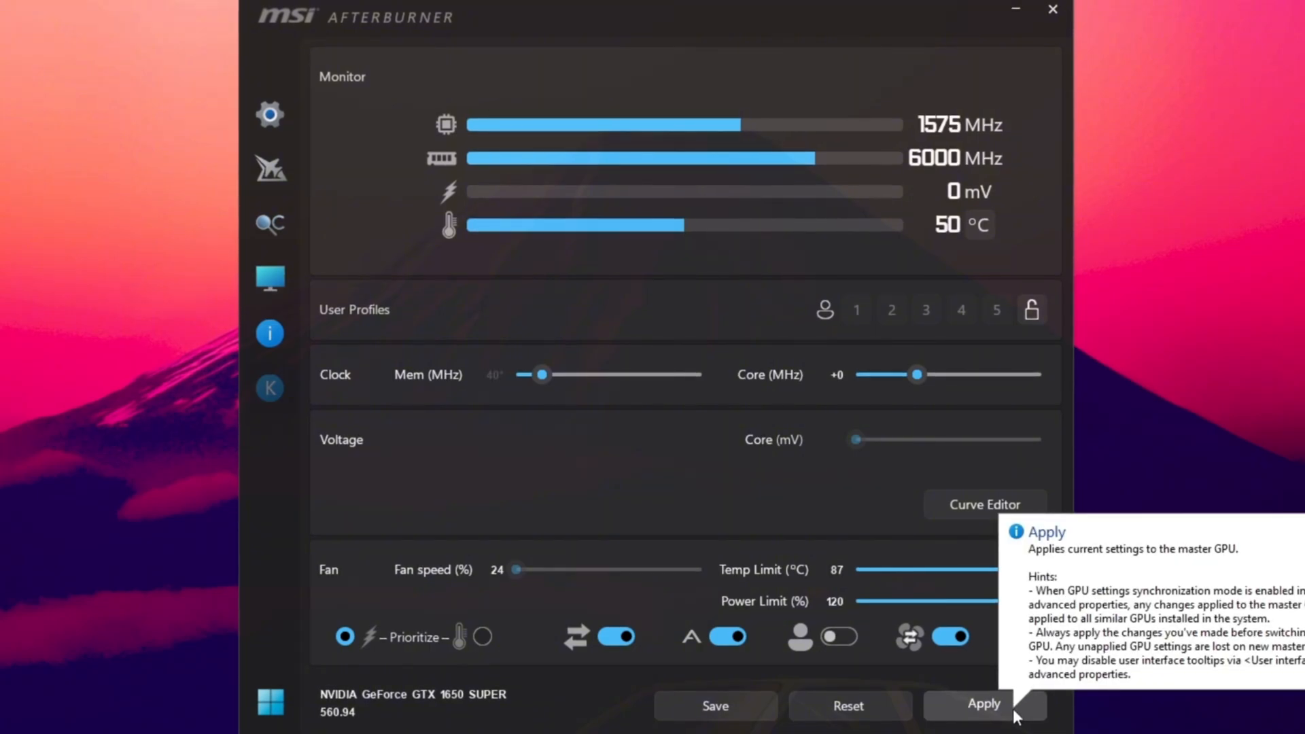
click(985, 705)
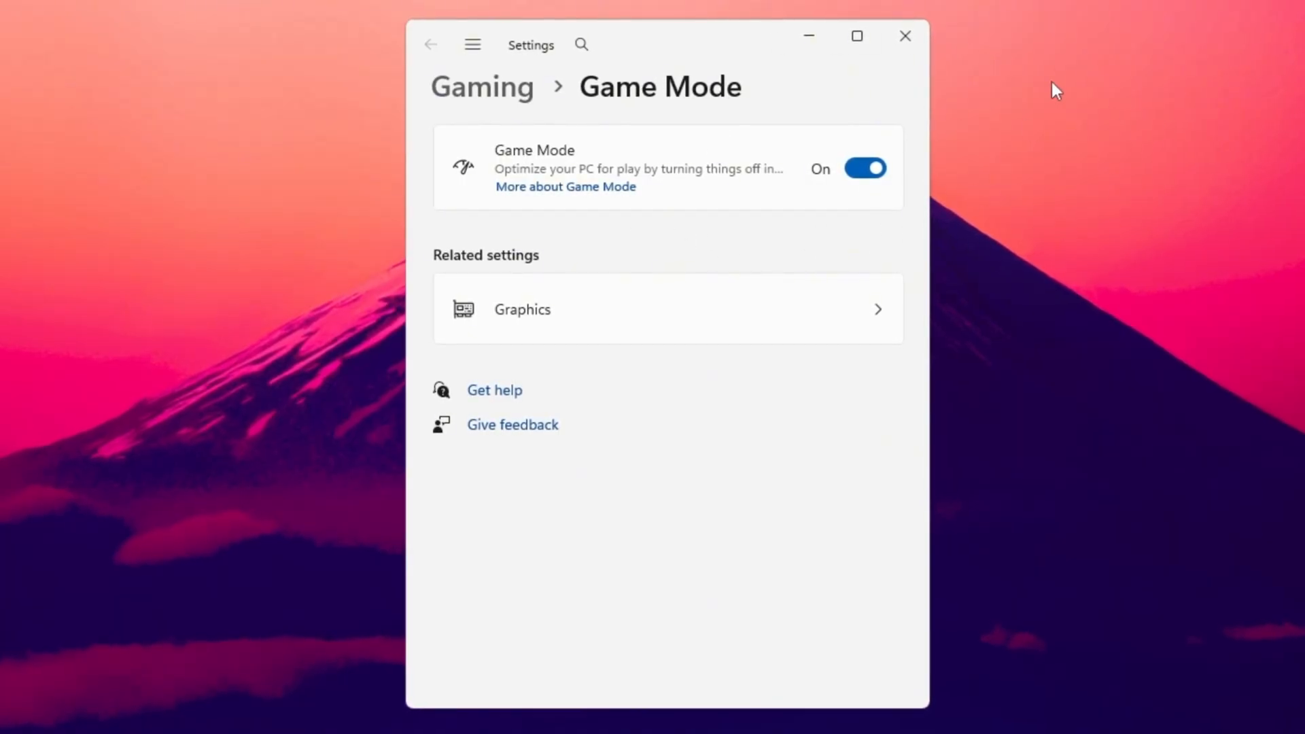
mouse_move(587, 309)
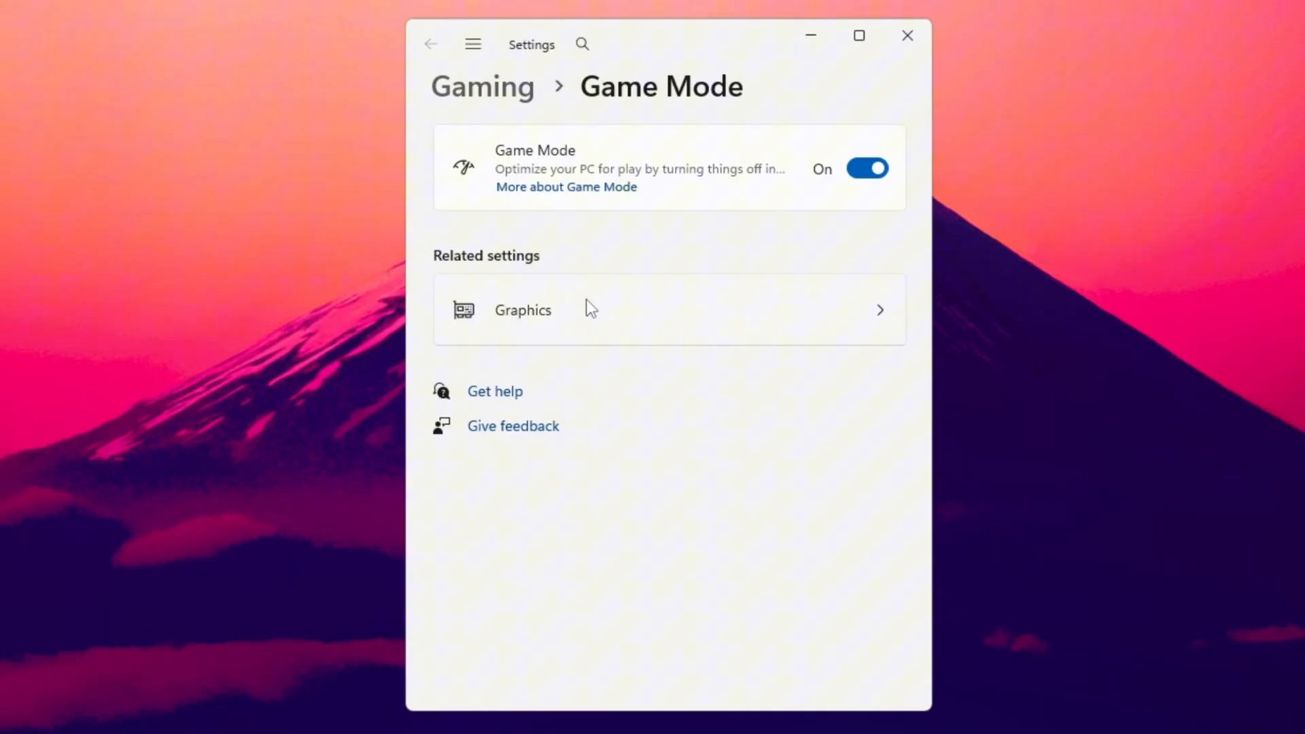
Step: With Game Mode on, go to the per-app Graphics settings page
click(522, 311)
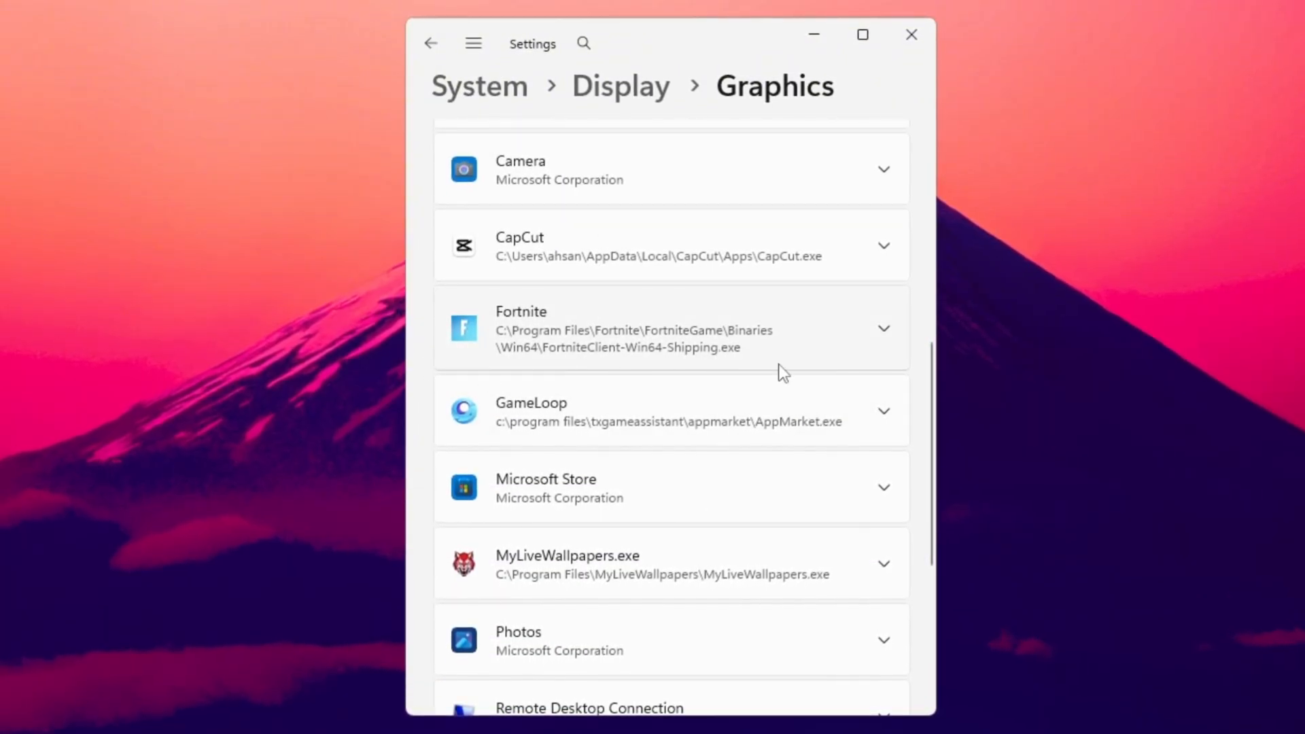
mouse_move(839, 331)
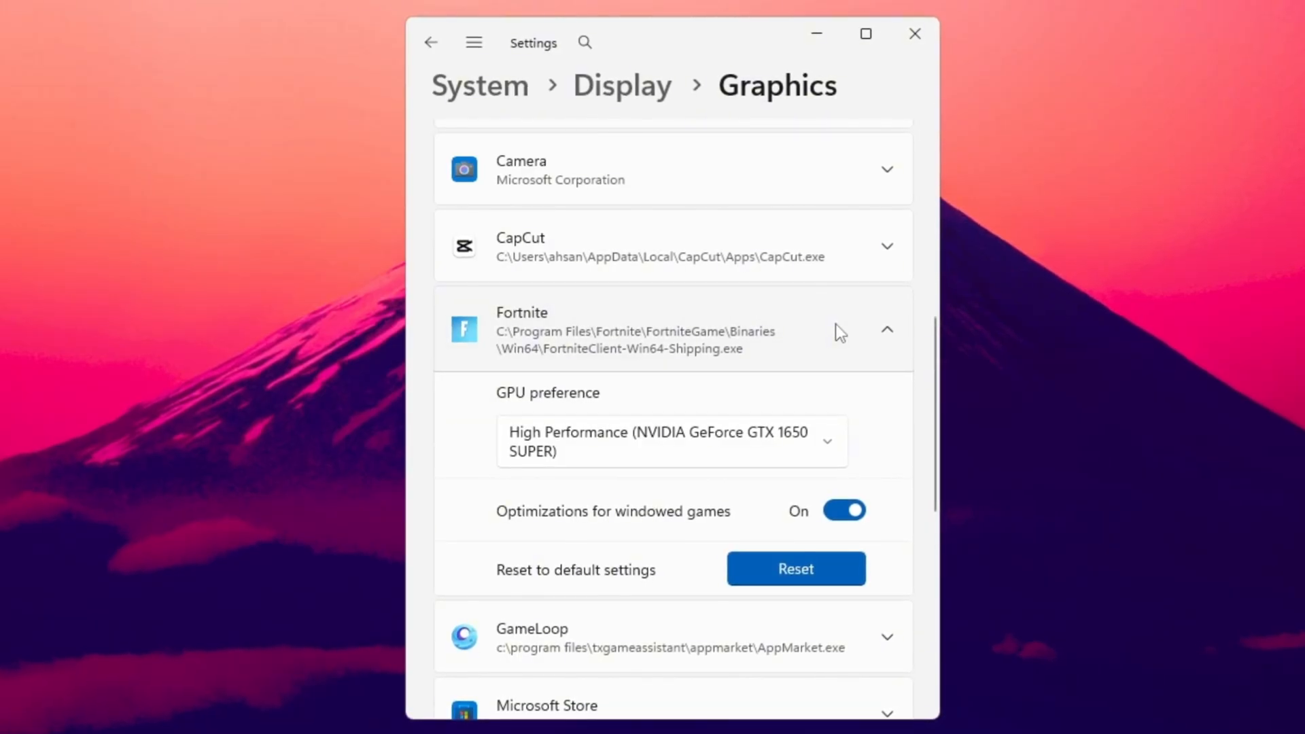
Step: Set Fortnite's GPU preference to High Performance (GTX 1650 SUPER)
click(670, 441)
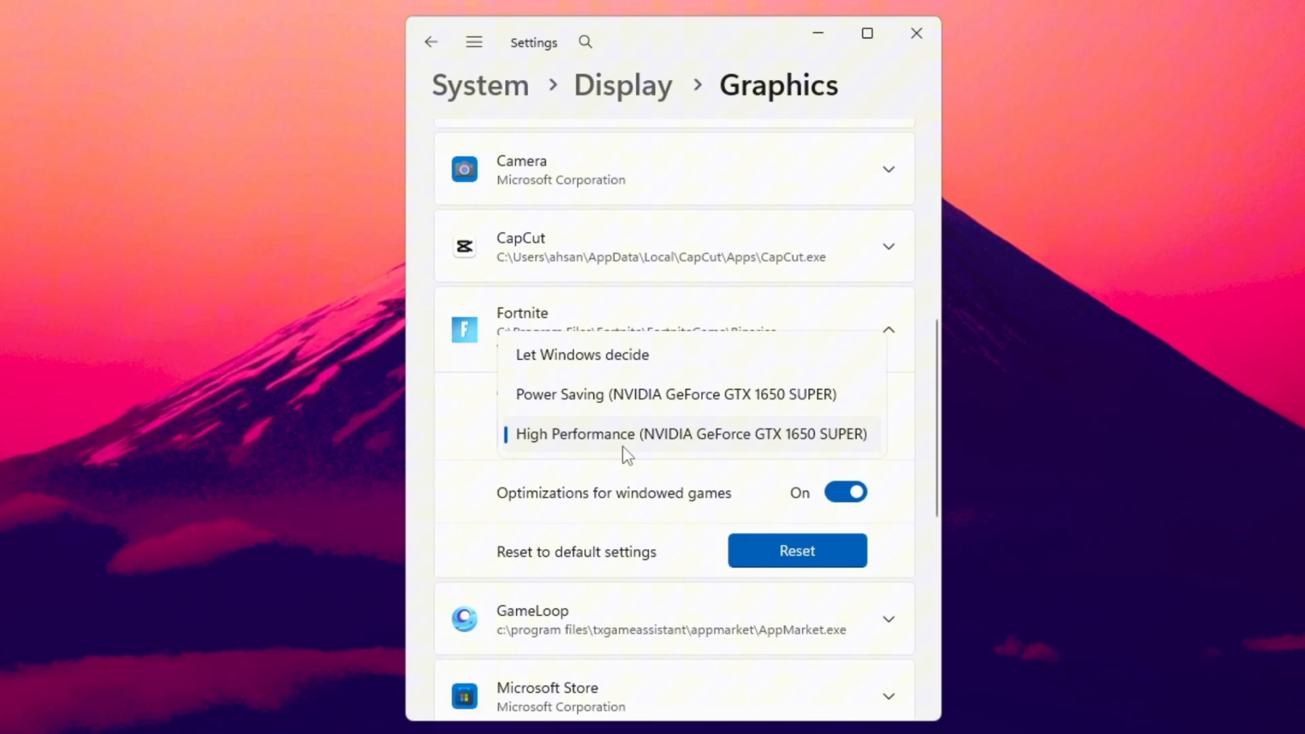
mouse_move(623, 447)
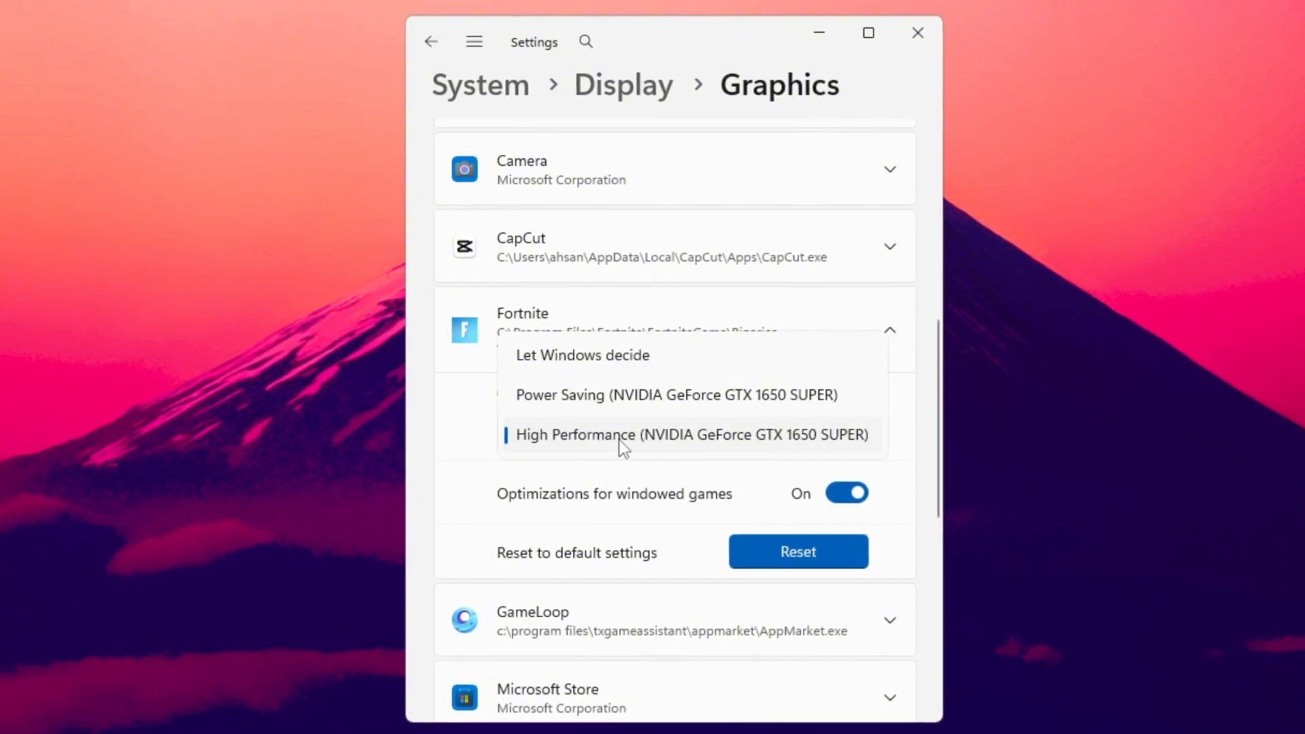
click(689, 435)
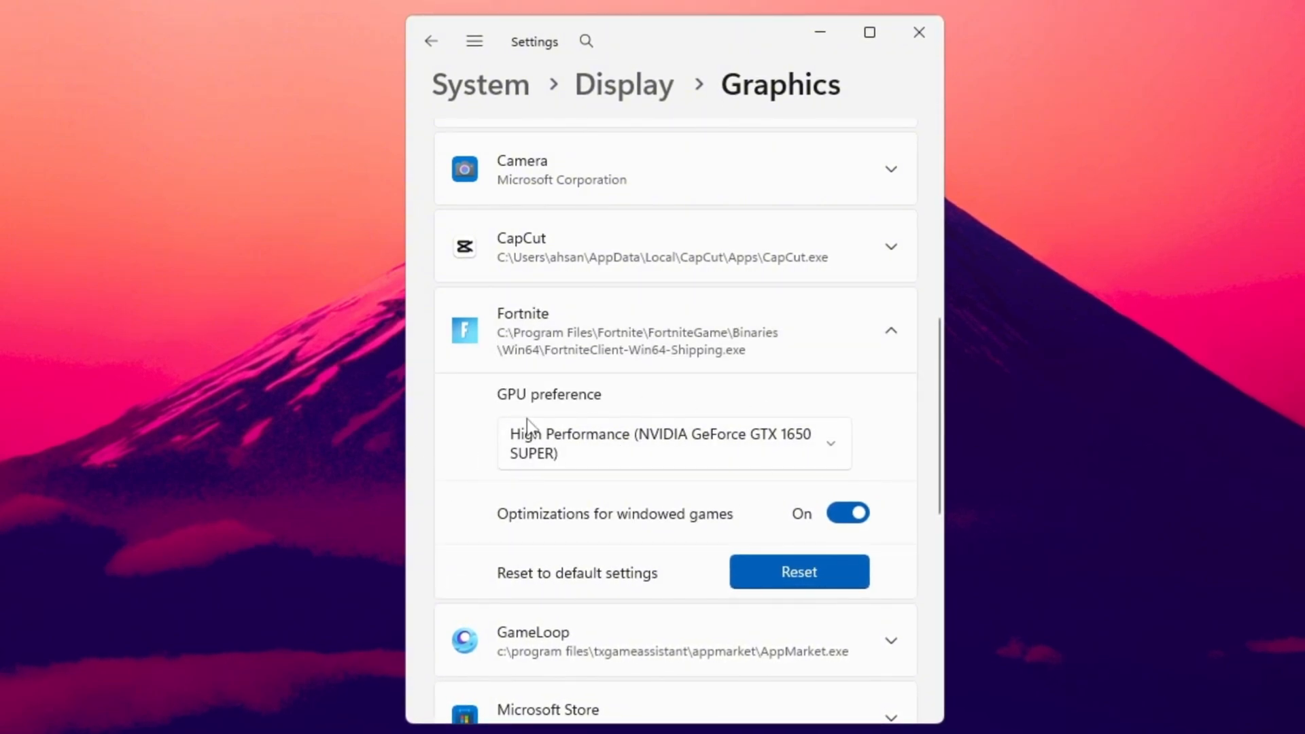
mouse_move(706, 472)
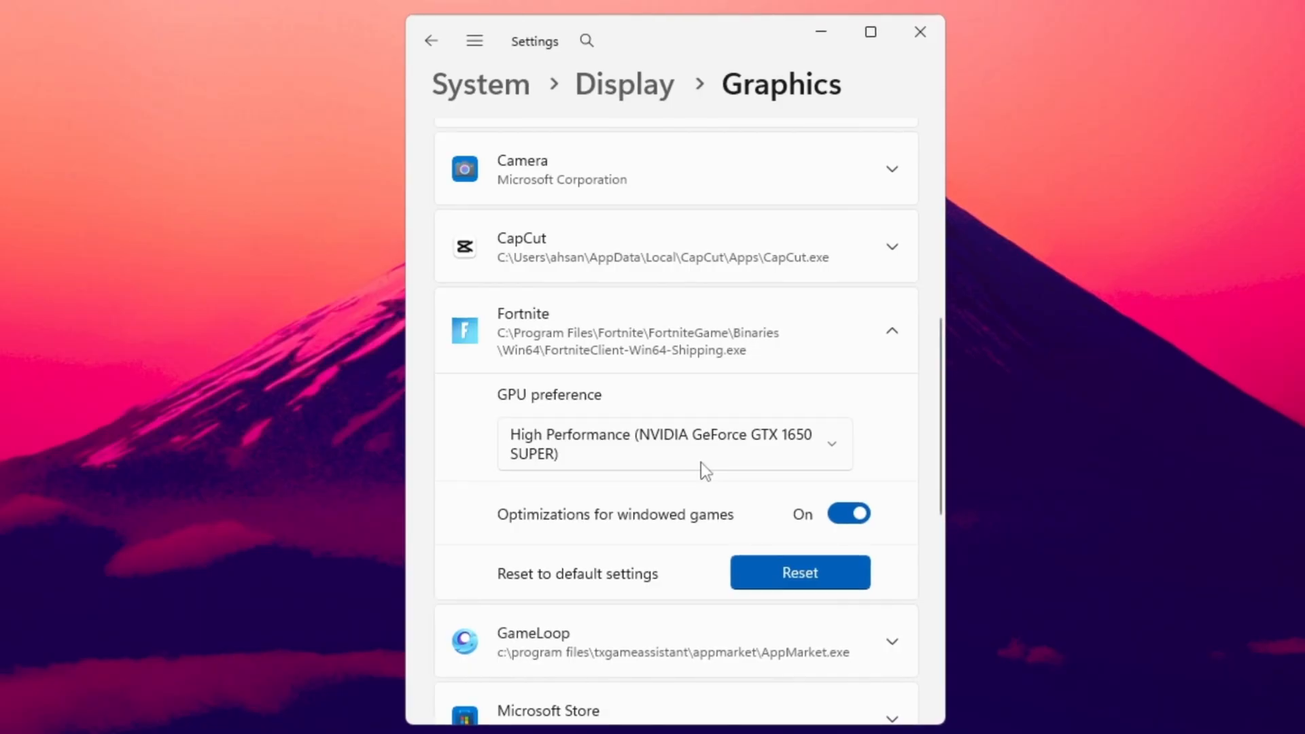